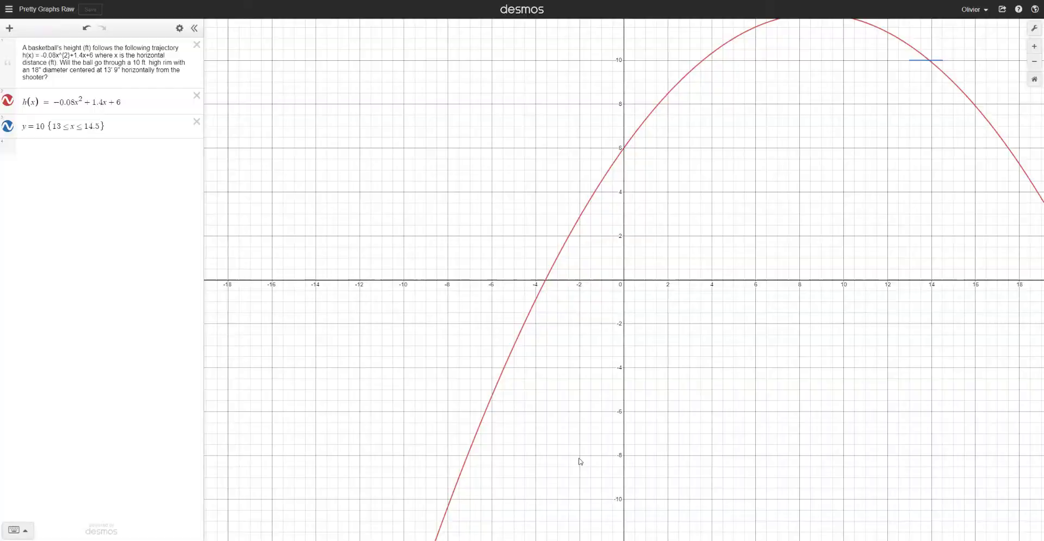
pyautogui.moveTo(452, 350)
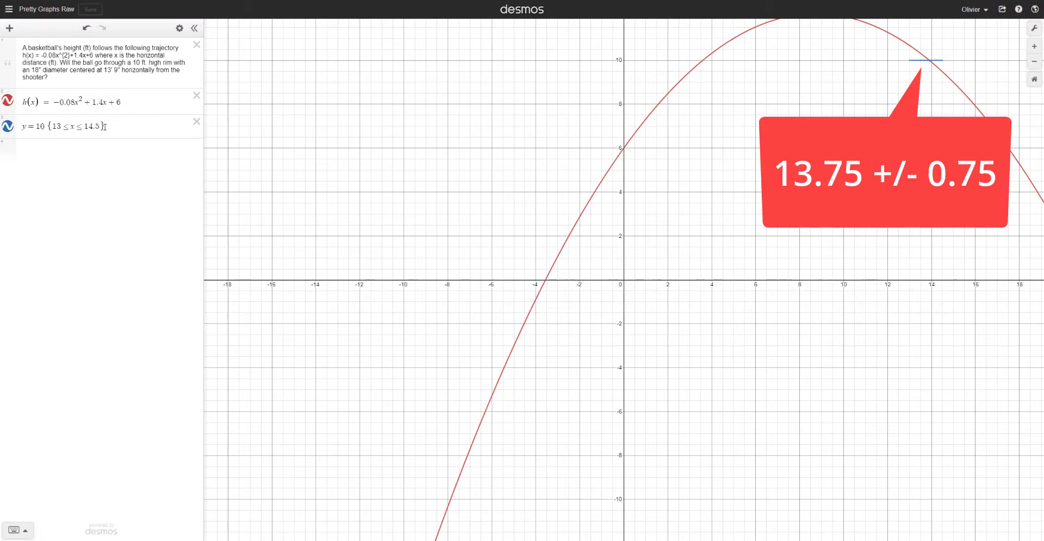
# - Frame the view so x spans about −0.74 to 23.6 and y about −0.64 to 14.3
pyautogui.click(107, 126)
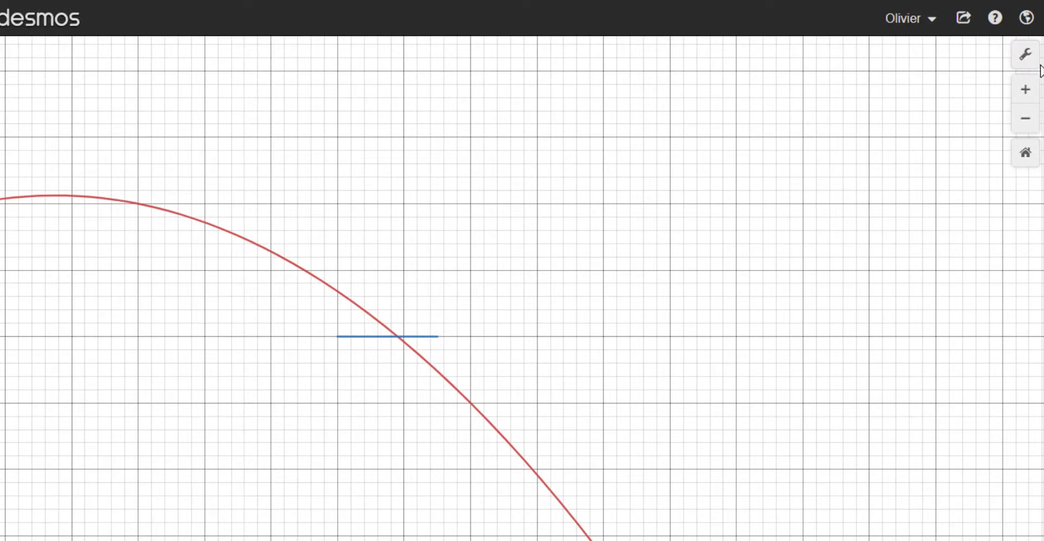
# - In Graph Settings, turn off Minor Gridlines after briefly toggling the whole grid
pyautogui.click(1024, 54)
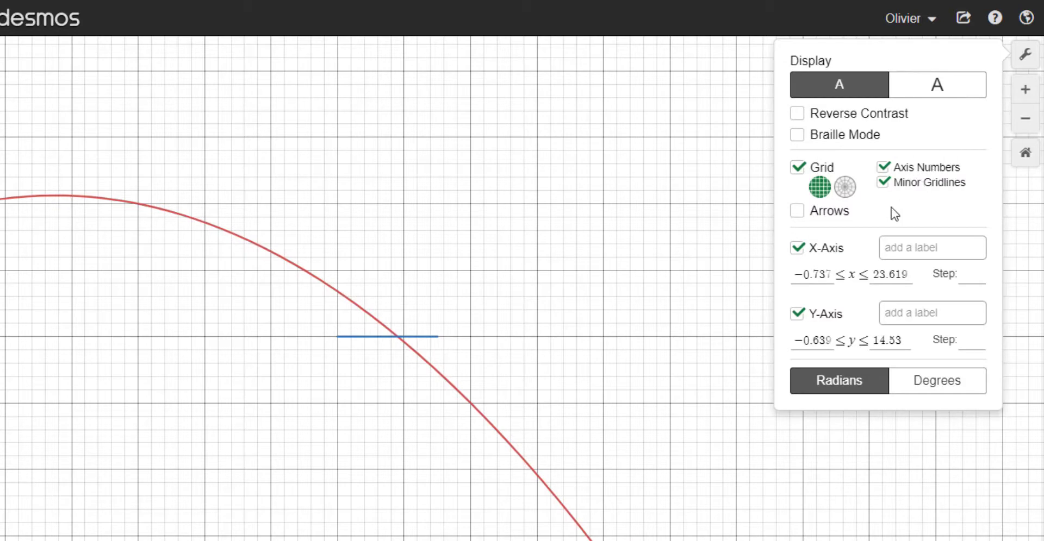
pyautogui.moveTo(888, 271)
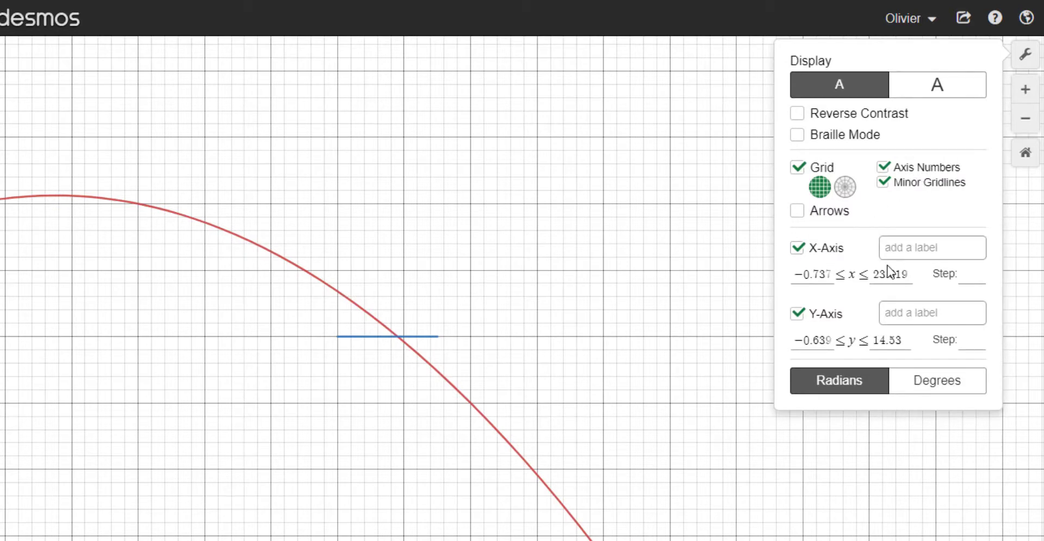
pyautogui.click(812, 275)
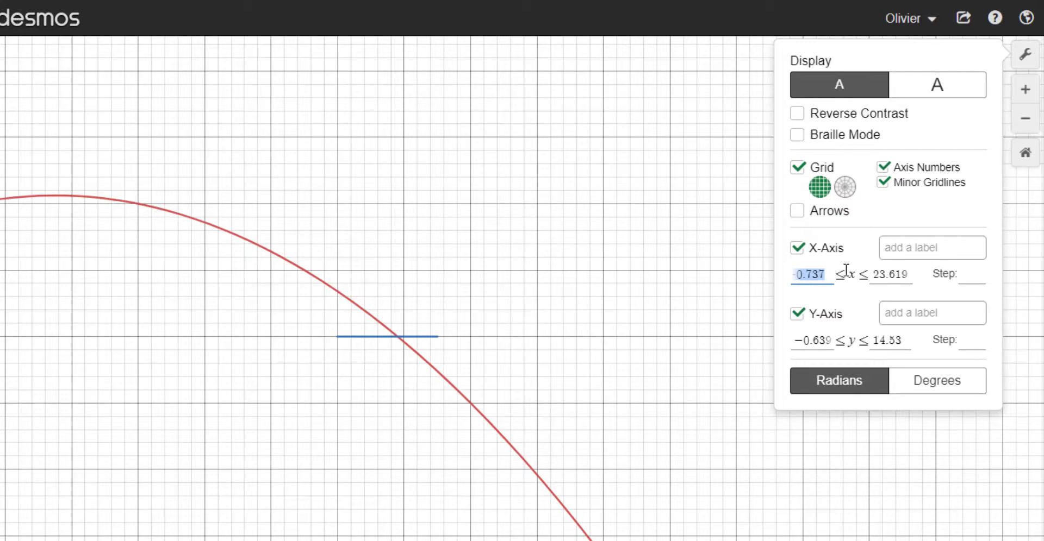
pyautogui.moveTo(675, 315)
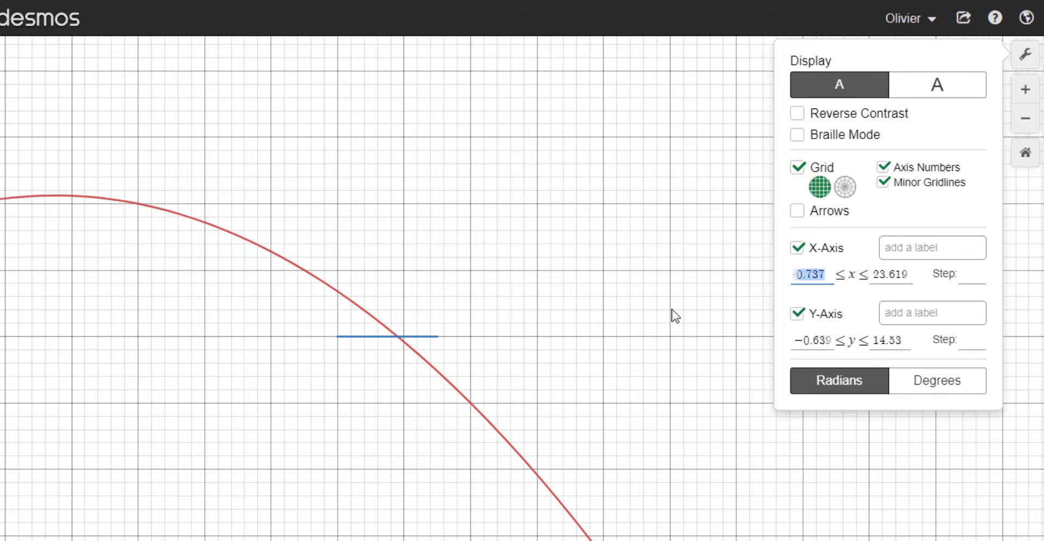
pyautogui.moveTo(610, 318)
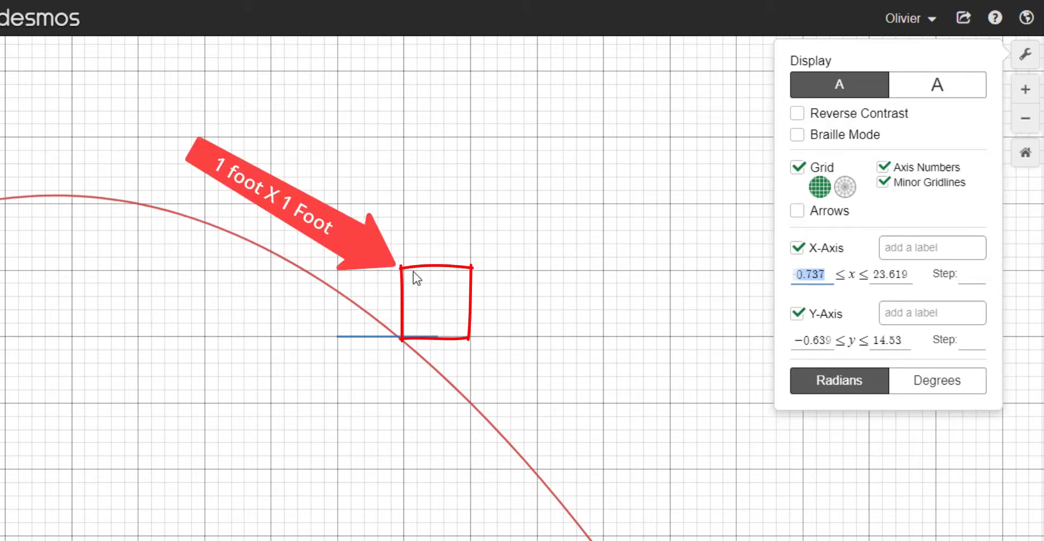
pyautogui.moveTo(467, 327)
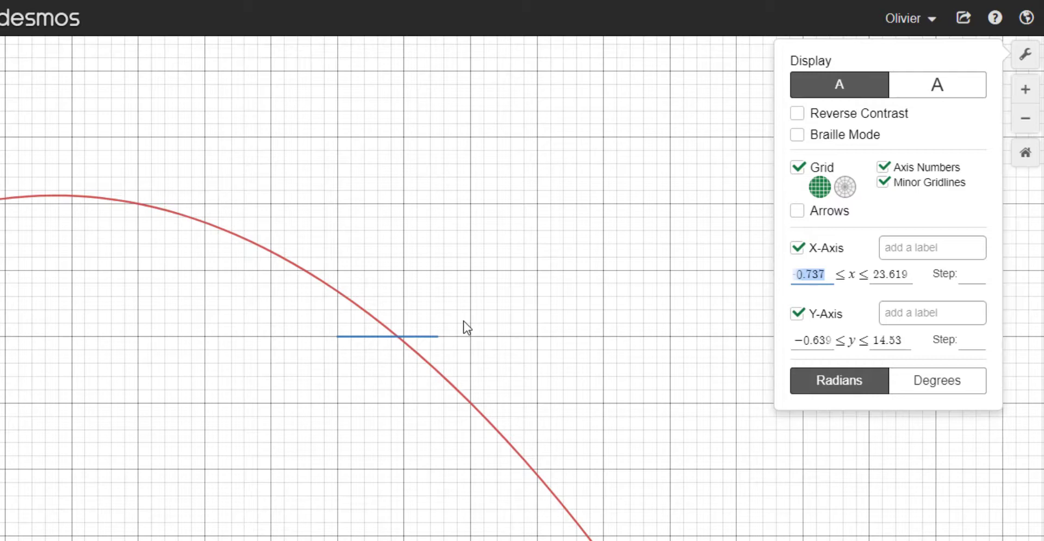
pyautogui.moveTo(497, 314)
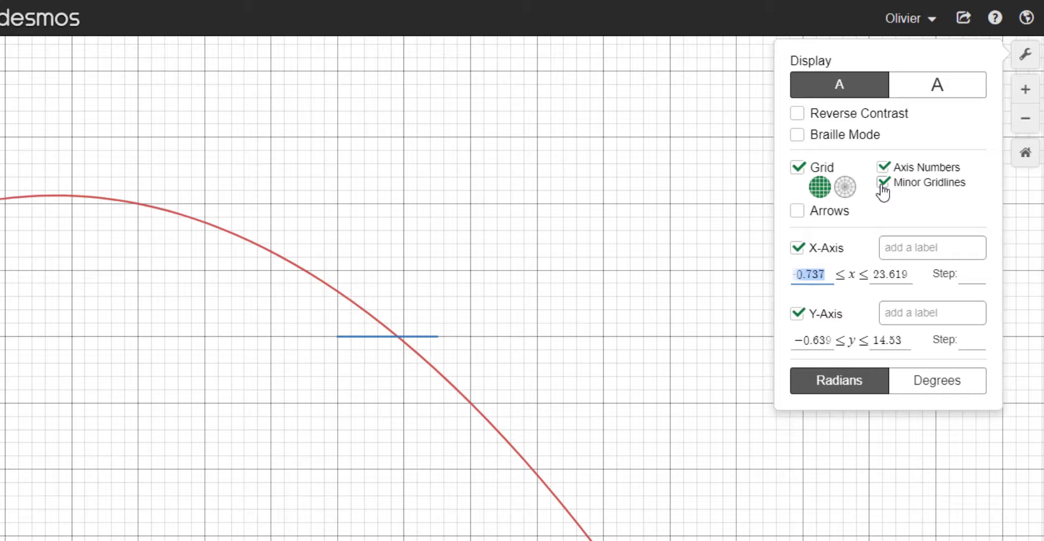
pyautogui.click(883, 182)
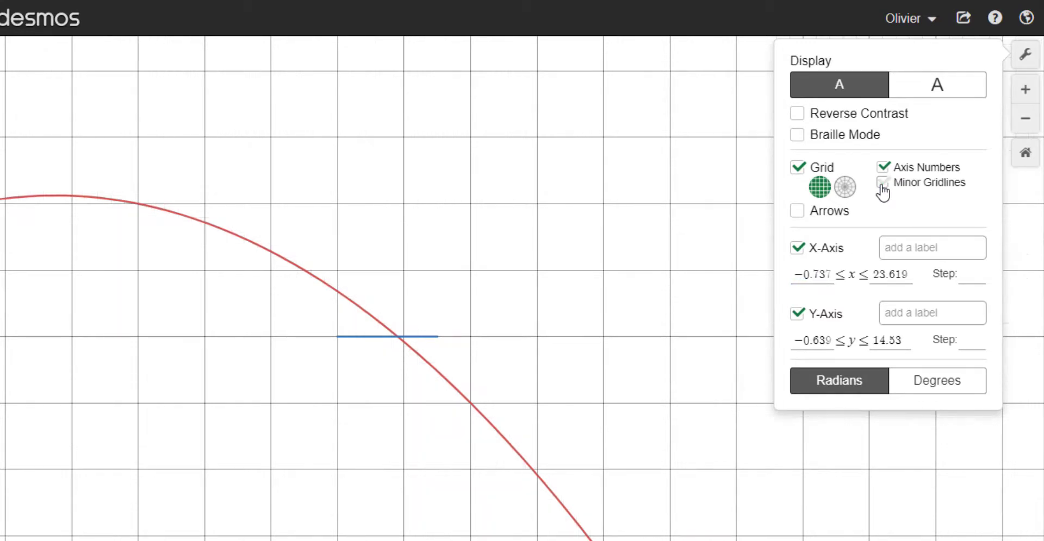
pyautogui.click(797, 167)
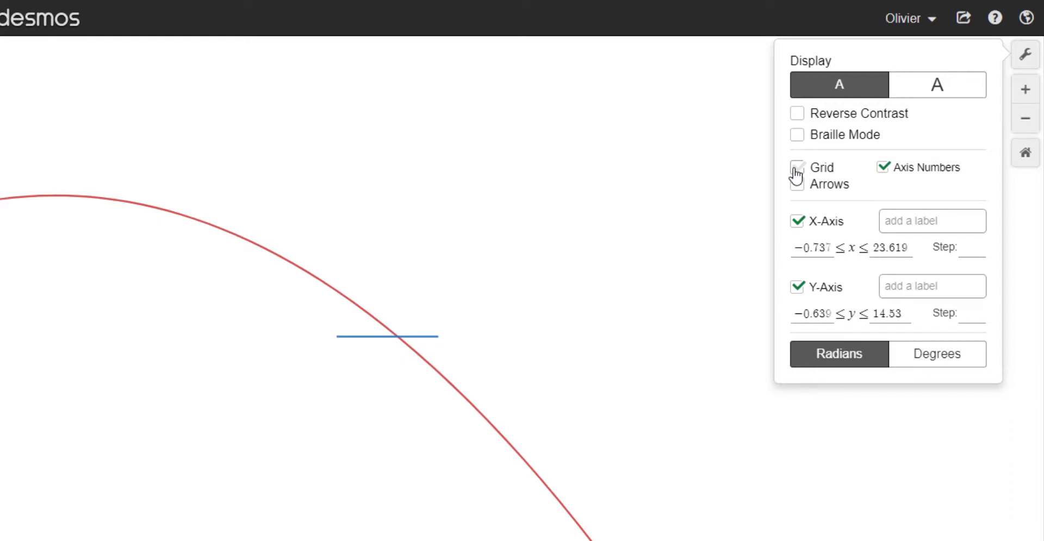
pyautogui.click(796, 168)
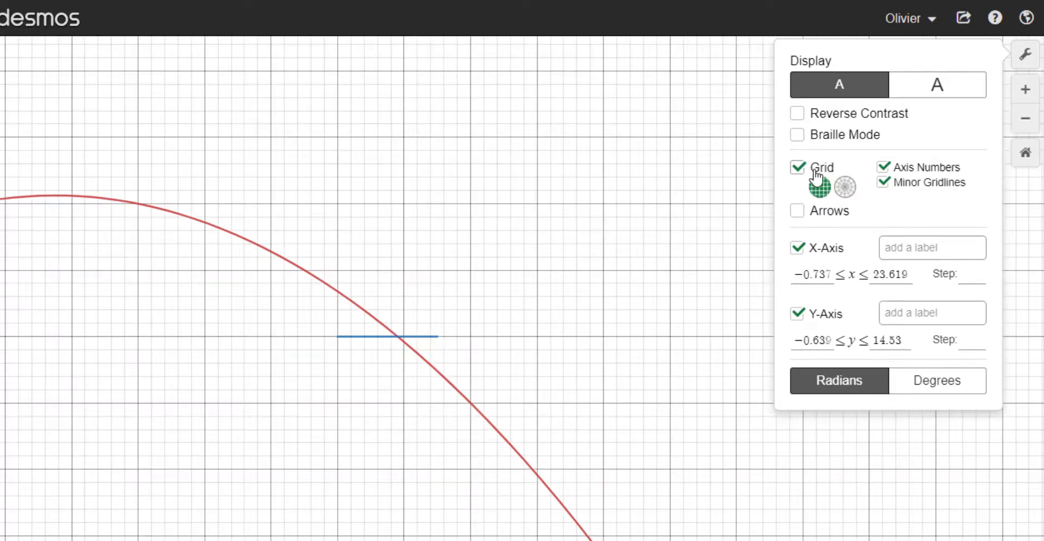
pyautogui.click(883, 183)
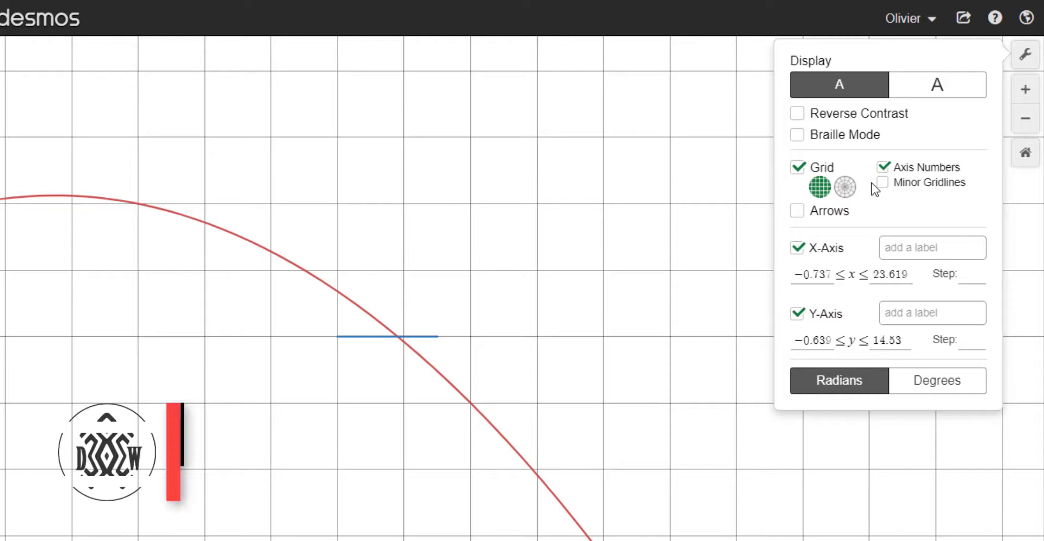
# - Label the x-axis 'Distance (ft)' and the y-axis 'Height (ft)'
pyautogui.click(932, 248)
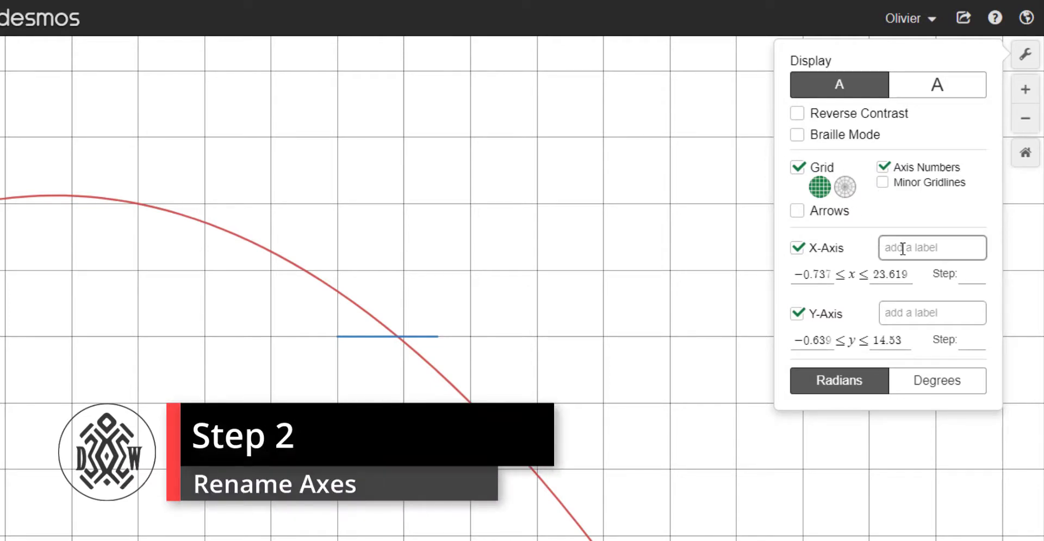
pyautogui.write('Distance')
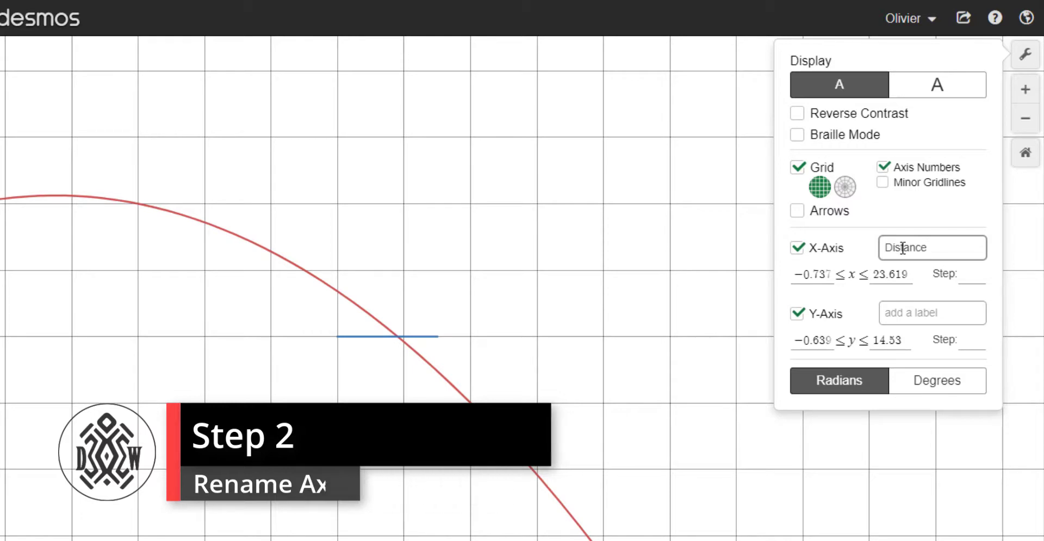
pyautogui.write('(ft')
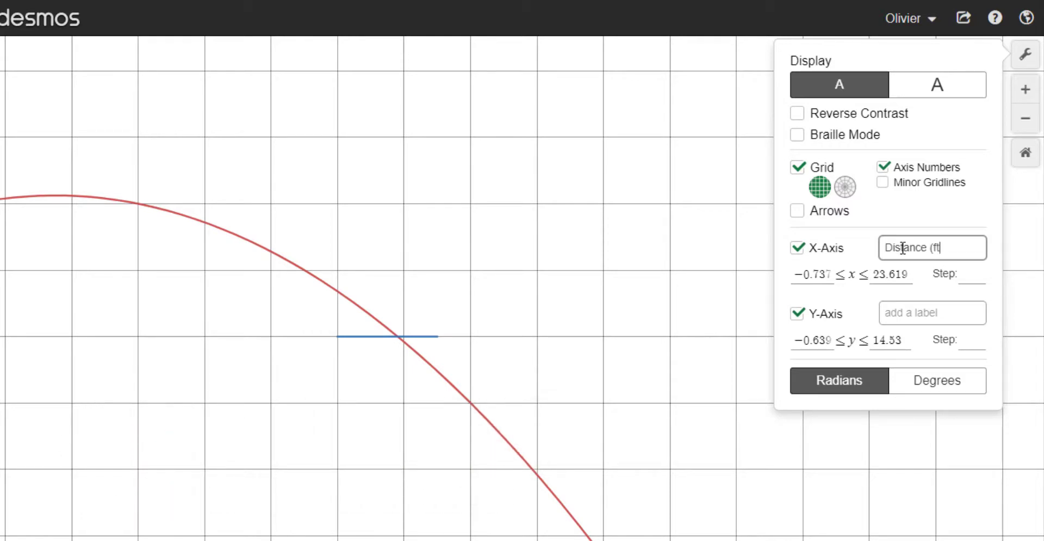
pyautogui.click(931, 313)
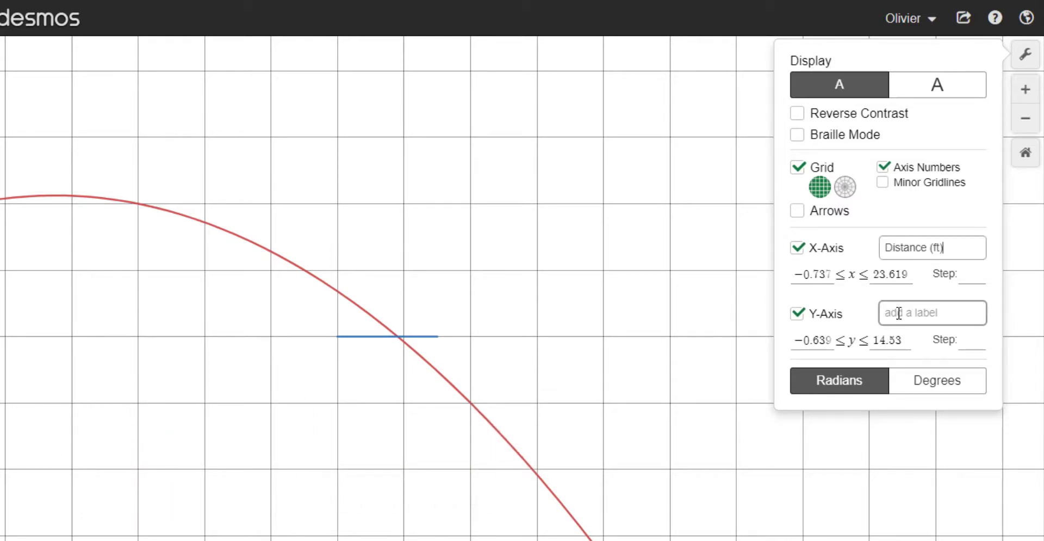
pyautogui.write('Hel')
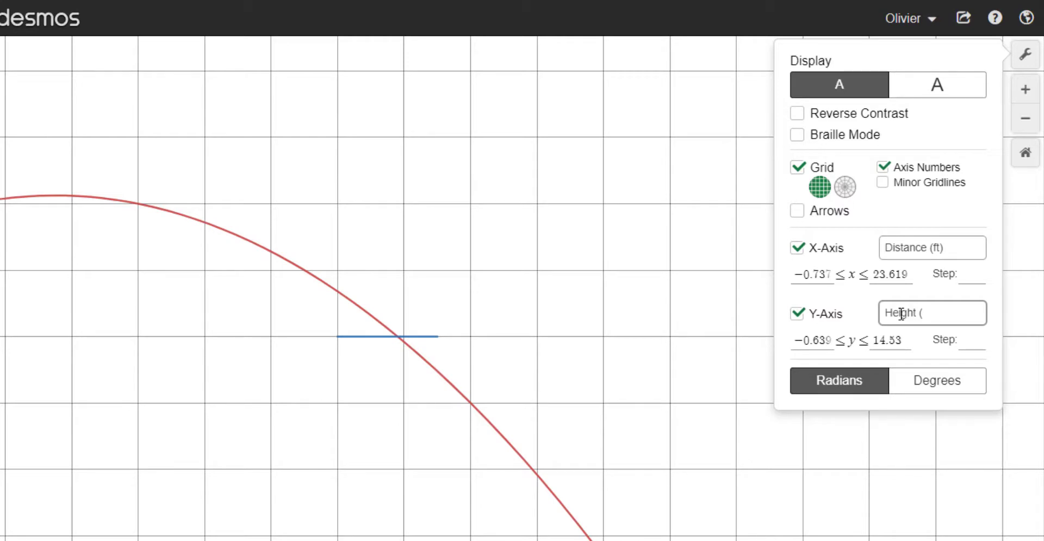
pyautogui.write('ft)')
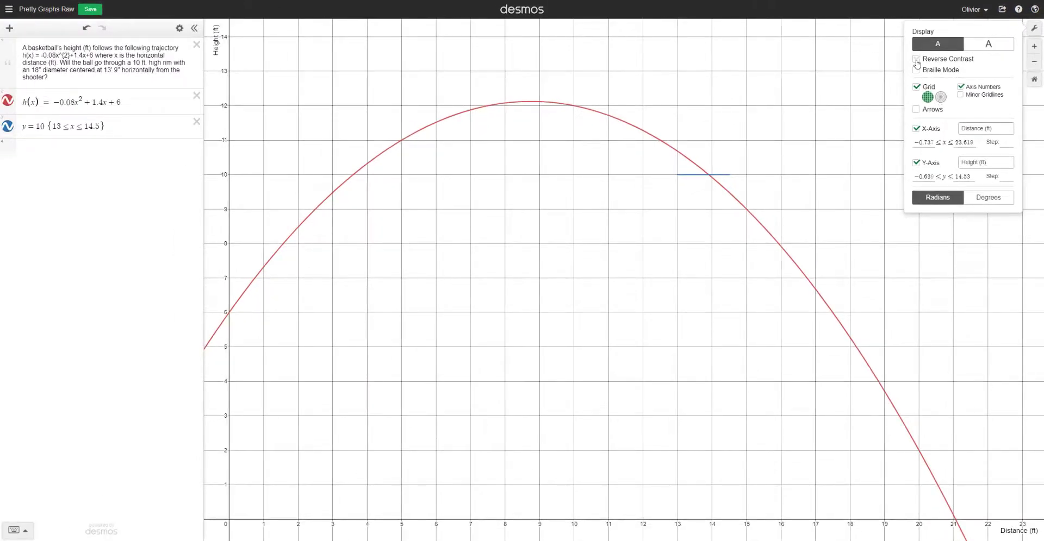
# - Try reverse contrast and polar grid, revert both, then enable axis arrows with an arrow style
pyautogui.click(916, 60)
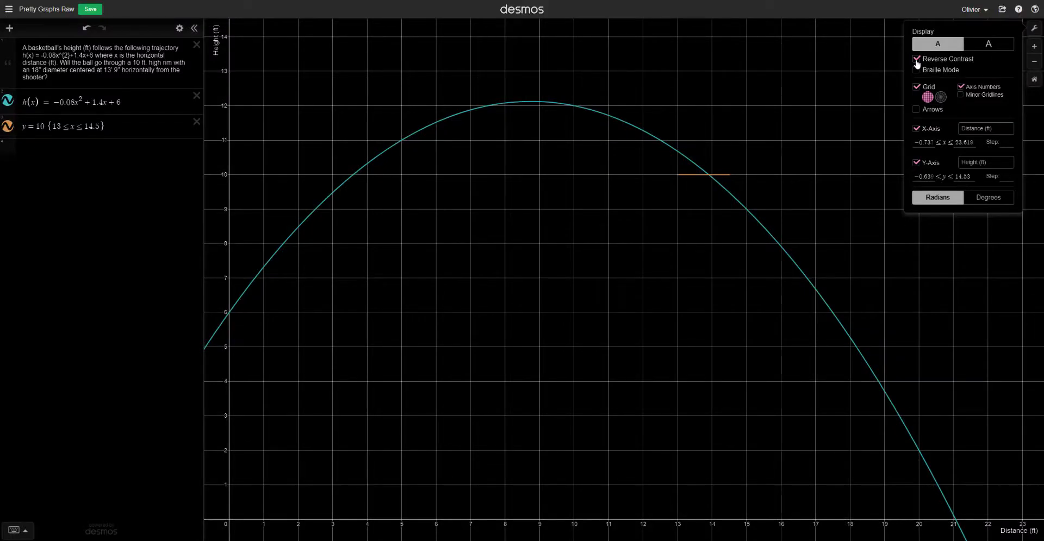
pyautogui.click(916, 60)
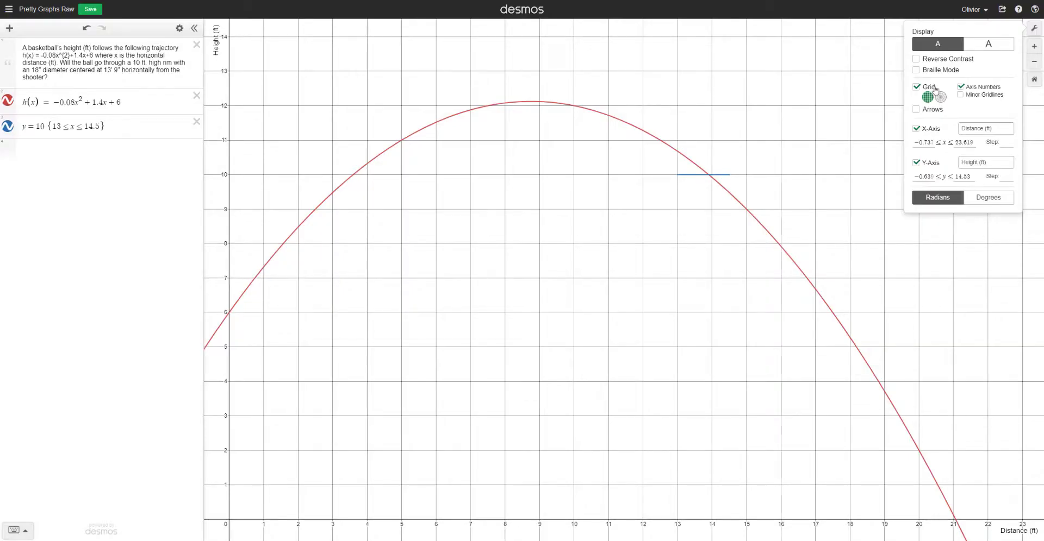
pyautogui.click(940, 96)
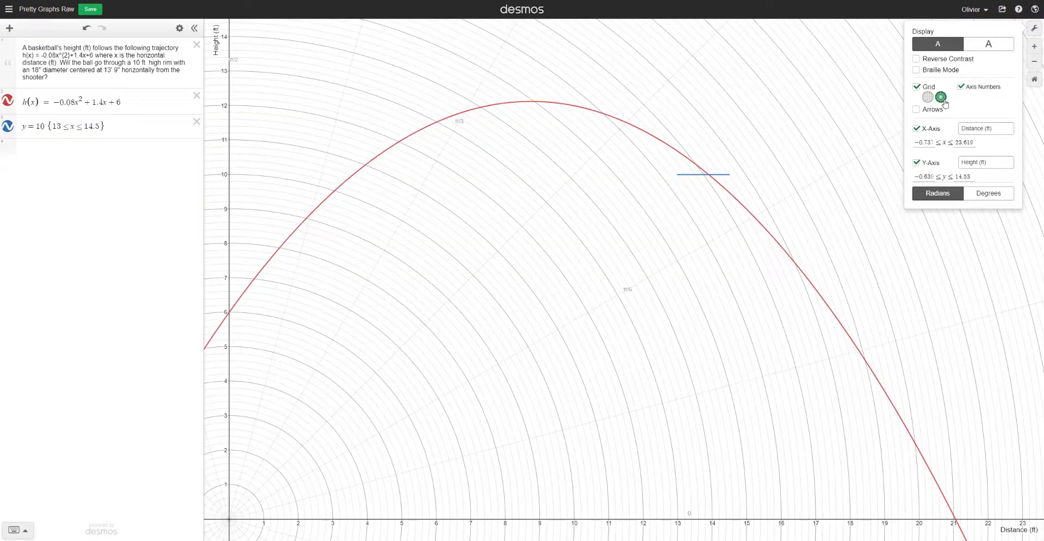
pyautogui.click(927, 97)
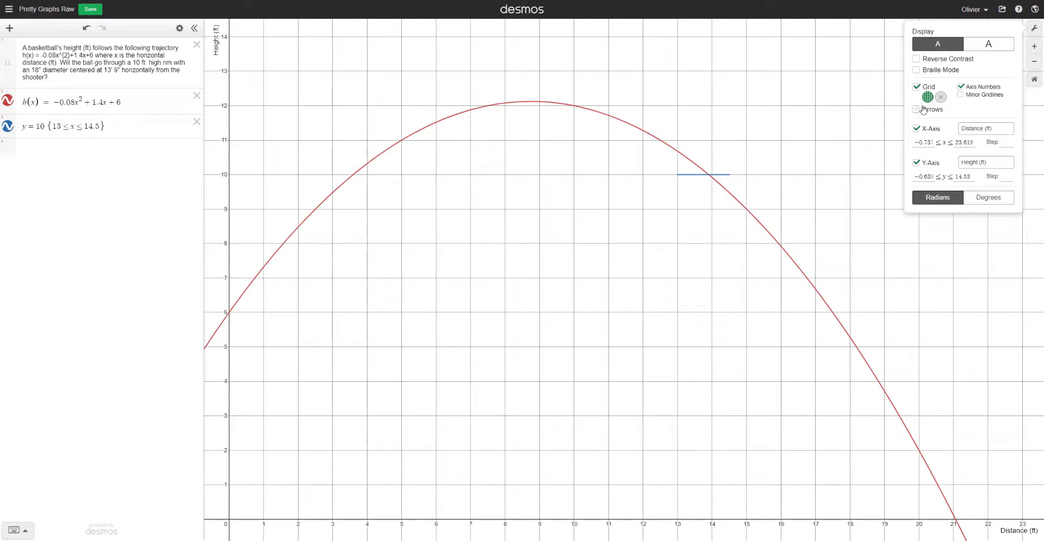
pyautogui.click(916, 108)
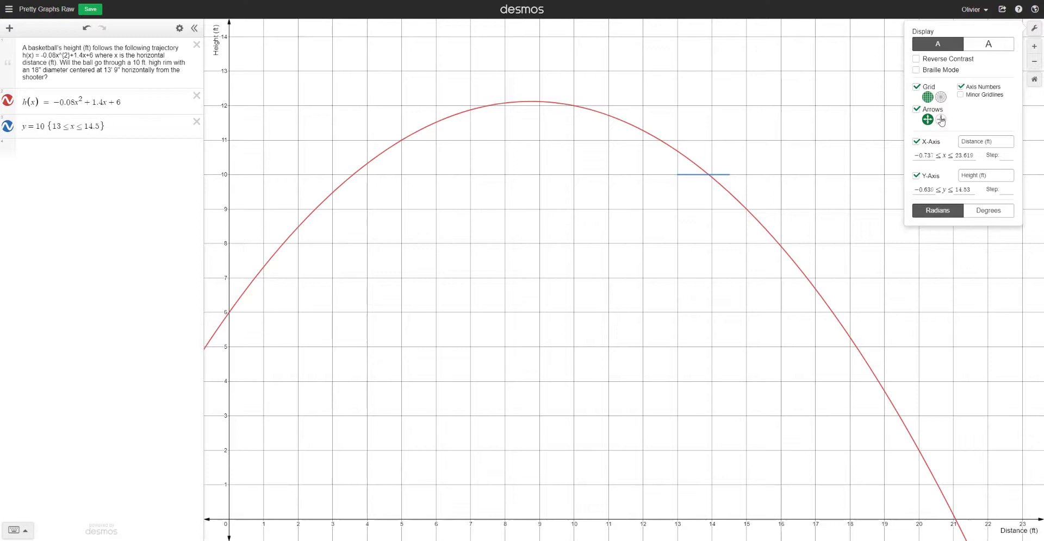
pyautogui.click(940, 120)
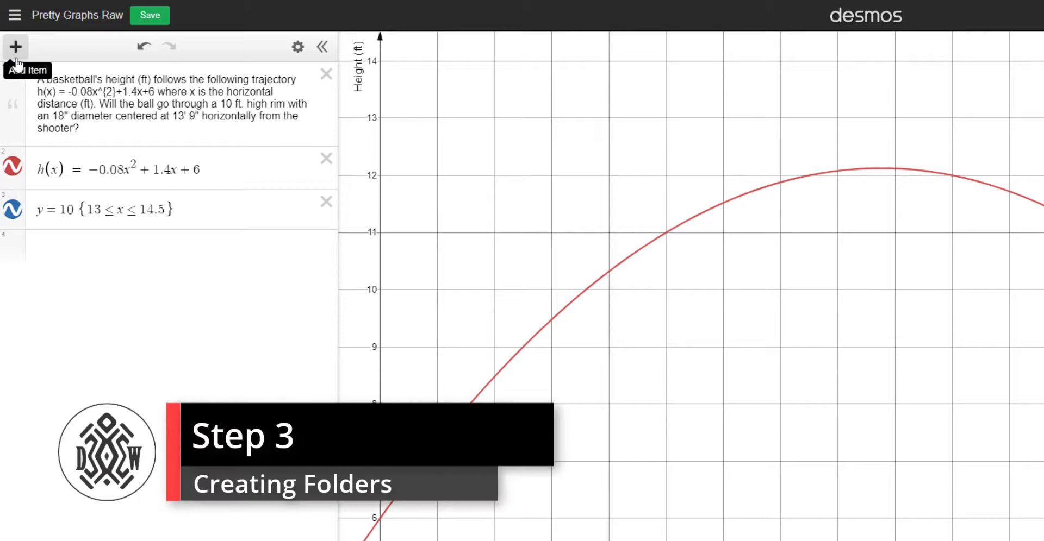
# - Create folders named 'Problem' and 'Flight' for the note and the trajectory and rim equations
pyautogui.click(15, 47)
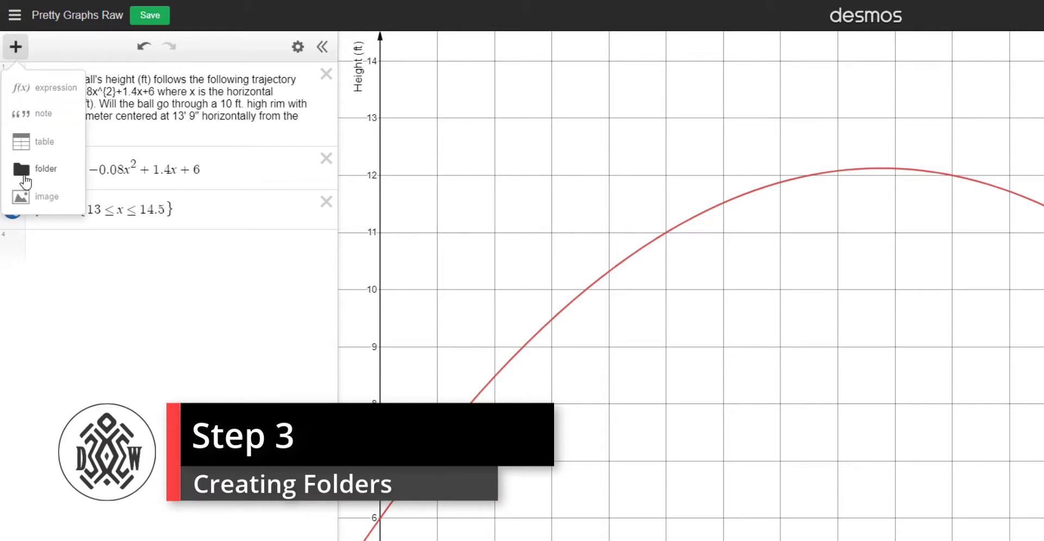
pyautogui.click(46, 168)
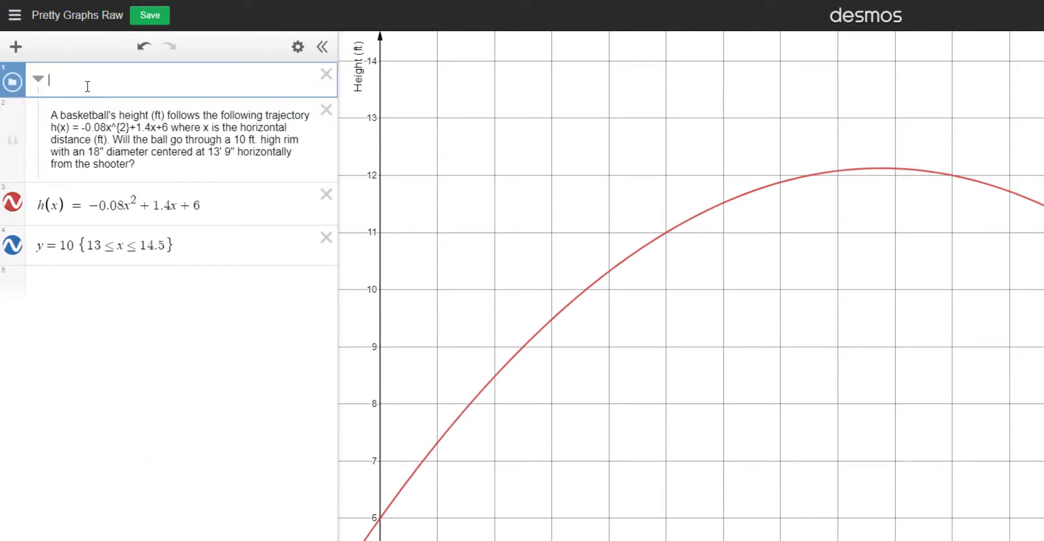
pyautogui.write('Pr')
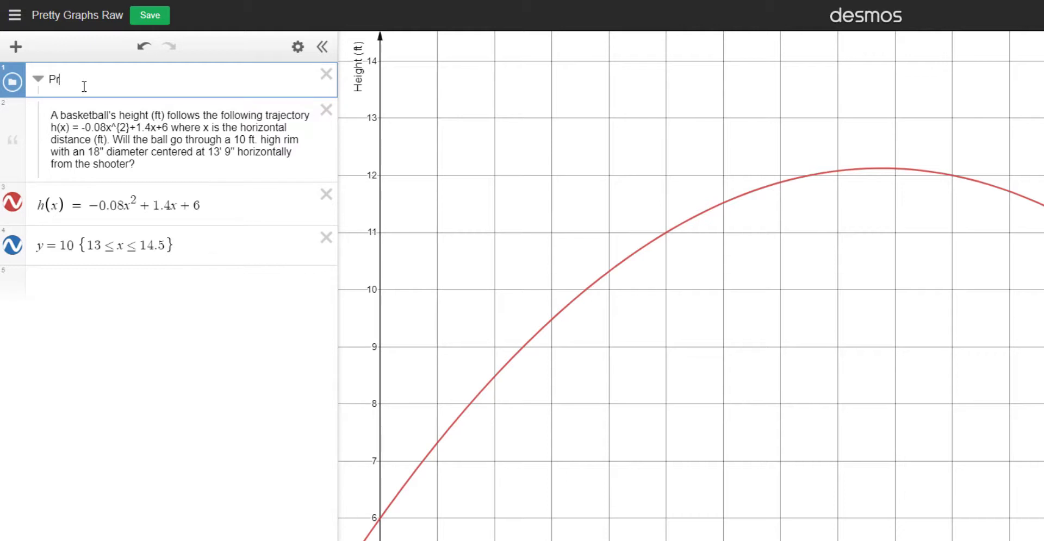
pyautogui.write('oblem')
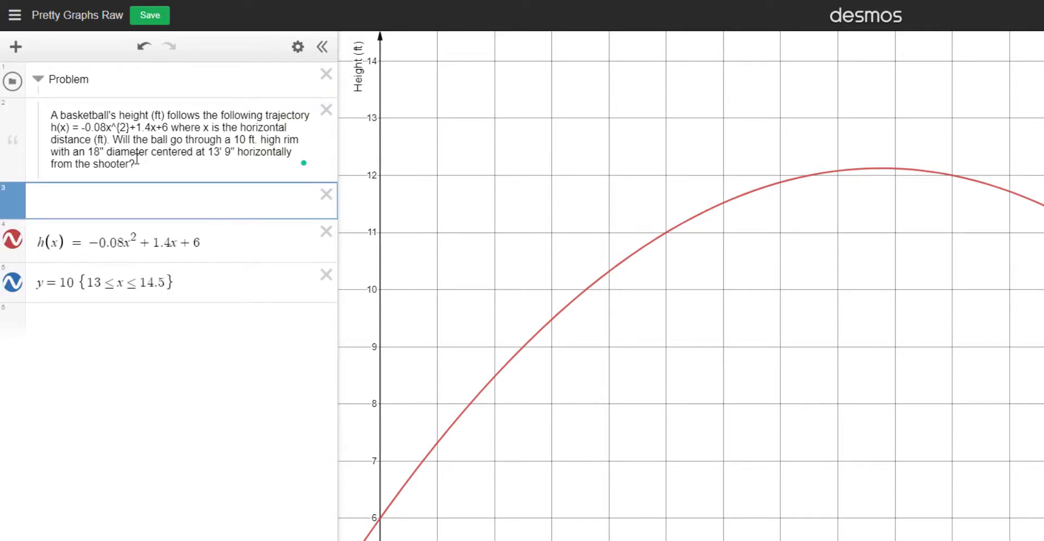
pyautogui.moveTo(14, 207)
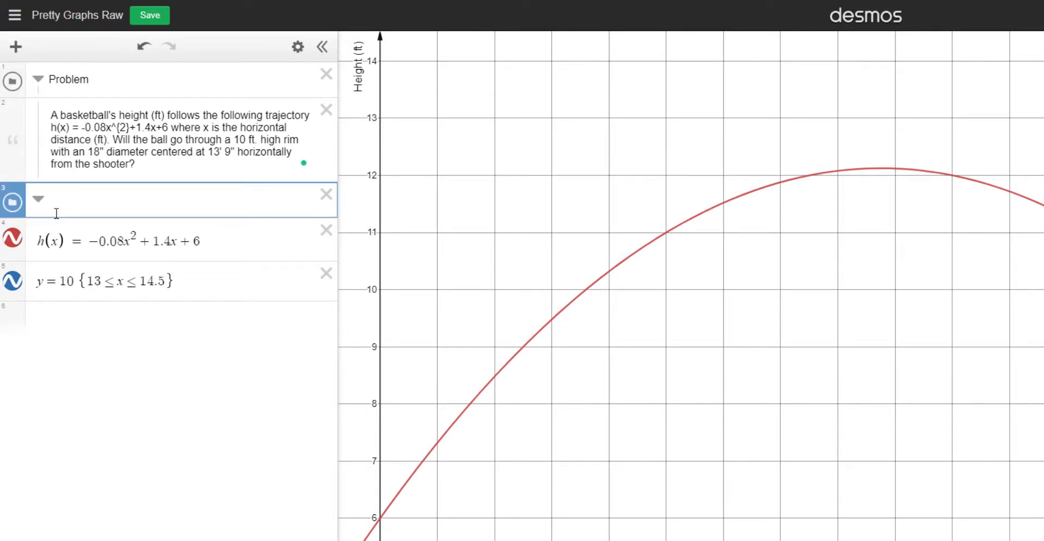
pyautogui.write('Flight')
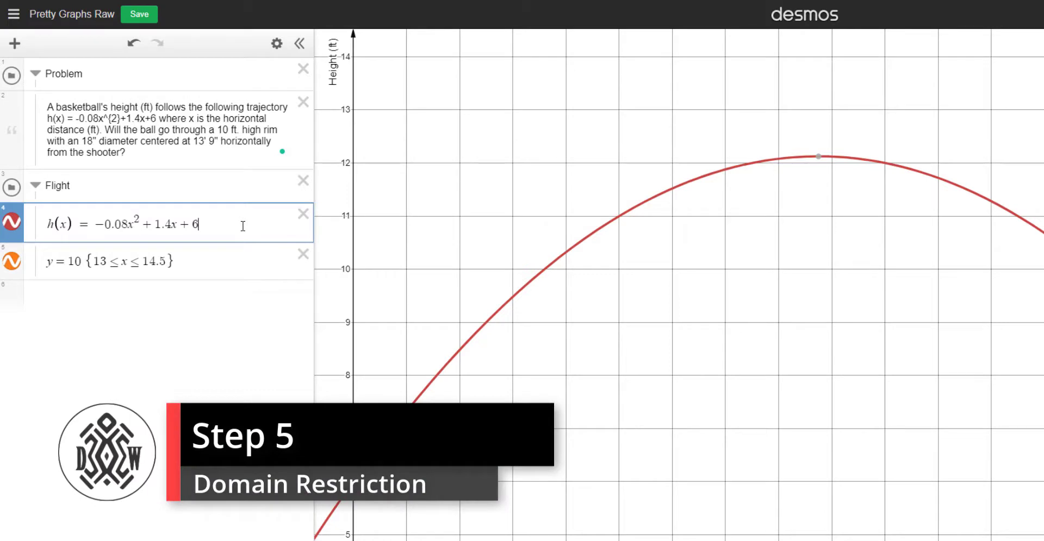
# - Append the domain restriction {x ≥ 0} to h(x) so the curve starts at the height axis
pyautogui.write('{')
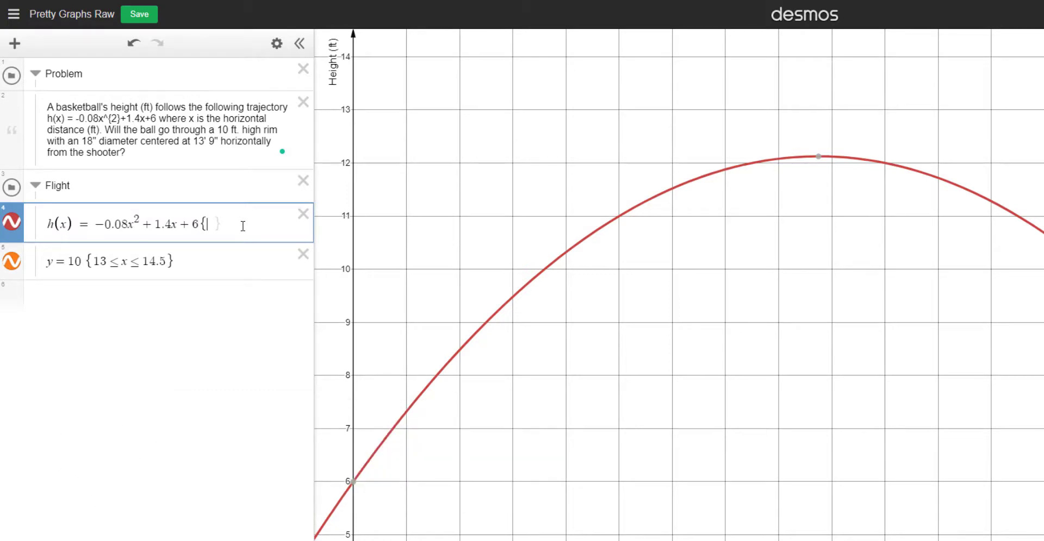
pyautogui.write('x >')
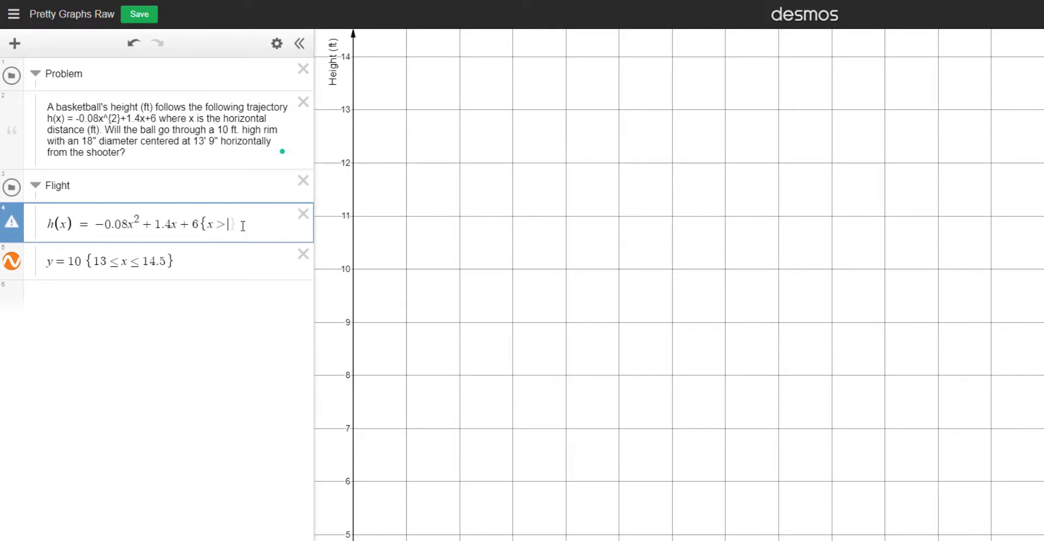
pyautogui.write('0')
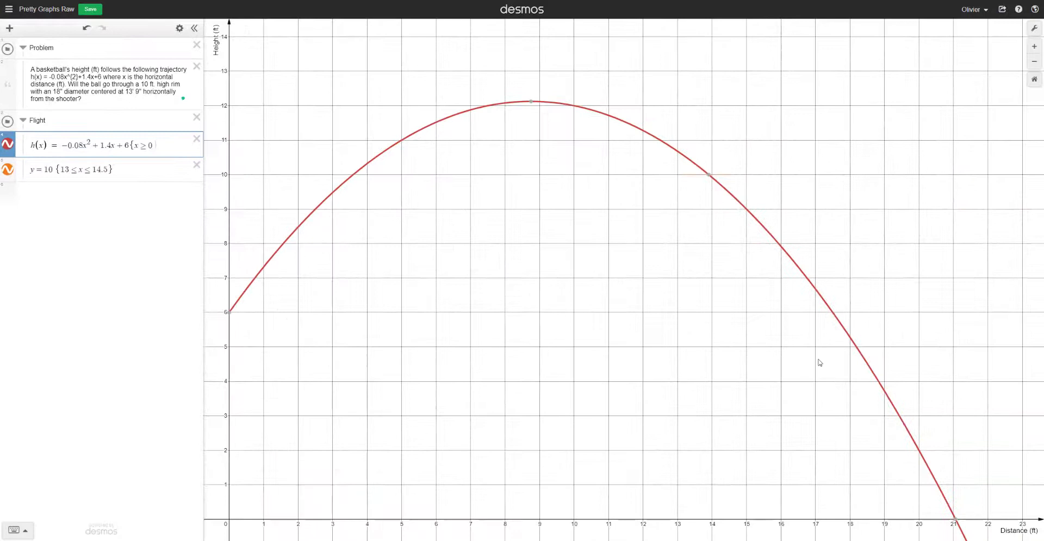
pyautogui.moveTo(880, 467)
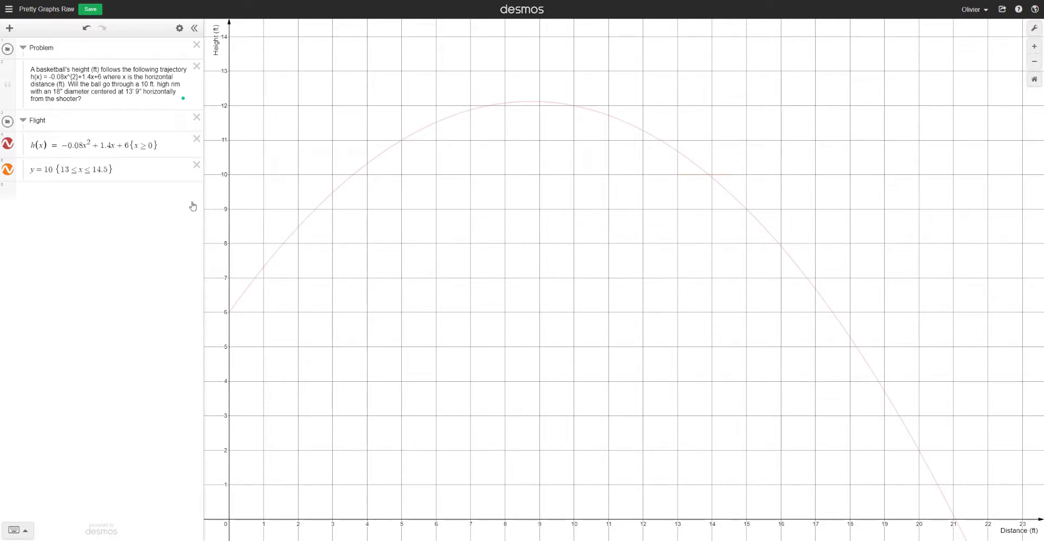
pyautogui.click(70, 170)
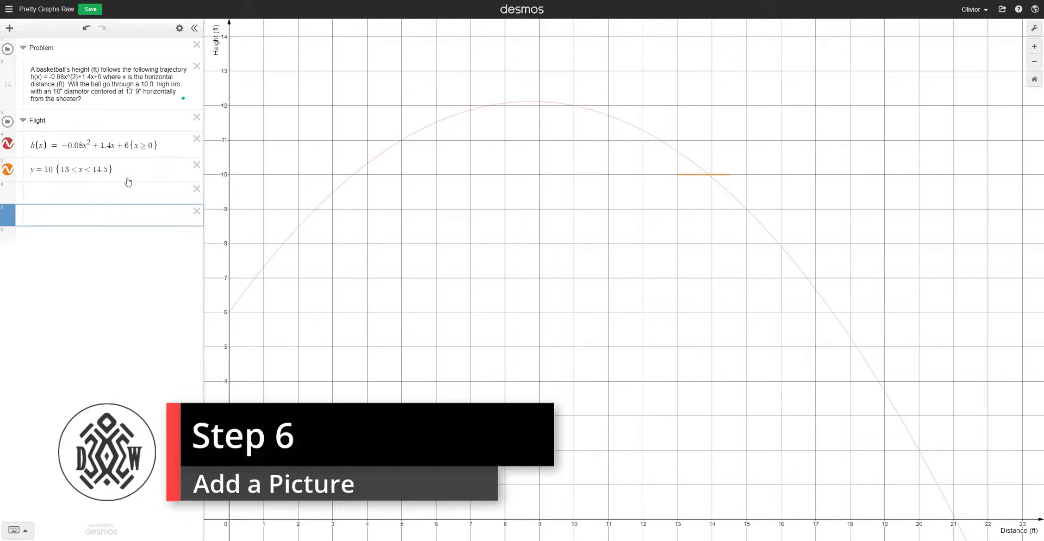
# - Remove the extra blank expression line and leave Desmos for the browser
pyautogui.click(106, 191)
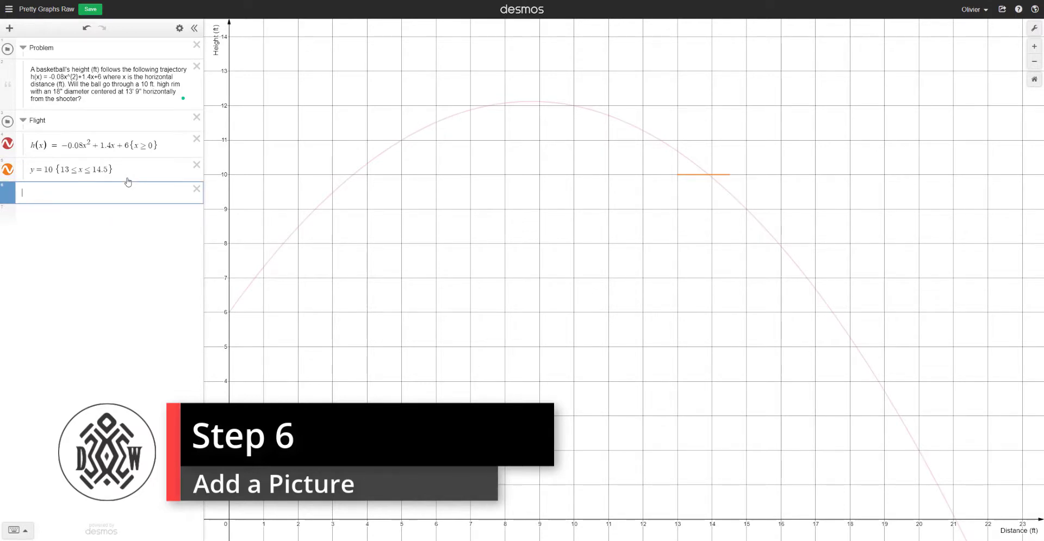
pyautogui.click(10, 28)
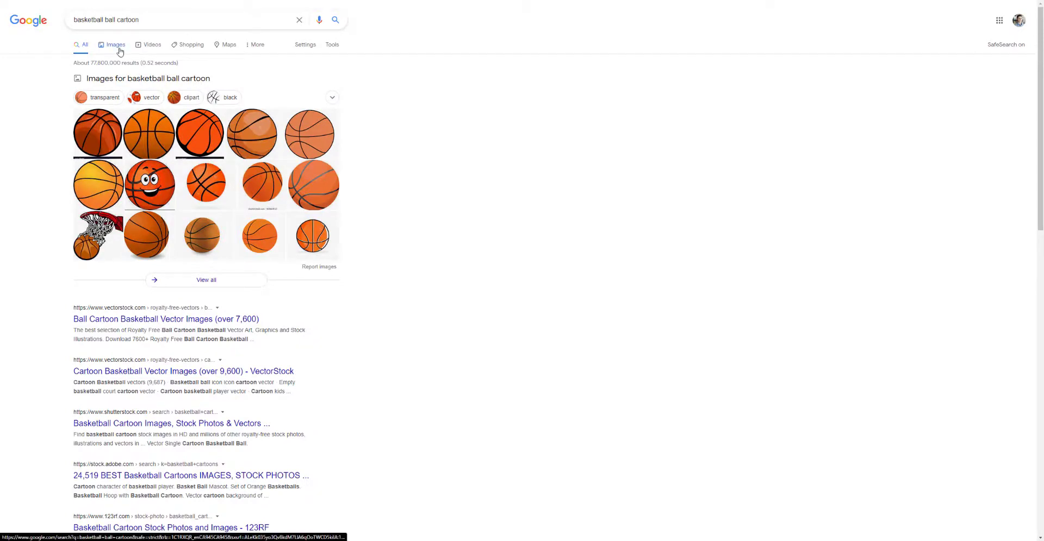
# - Show Google image results for 'basketball ball cartoon' and browse them
pyautogui.click(115, 44)
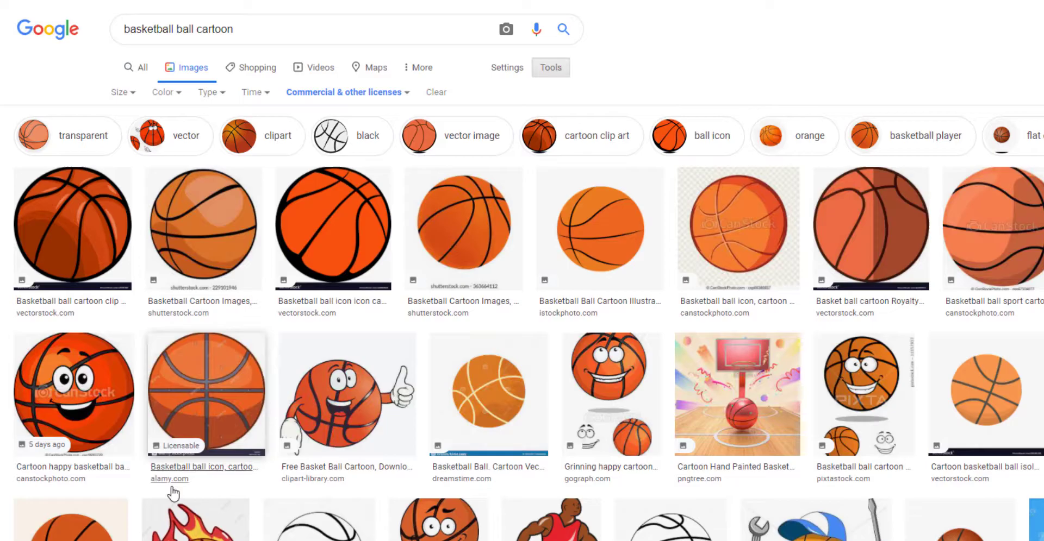
pyautogui.scroll(-3)
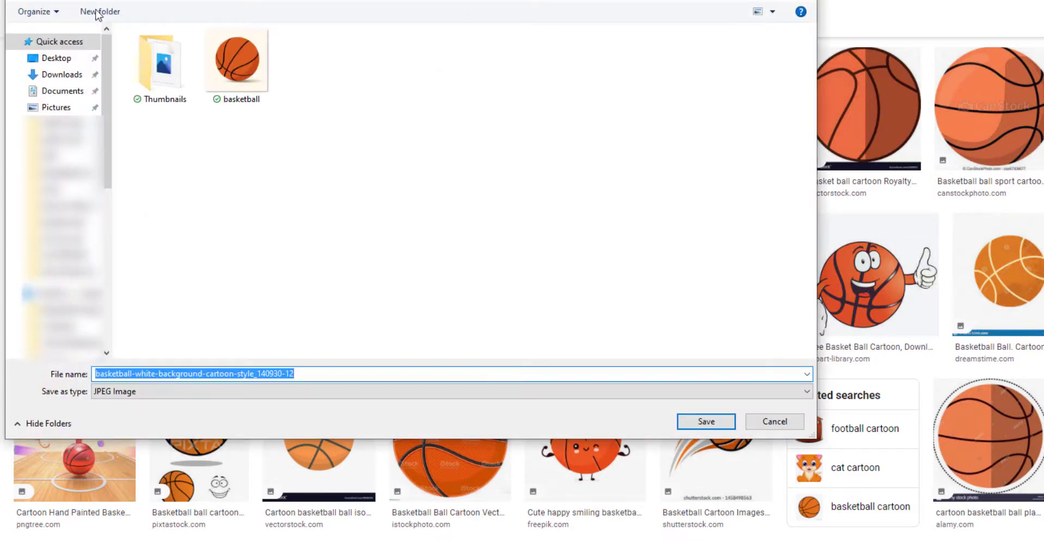
# - Save the chosen image as basketball.jpg
pyautogui.click(237, 58)
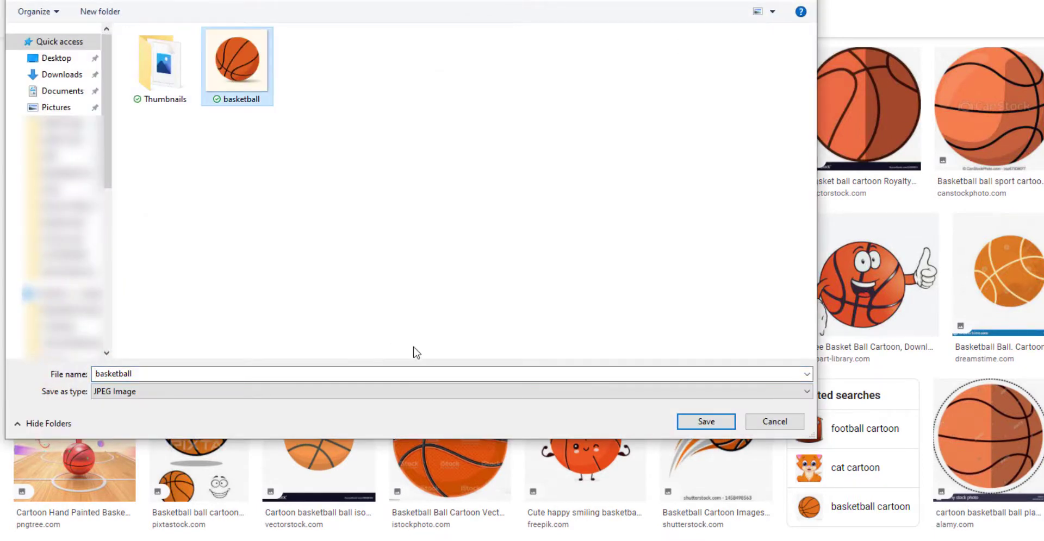
pyautogui.click(705, 421)
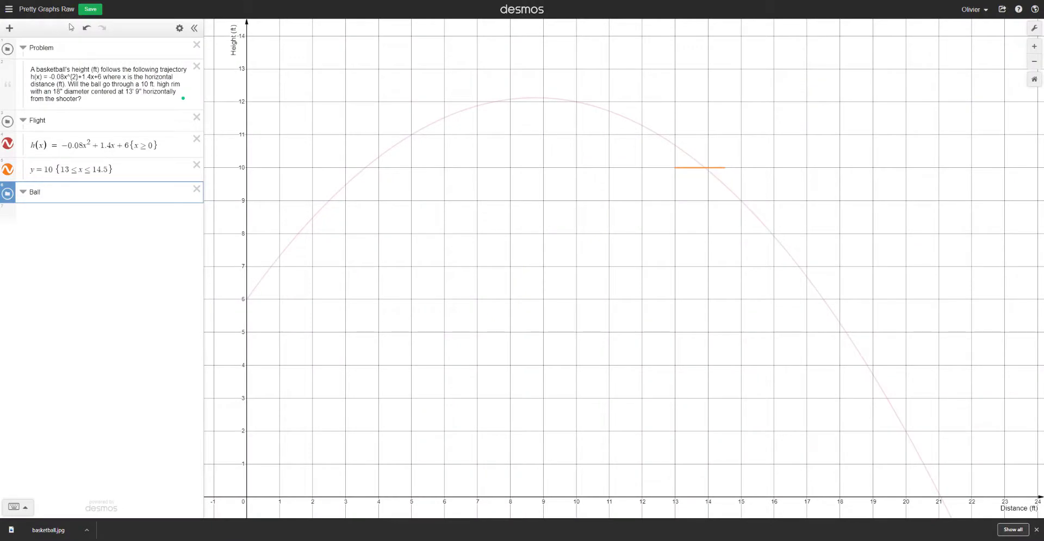
# - Insert basketball.jpg centred at (x₀, 0) and adjust the x₀ slider and its range
pyautogui.click(35, 191)
pyautogui.write('(x_0,0)')
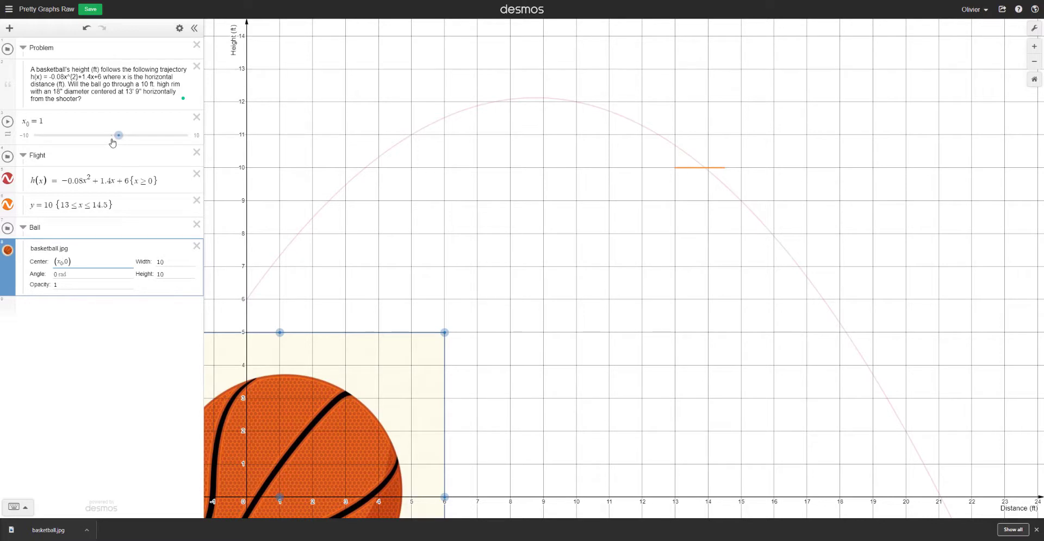
pyautogui.moveTo(118, 135); pyautogui.dragTo(140, 135)
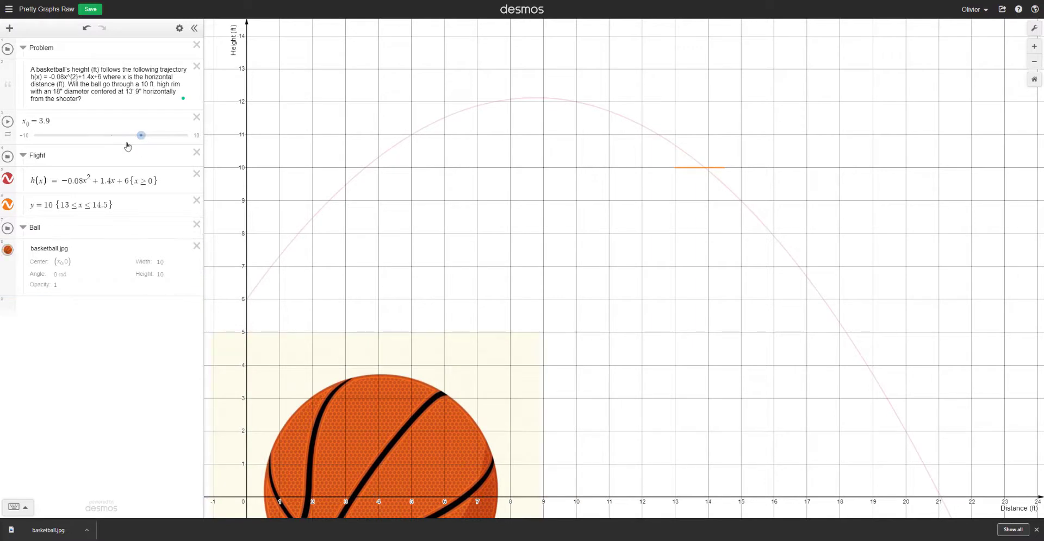
pyautogui.moveTo(141, 220)
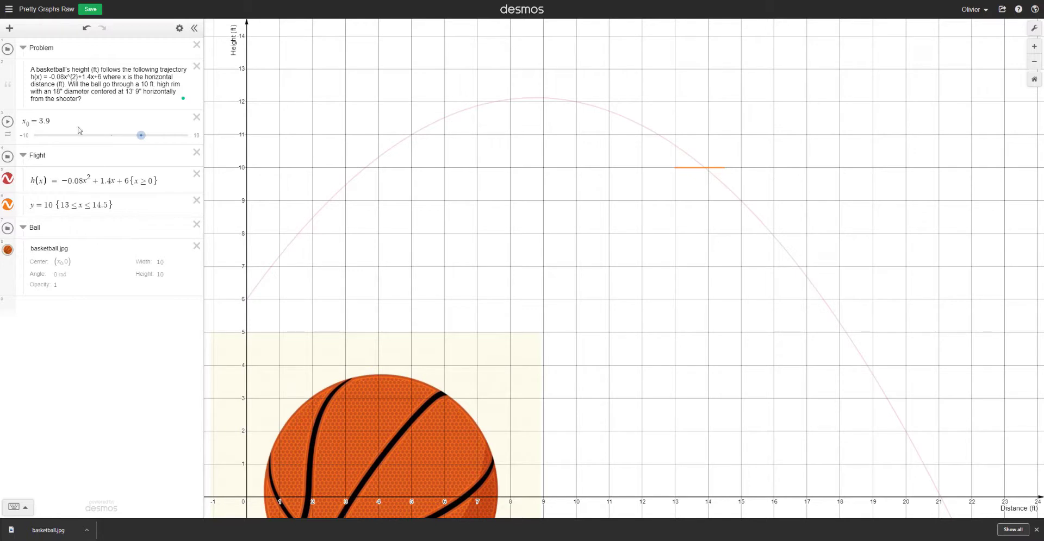
pyautogui.click(37, 121)
pyautogui.write('h_0 = h')
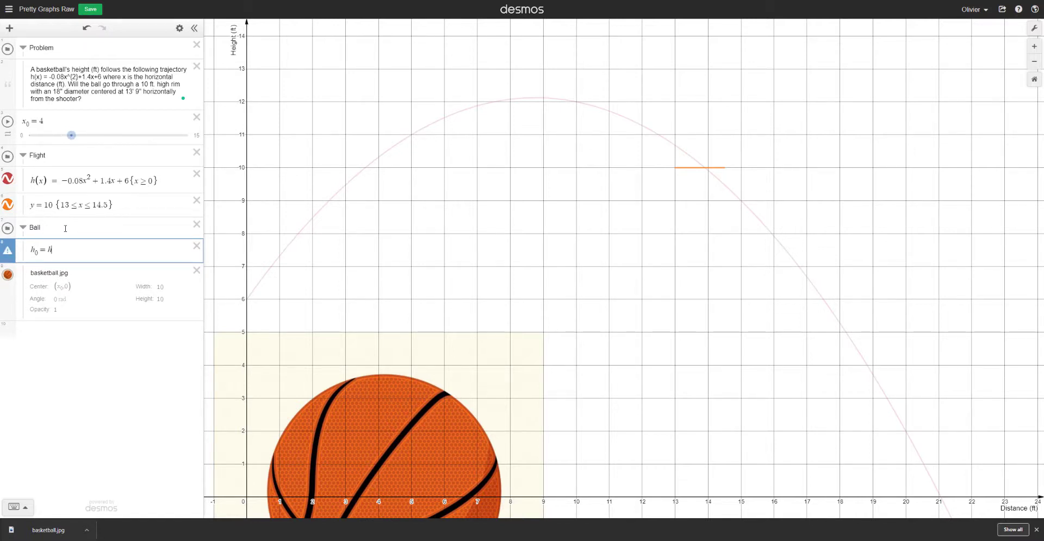
# - Define h₀ = h(x₀) and check its value by moving x₀ to 10 and back to 7
pyautogui.write('(')
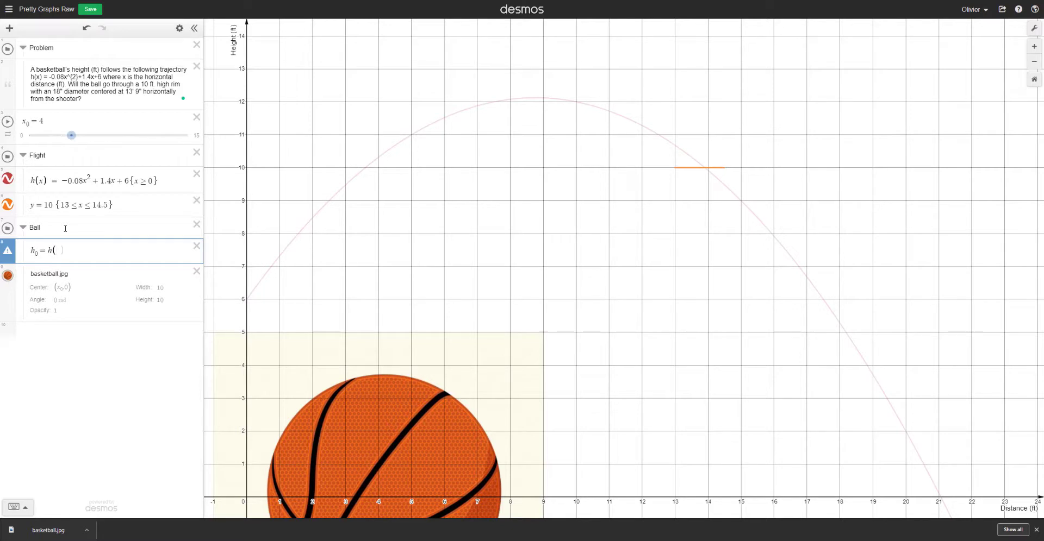
pyautogui.write('x_0')
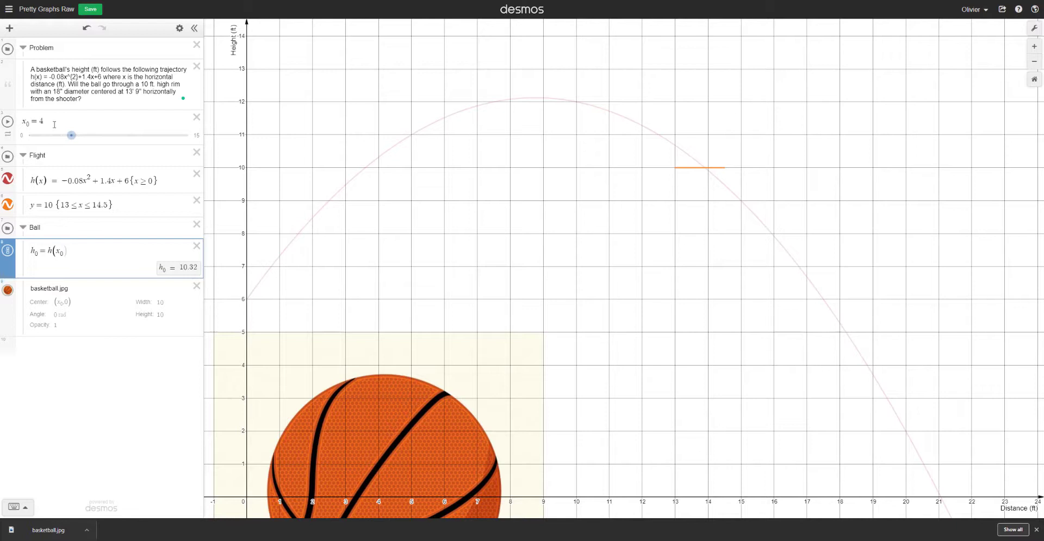
pyautogui.moveTo(72, 135); pyautogui.dragTo(135, 135)
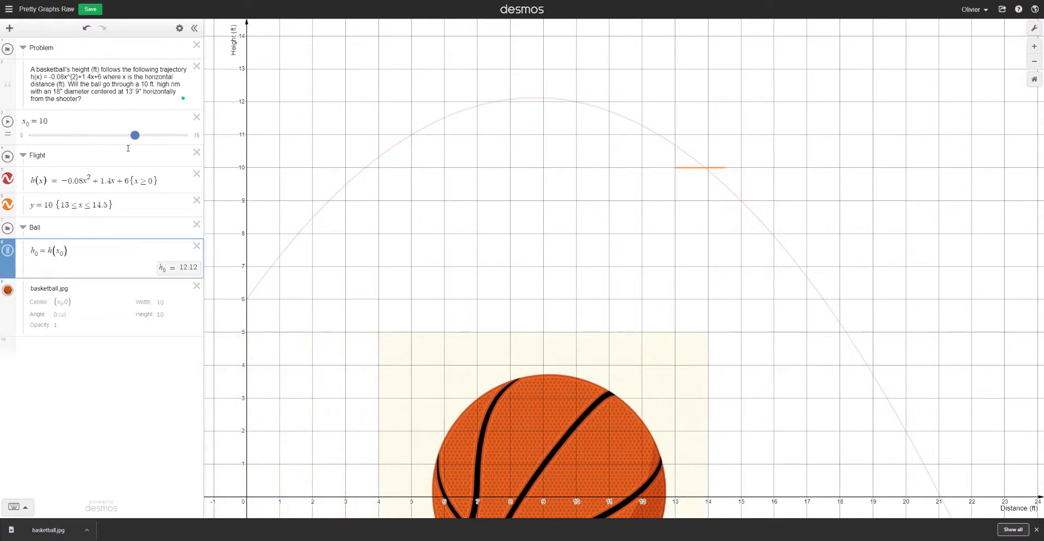
pyautogui.moveTo(135, 135); pyautogui.dragTo(102, 136)
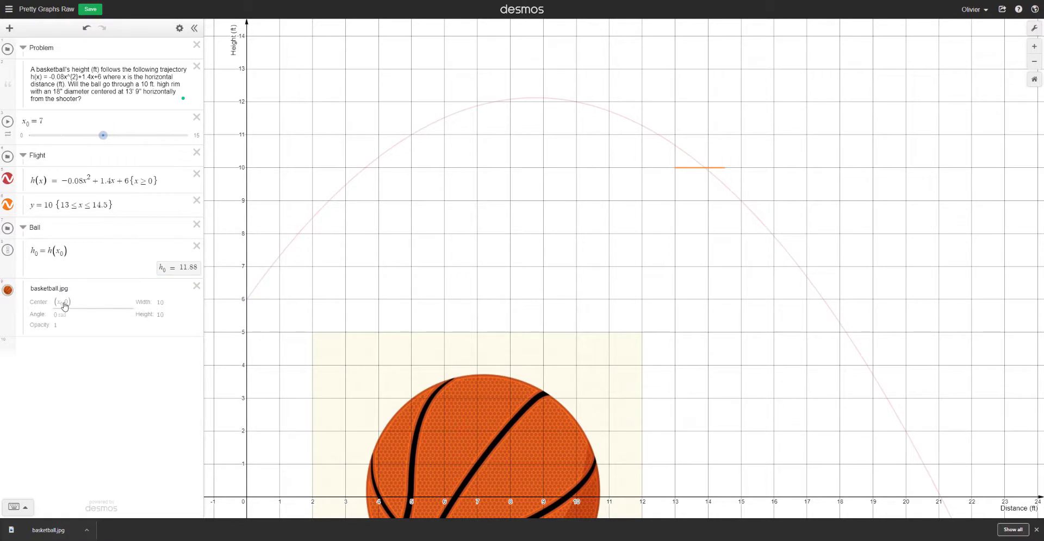
# - Centre basketball.jpg at (x₀, h₀) and slide x₀ to 15 so the ball rides the curve
pyautogui.click(62, 301)
pyautogui.write('h₀')
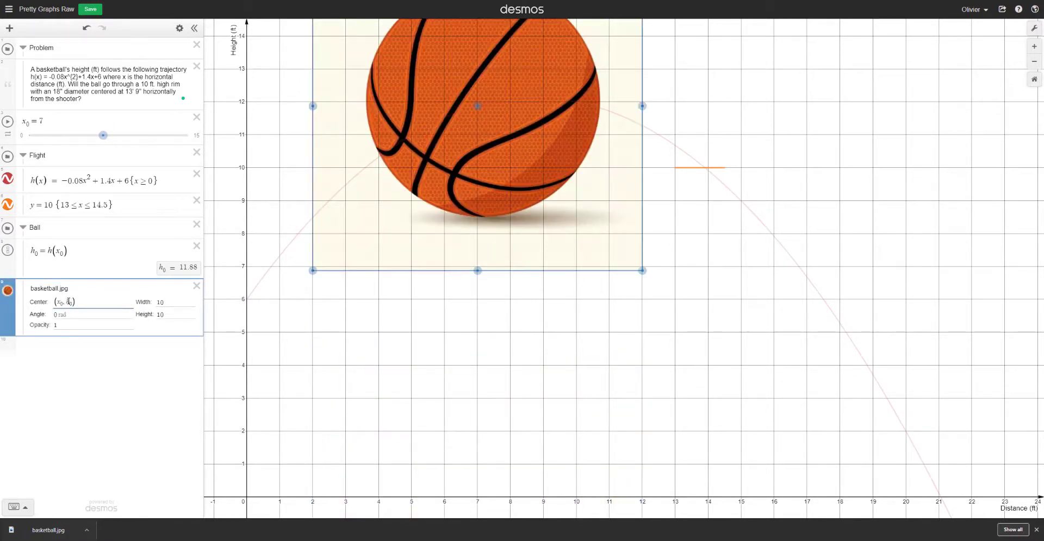
pyautogui.moveTo(104, 134); pyautogui.dragTo(156, 134)
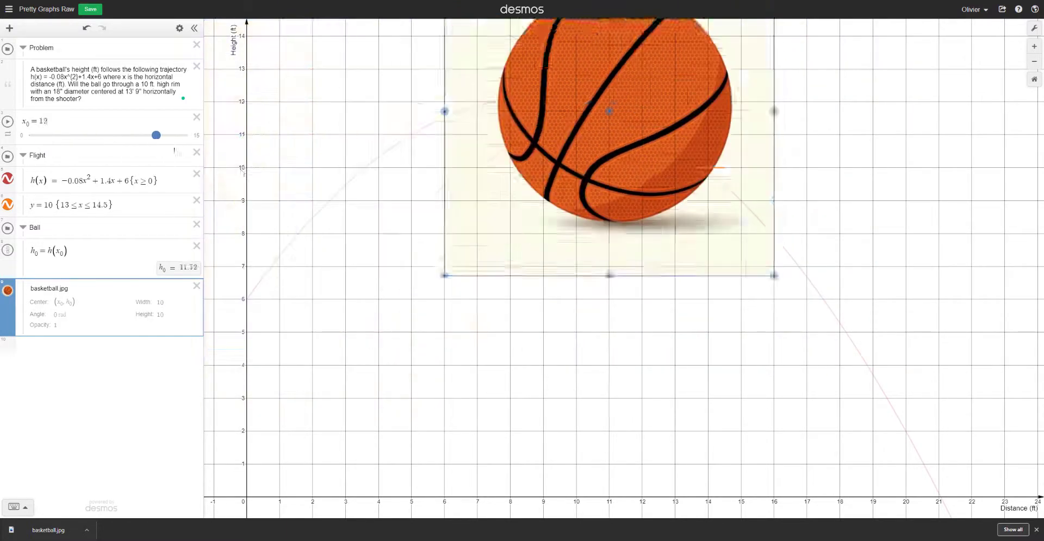
pyautogui.moveTo(157, 135); pyautogui.dragTo(176, 135)
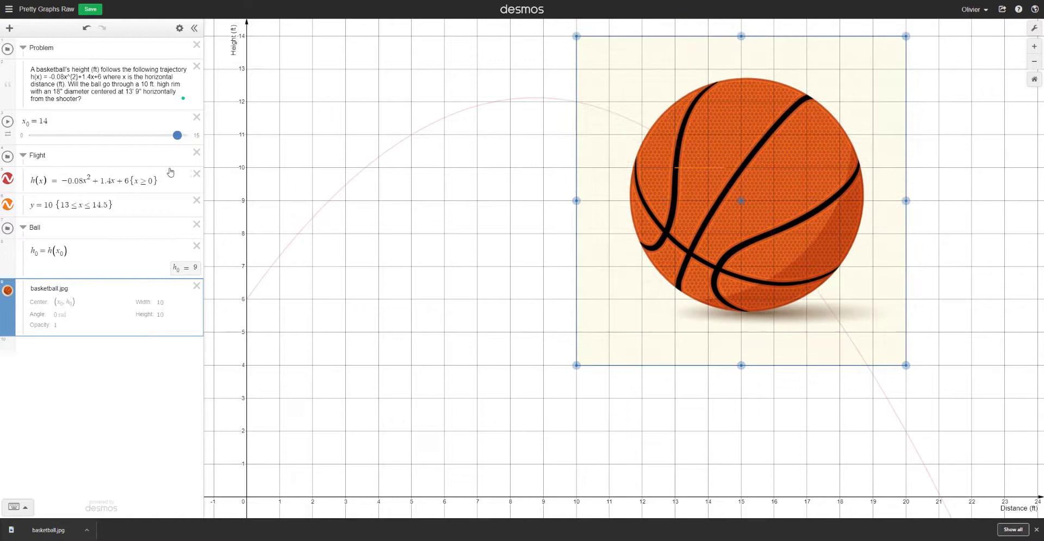
pyautogui.moveTo(176, 135); pyautogui.dragTo(188, 134)
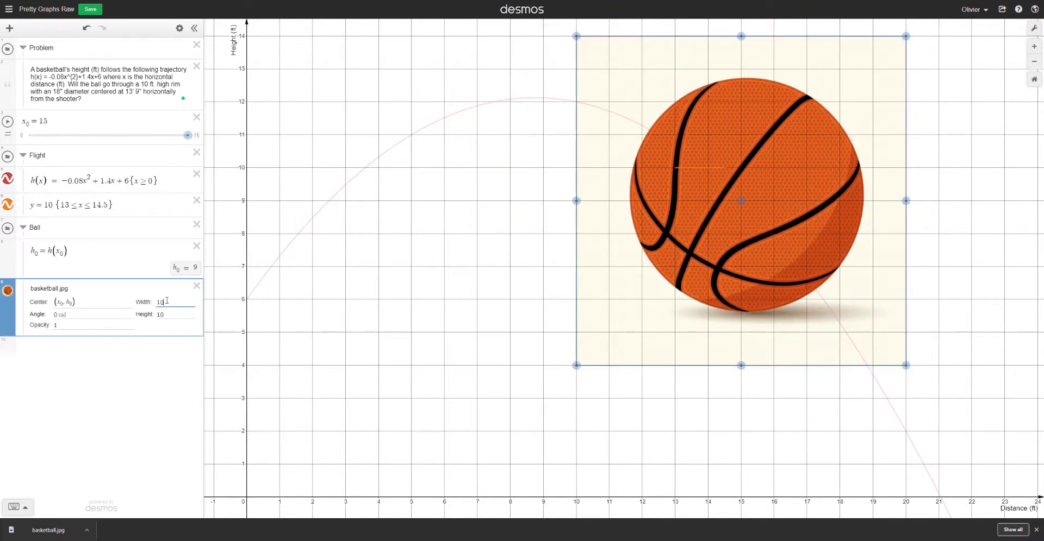
# - Set the basketball image's width and height to 0.75
pyautogui.write('1')
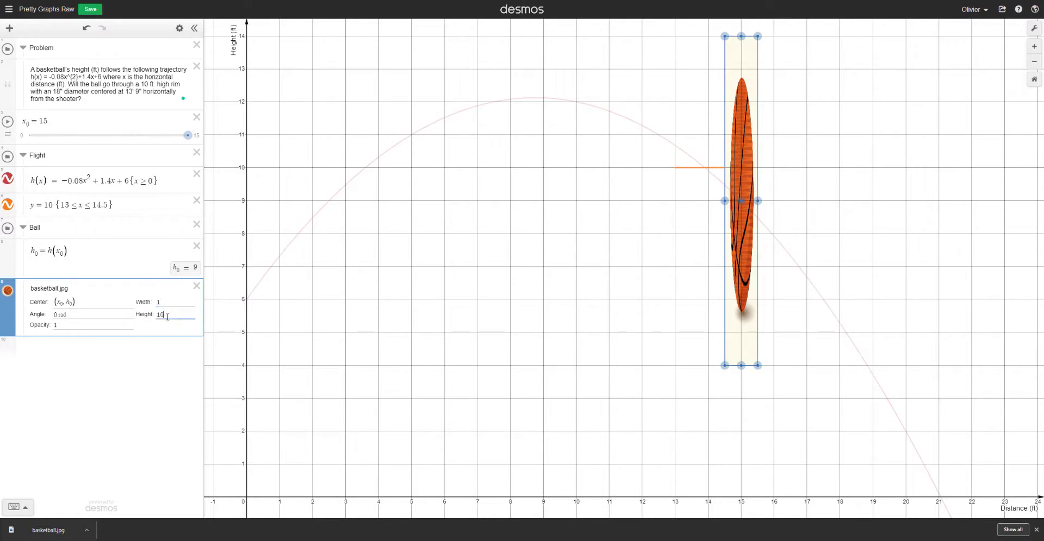
pyautogui.write('1')
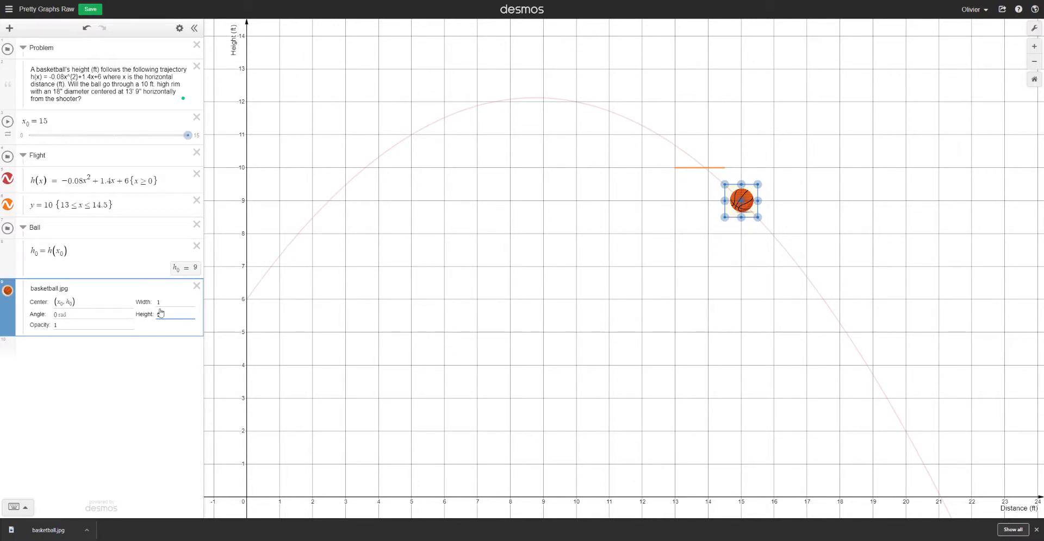
pyautogui.click(172, 301)
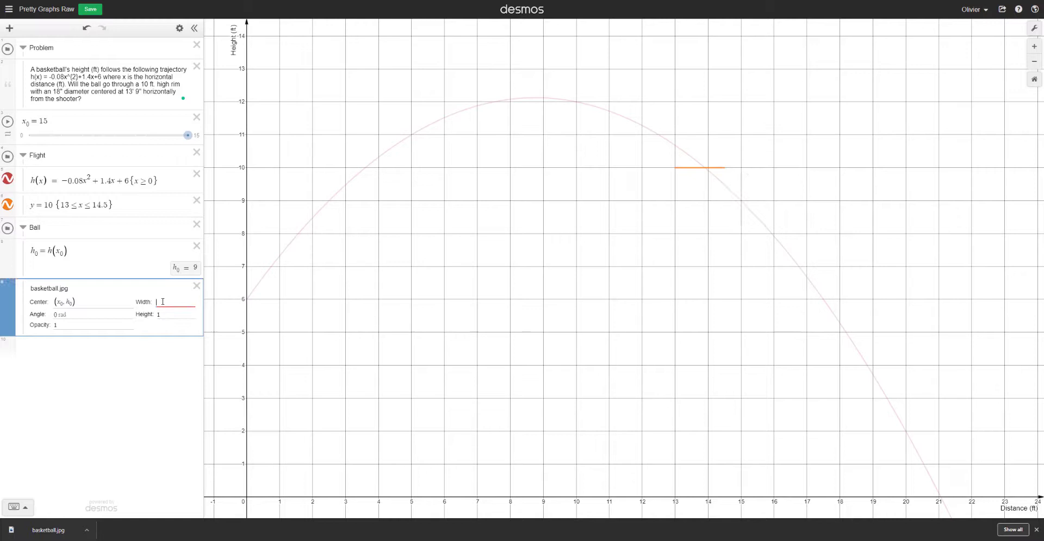
pyautogui.write('0.75')
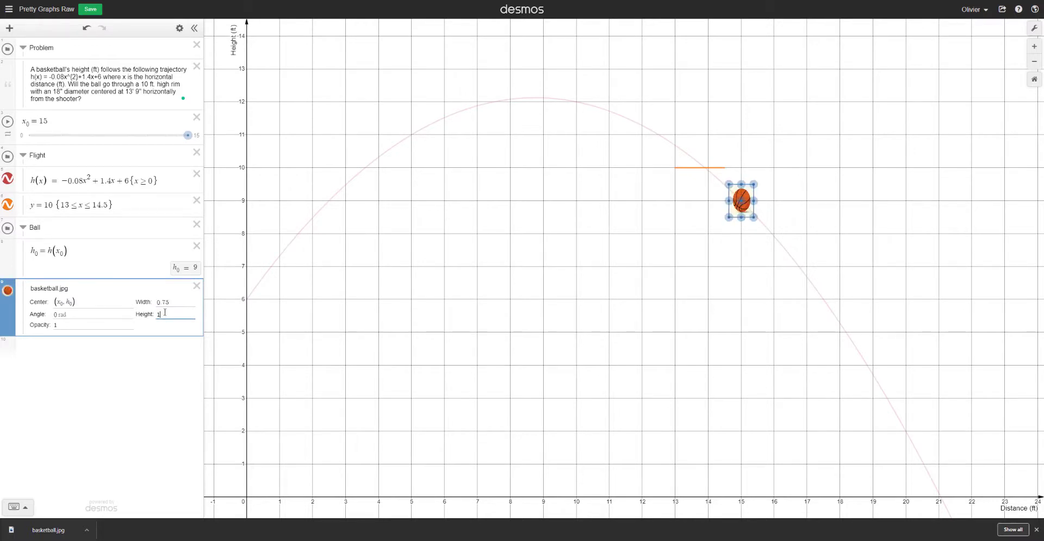
pyautogui.write('0.5')
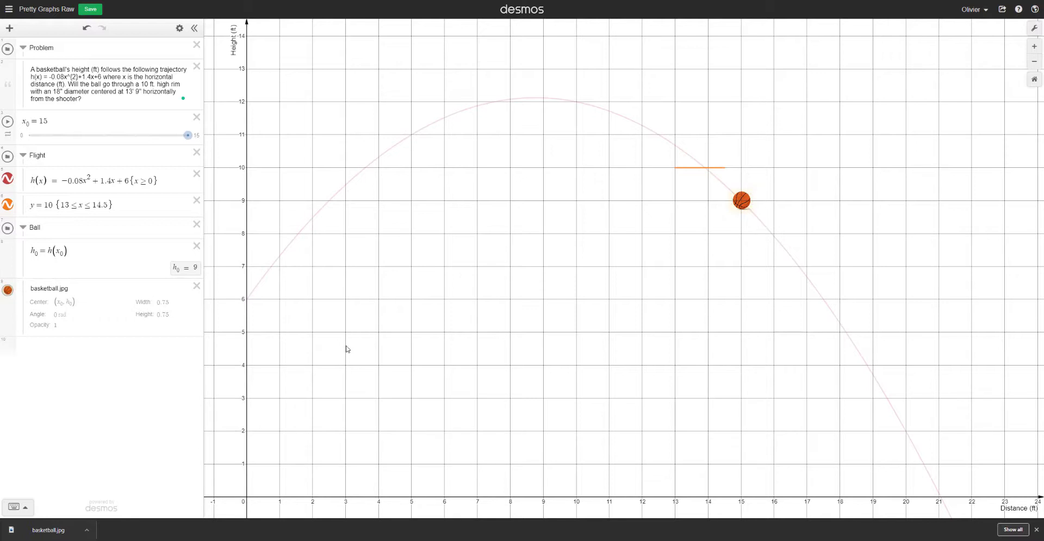
pyautogui.moveTo(80, 283)
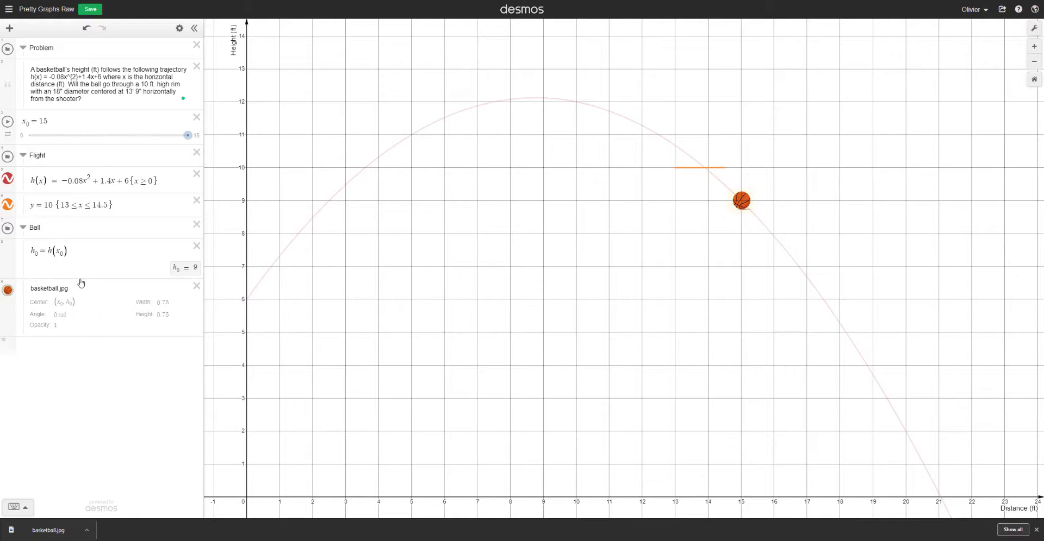
# - Slide x₀ from 15 back toward 0 to test the smaller ball on the trajectory
pyautogui.moveTo(188, 135); pyautogui.dragTo(176, 135)
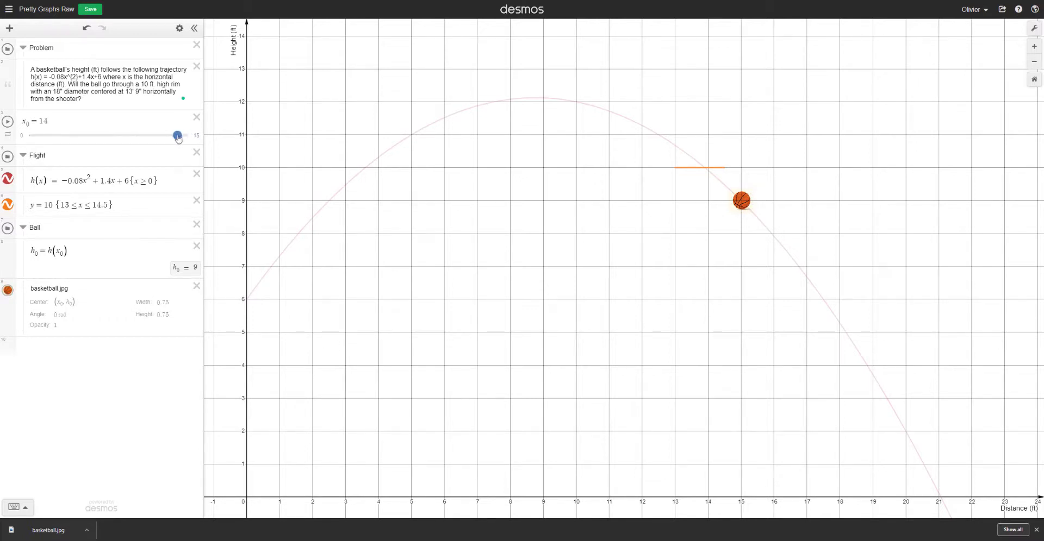
pyautogui.moveTo(177, 134); pyautogui.dragTo(176, 135)
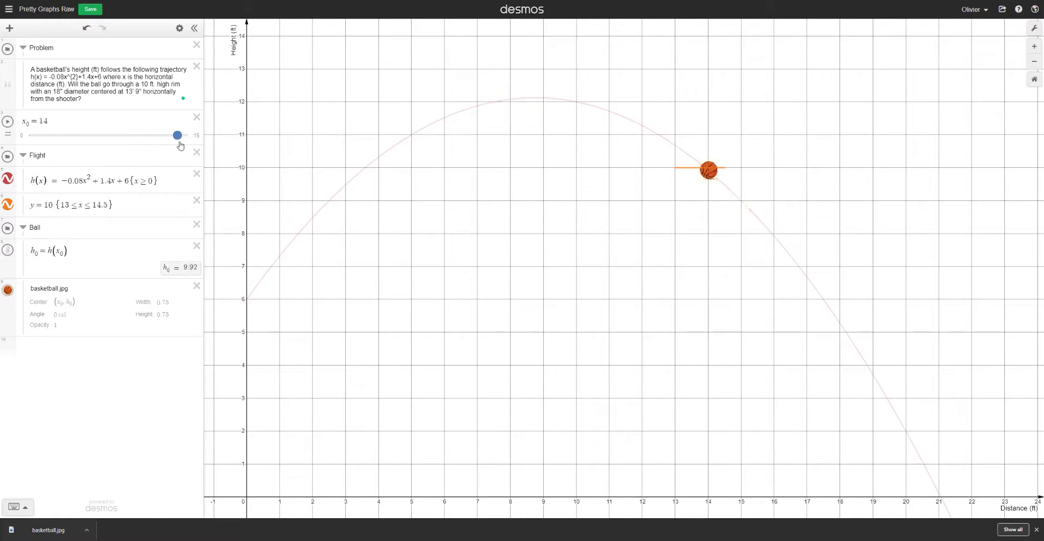
pyautogui.moveTo(176, 135); pyautogui.dragTo(28, 134)
pyautogui.write('-0.08x^2 + 1.4x + 6 {x ≥ 0}')
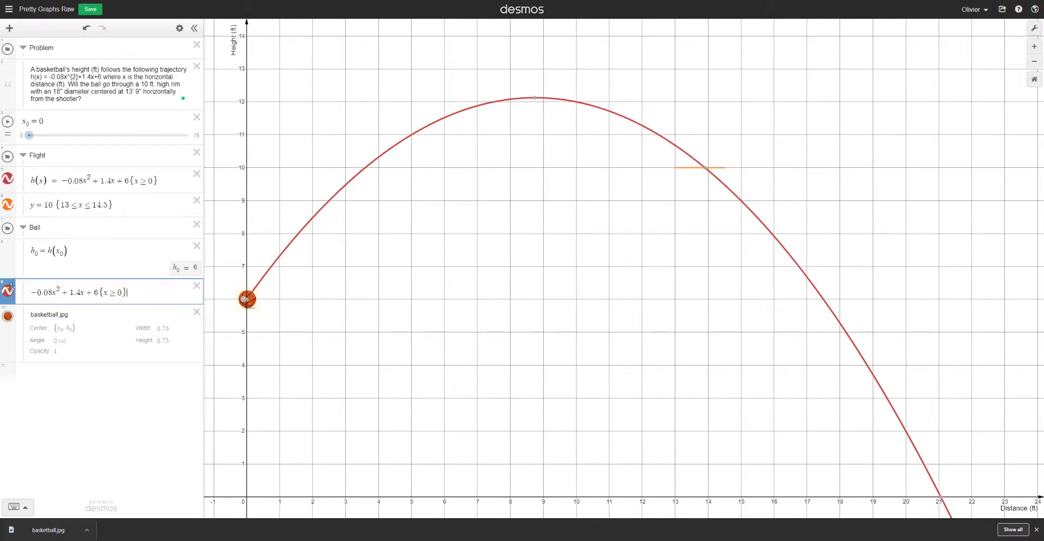
# - Give the restricted trajectory copy a dotted line style
pyautogui.click(9, 292)
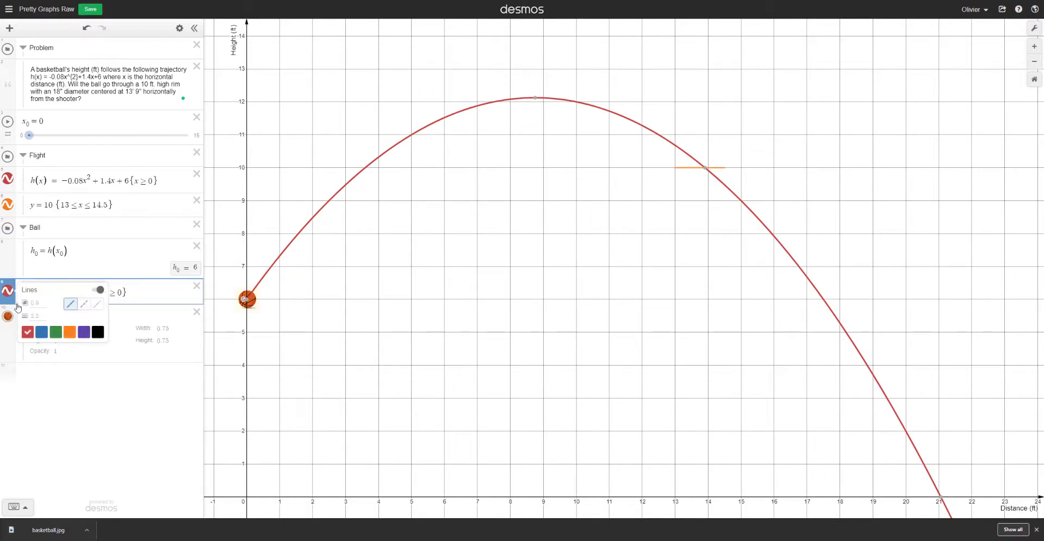
pyautogui.click(97, 304)
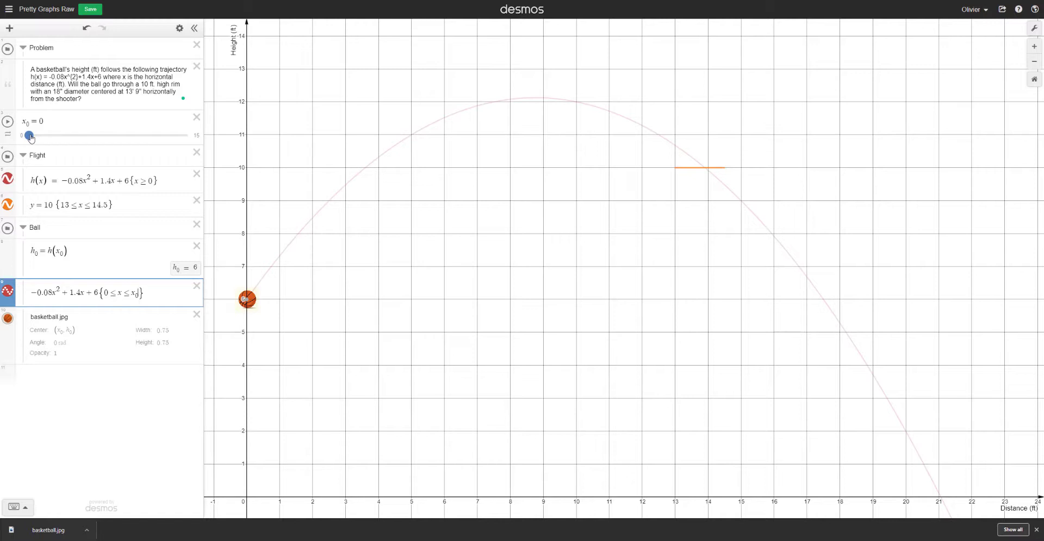
# - Sweep x₀ forward past the rim and back to confirm the dotted trail follows the ball
pyautogui.moveTo(28, 136); pyautogui.dragTo(61, 136)
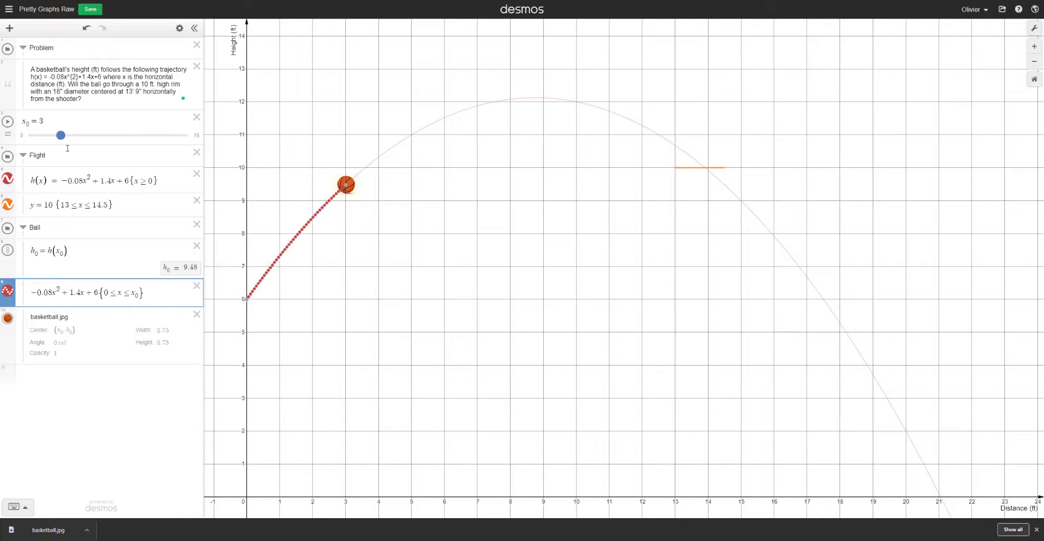
pyautogui.moveTo(61, 134); pyautogui.dragTo(113, 135)
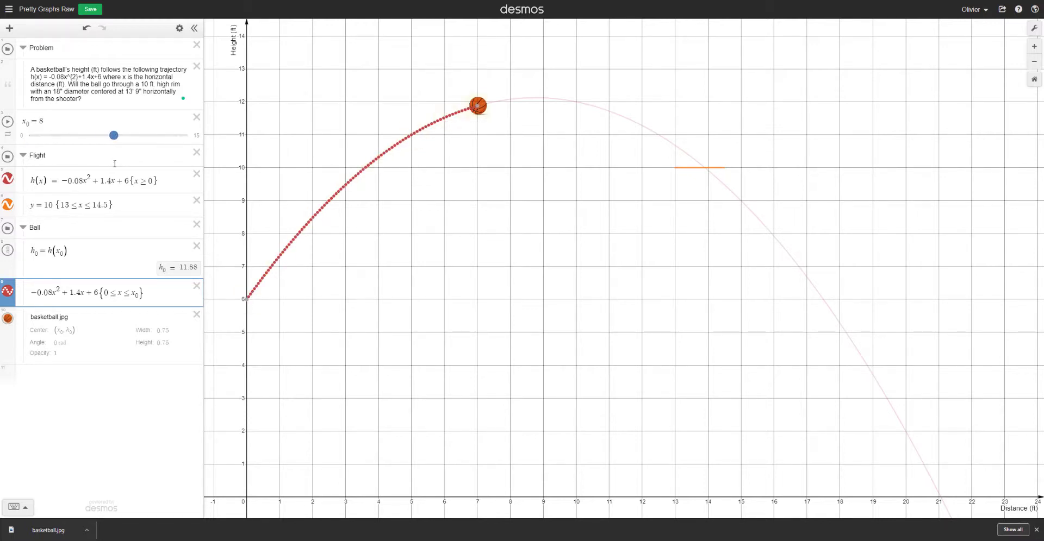
pyautogui.moveTo(113, 135); pyautogui.dragTo(176, 135)
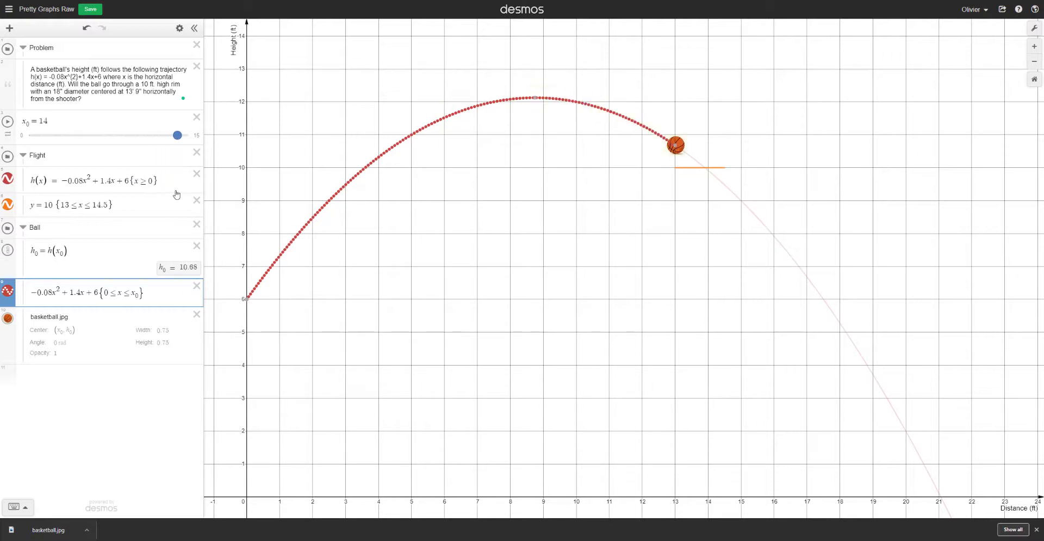
pyautogui.moveTo(176, 135); pyautogui.dragTo(188, 134)
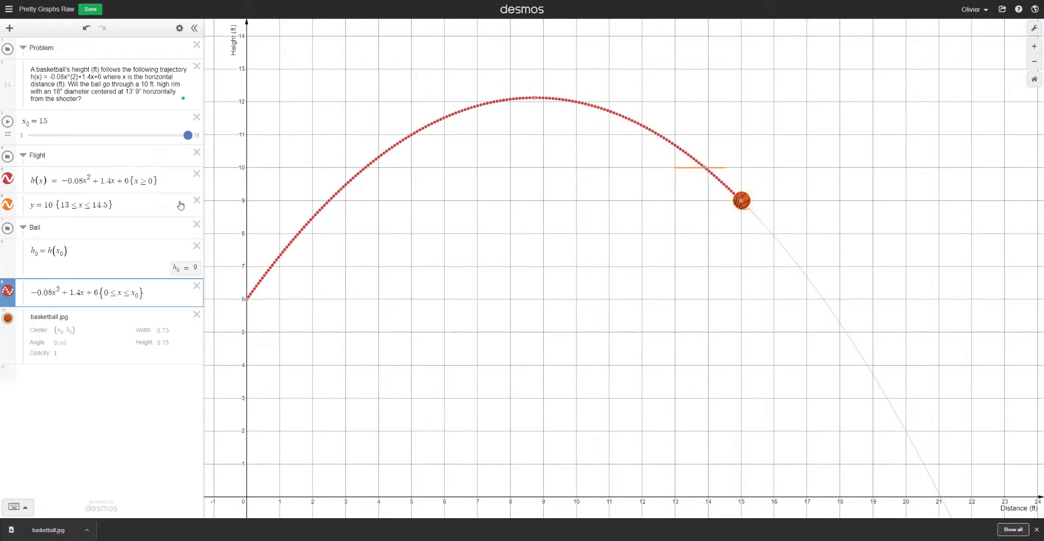
pyautogui.moveTo(188, 135); pyautogui.dragTo(39, 135)
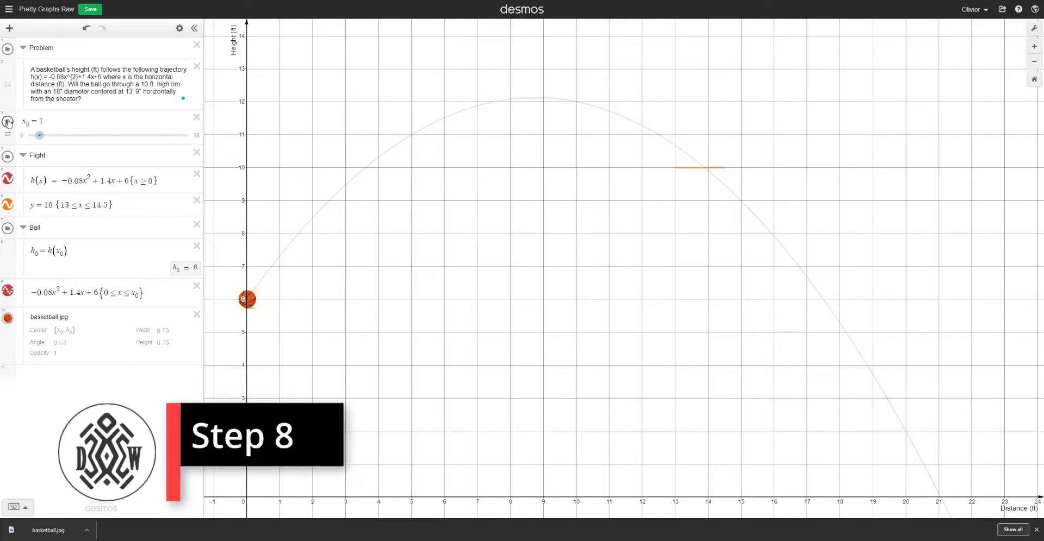
pyautogui.moveTo(39, 135); pyautogui.dragTo(113, 134)
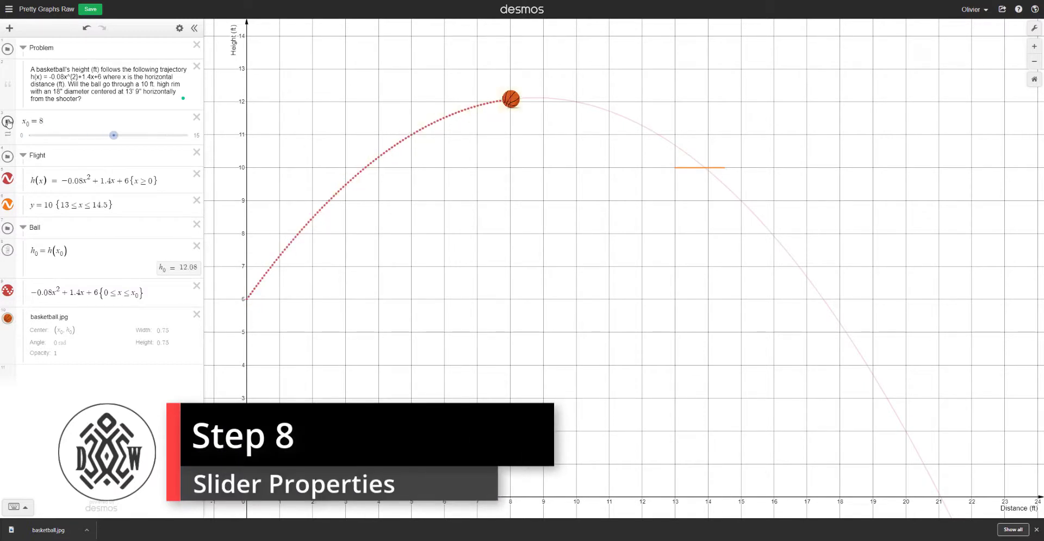
pyautogui.moveTo(113, 135); pyautogui.dragTo(177, 135)
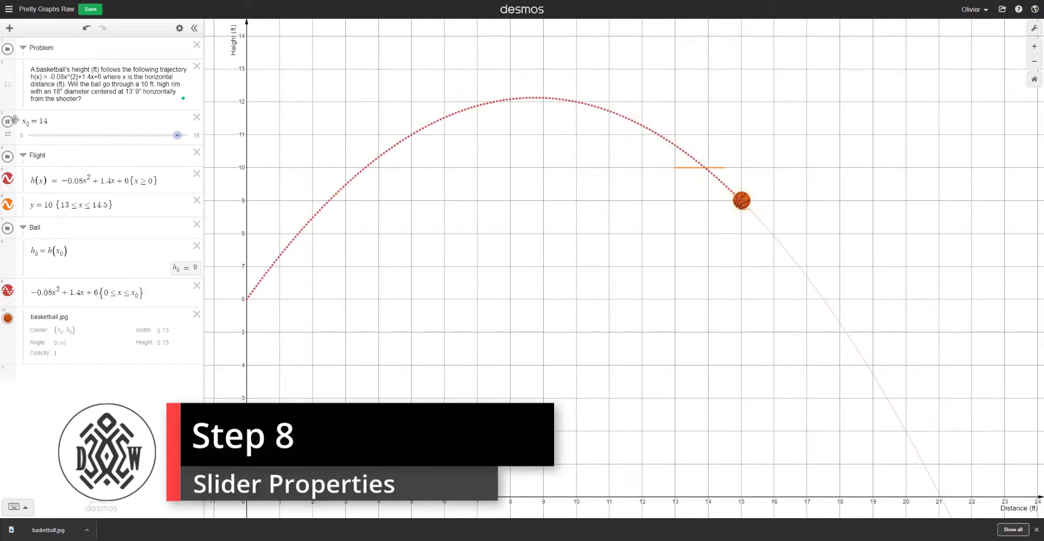
pyautogui.moveTo(177, 134); pyautogui.dragTo(113, 135)
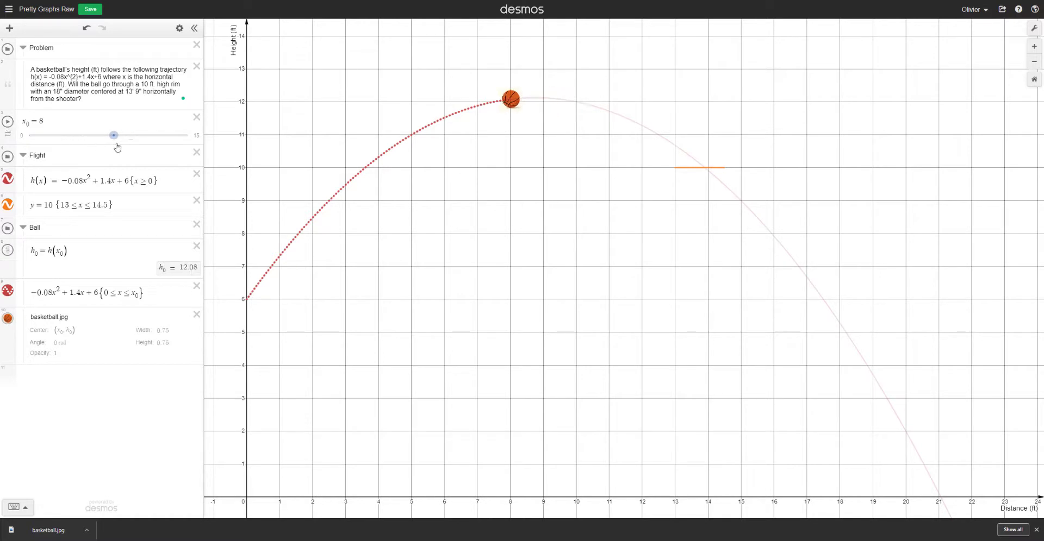
# - Set the x₀ slider to animate in 'Repeat in one direction' mode at a slower speed
pyautogui.click(32, 121)
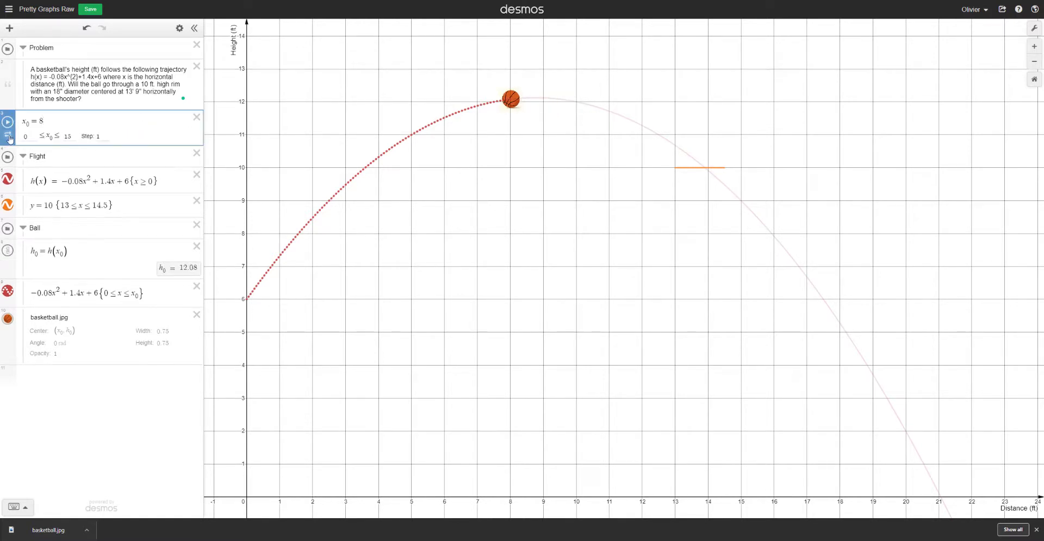
pyautogui.click(7, 137)
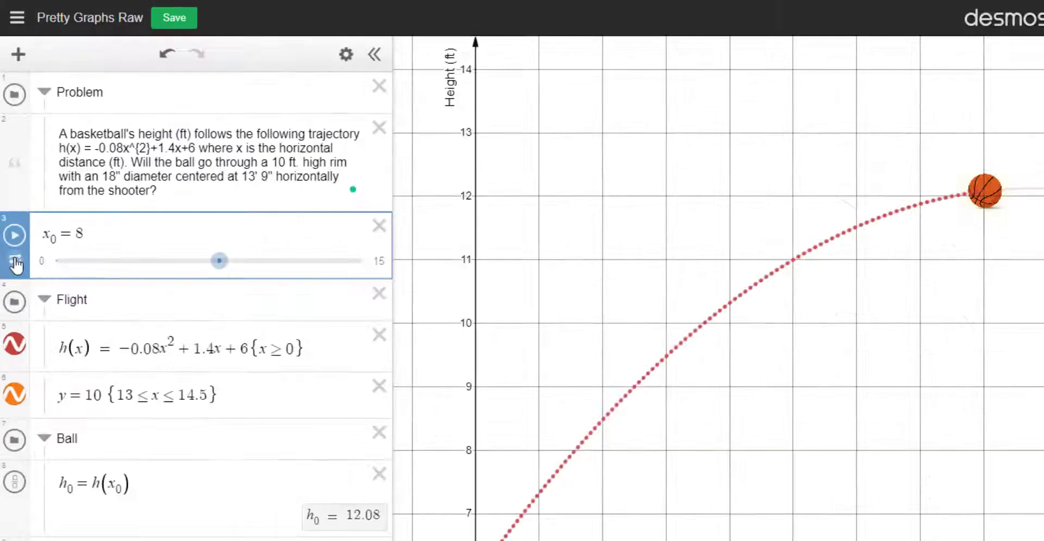
pyautogui.click(14, 261)
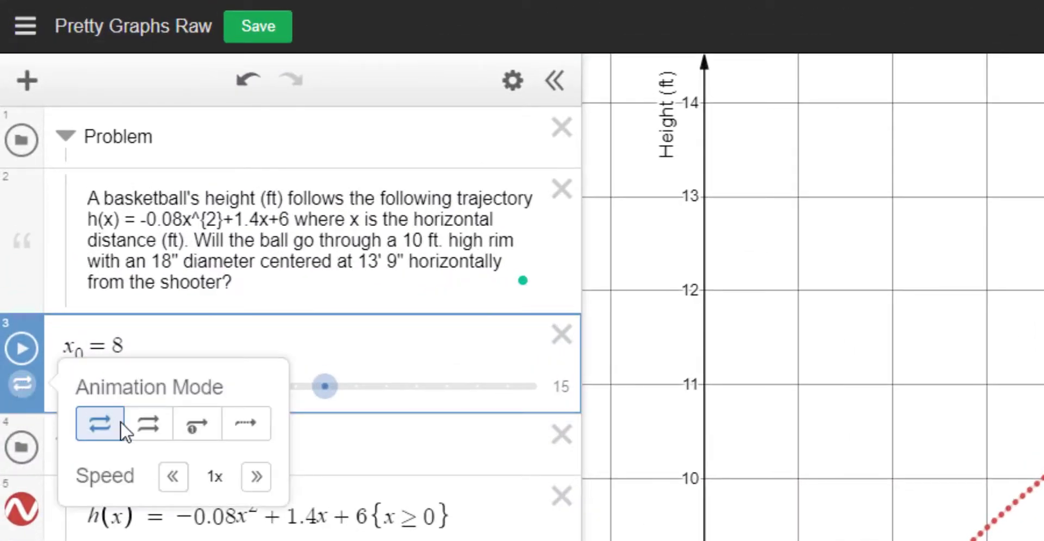
pyautogui.moveTo(148, 424)
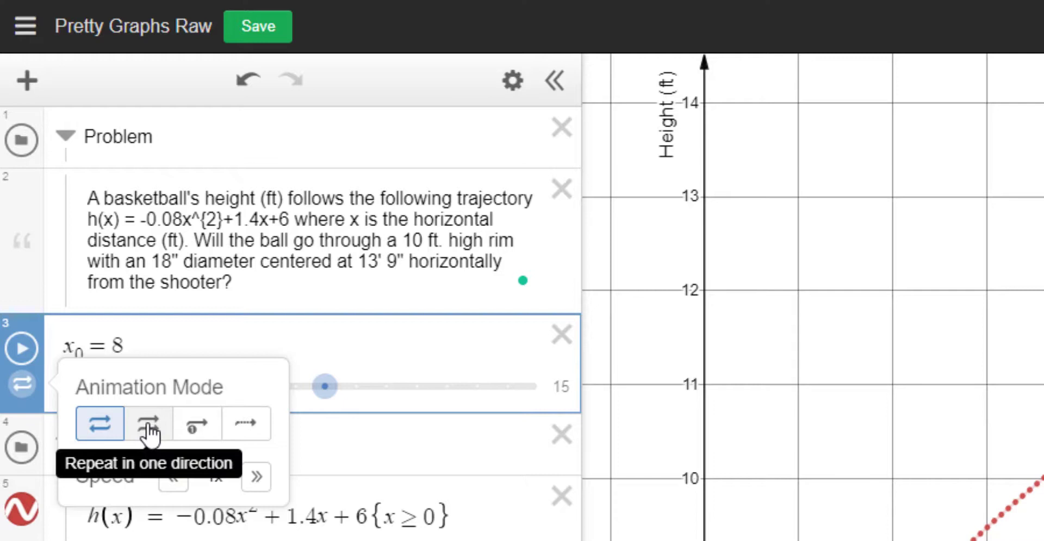
pyautogui.click(149, 424)
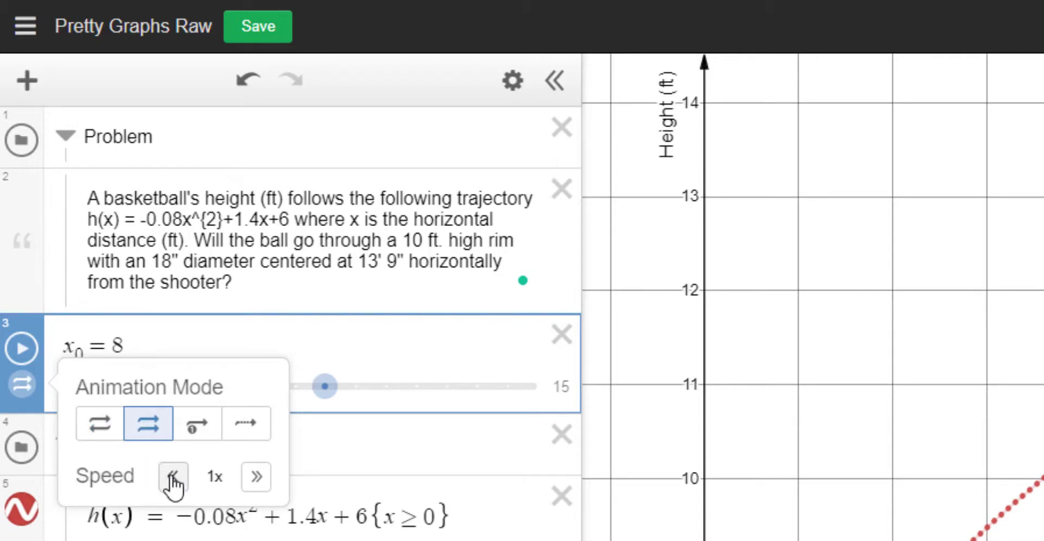
pyautogui.click(359, 351)
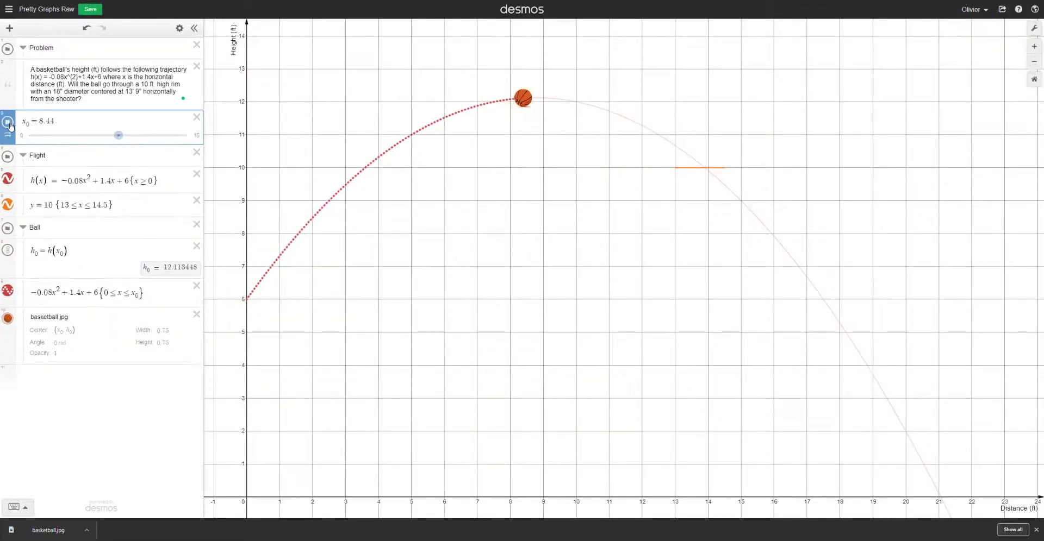
# - Drag x₀ back and forth to replay the ball's flight along the trail
pyautogui.moveTo(118, 135); pyautogui.dragTo(37, 135)
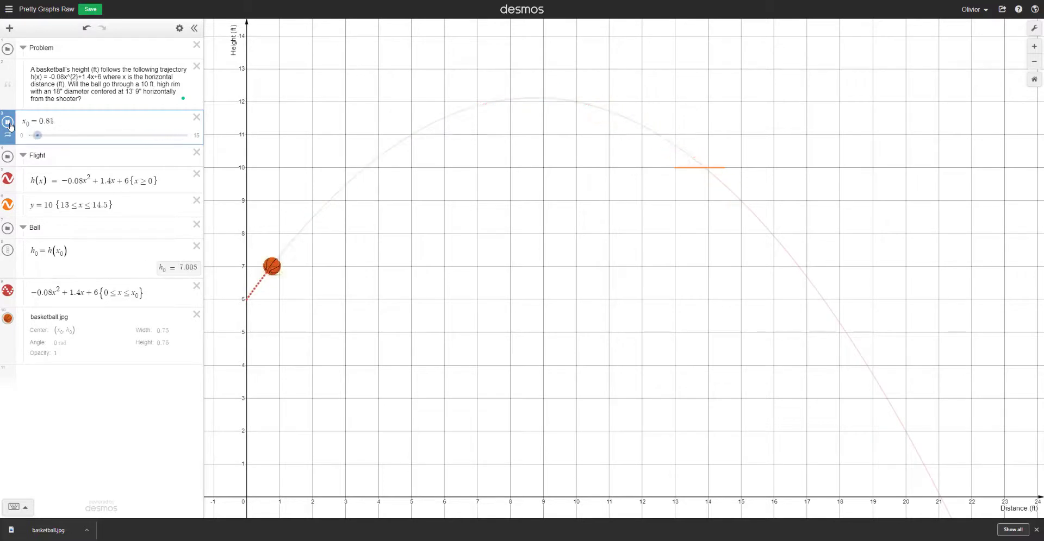
pyautogui.moveTo(37, 135); pyautogui.dragTo(116, 135)
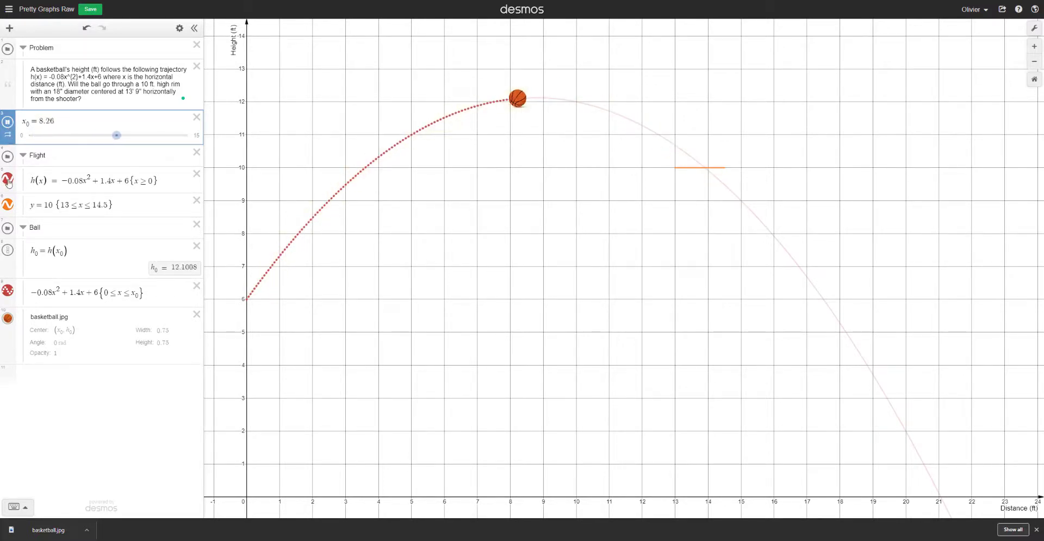
pyautogui.moveTo(117, 135); pyautogui.dragTo(36, 135)
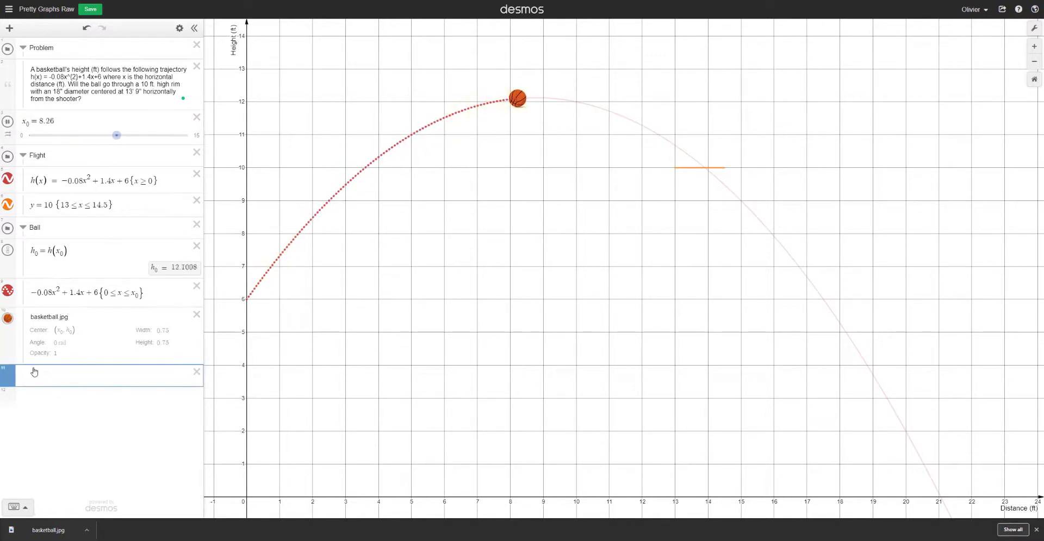
# - Return the ball to the start and begin a new expression inside the Label folder
pyautogui.moveTo(116, 135); pyautogui.dragTo(35, 135)
pyautogui.write('Label')
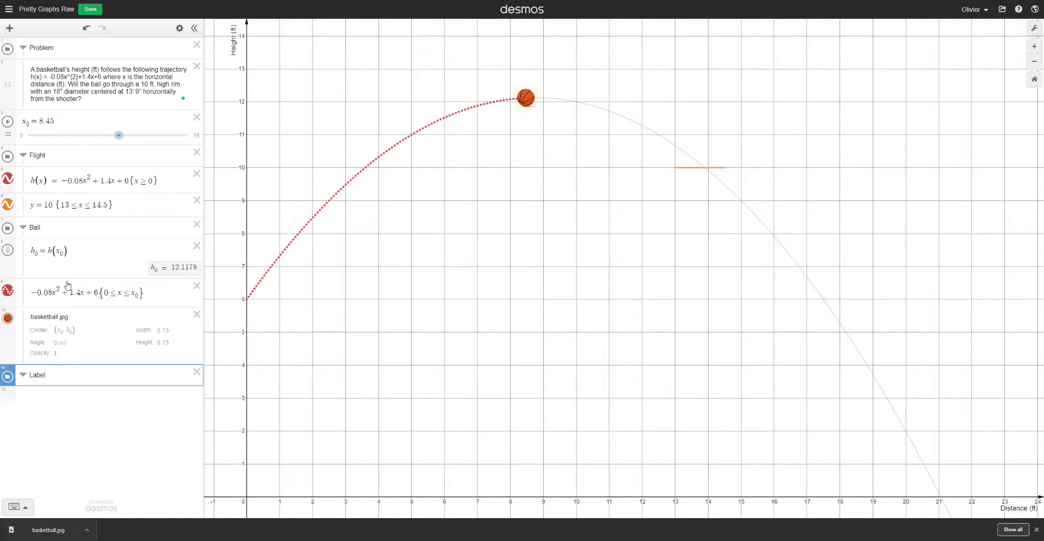
pyautogui.click(38, 375)
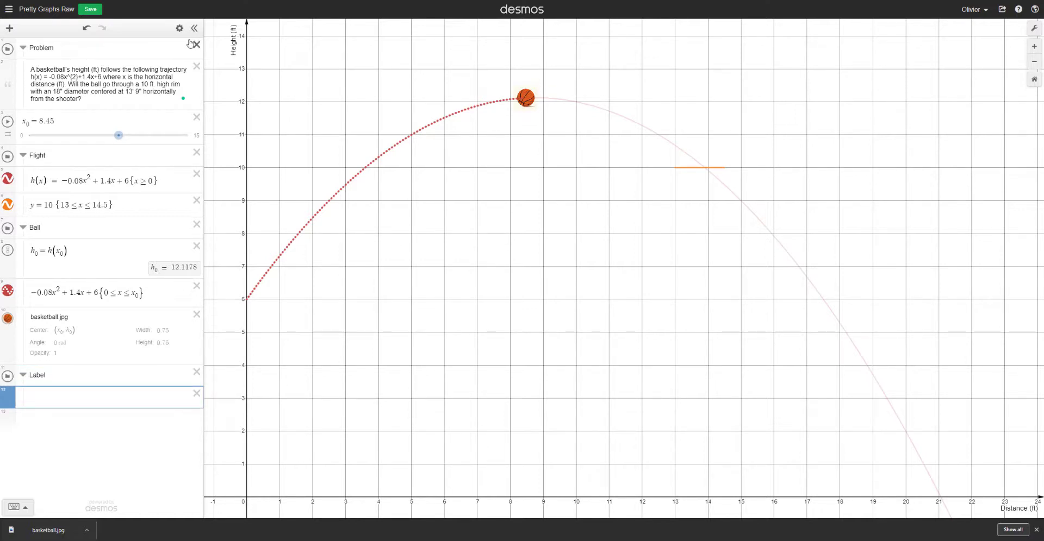
pyautogui.click(179, 28)
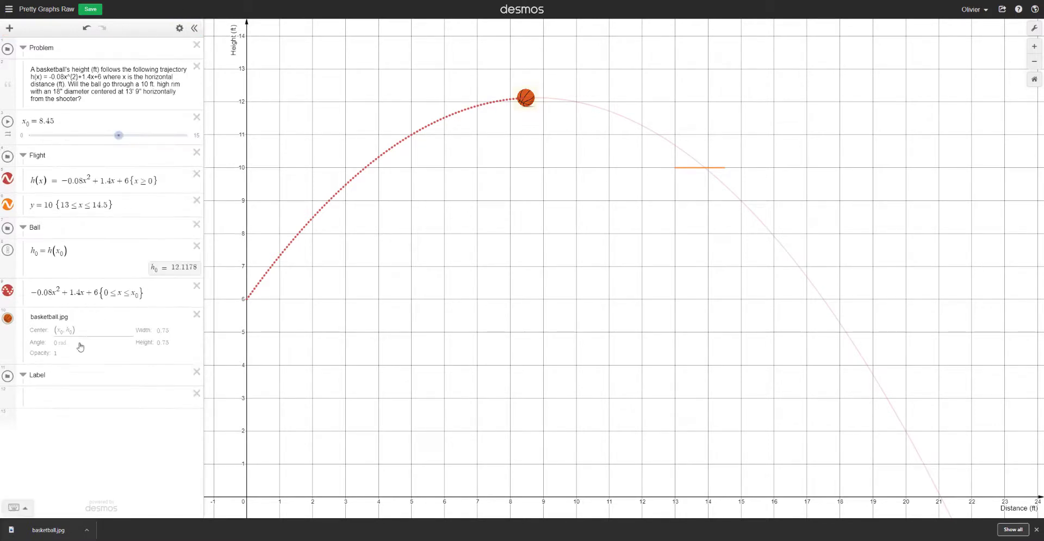
pyautogui.click(100, 396)
pyautogui.write('(')
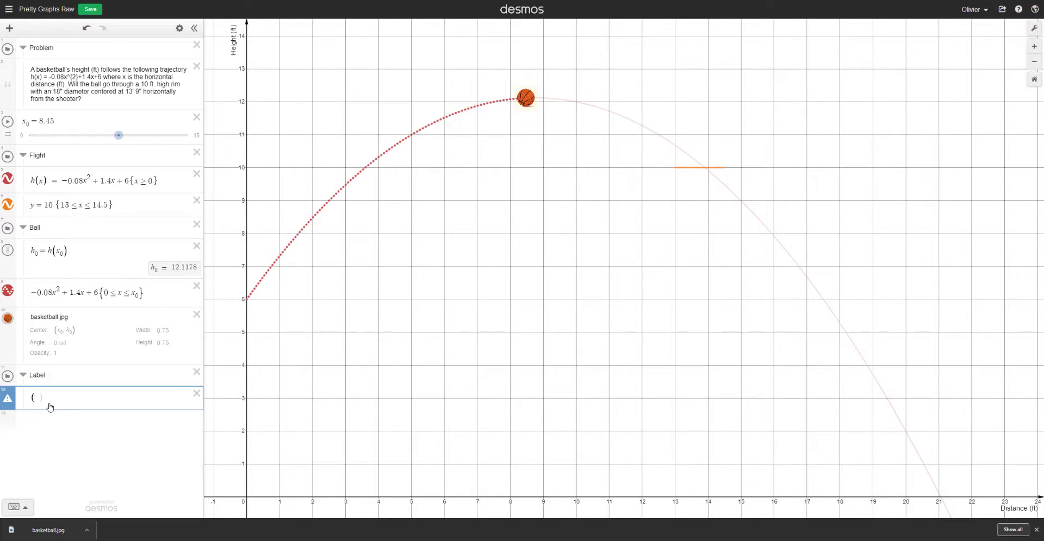
# - Plot the point (18, 12) with the label text 'Centre of the Ball'
pyautogui.write('18,')
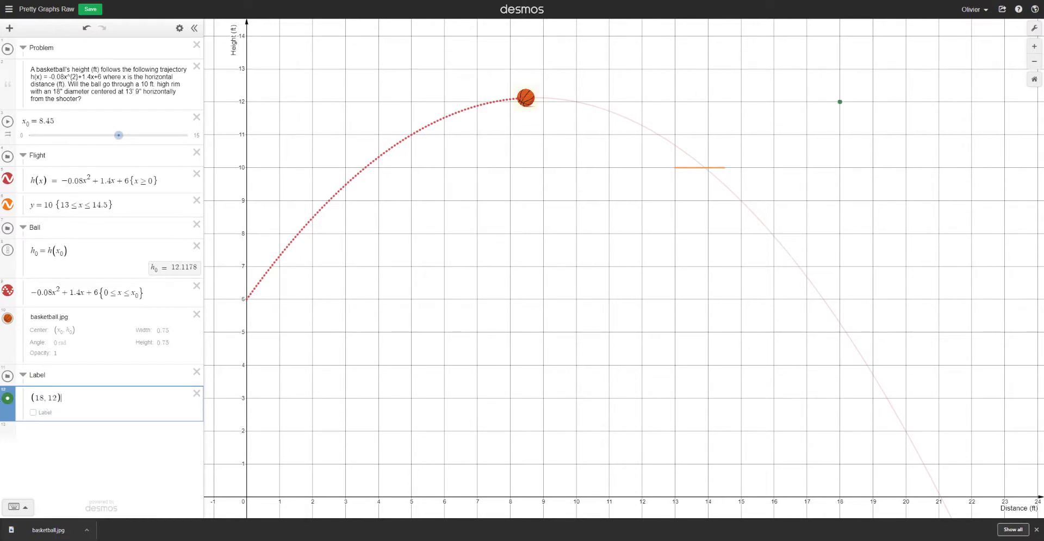
pyautogui.click(32, 413)
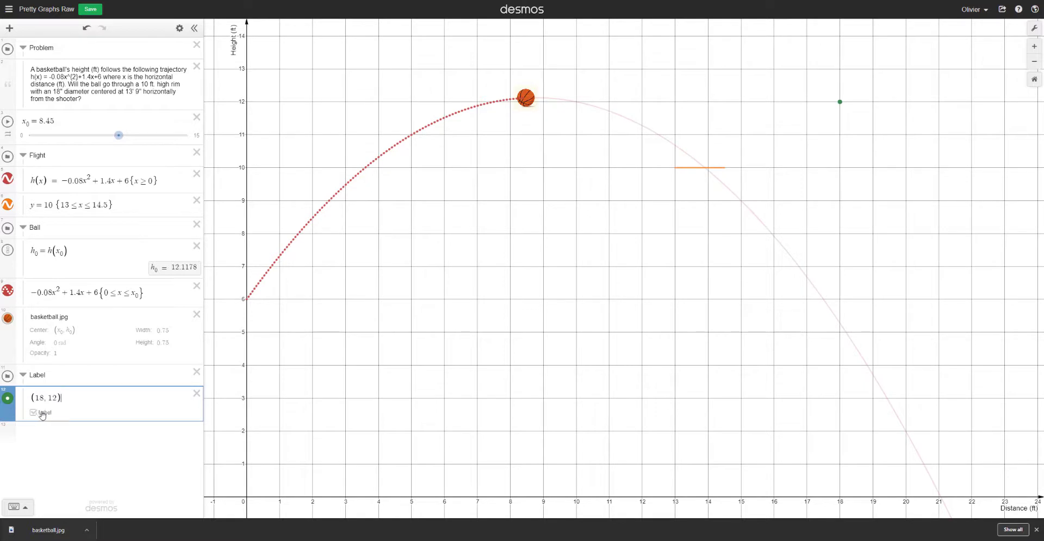
pyautogui.click(34, 413)
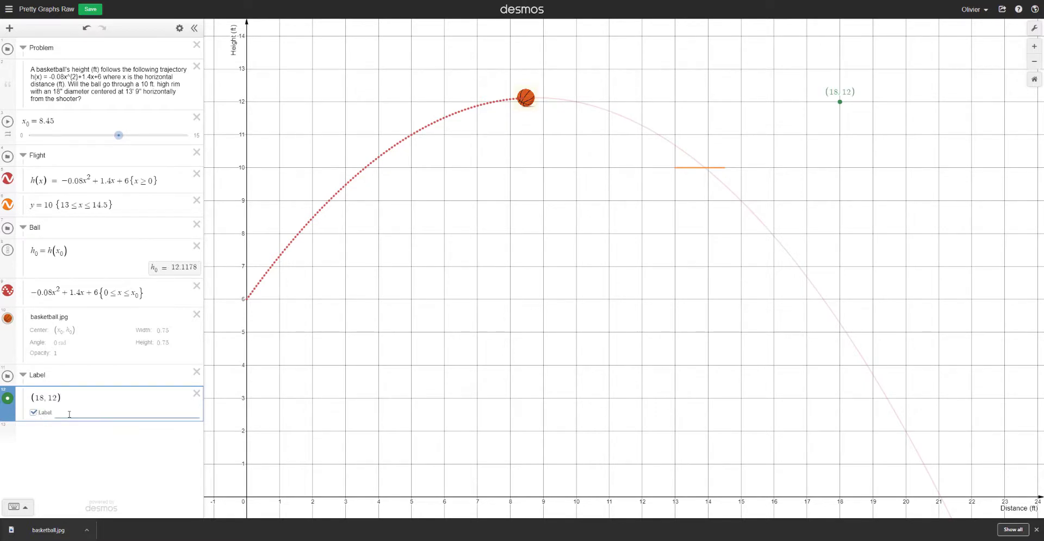
pyautogui.write('Centre of the Ba')
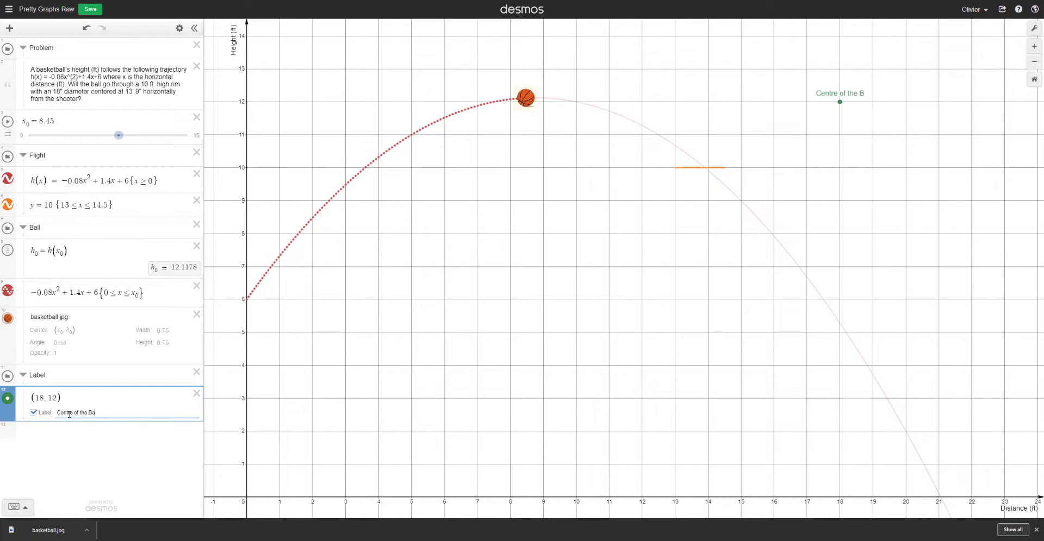
pyautogui.write('ll')
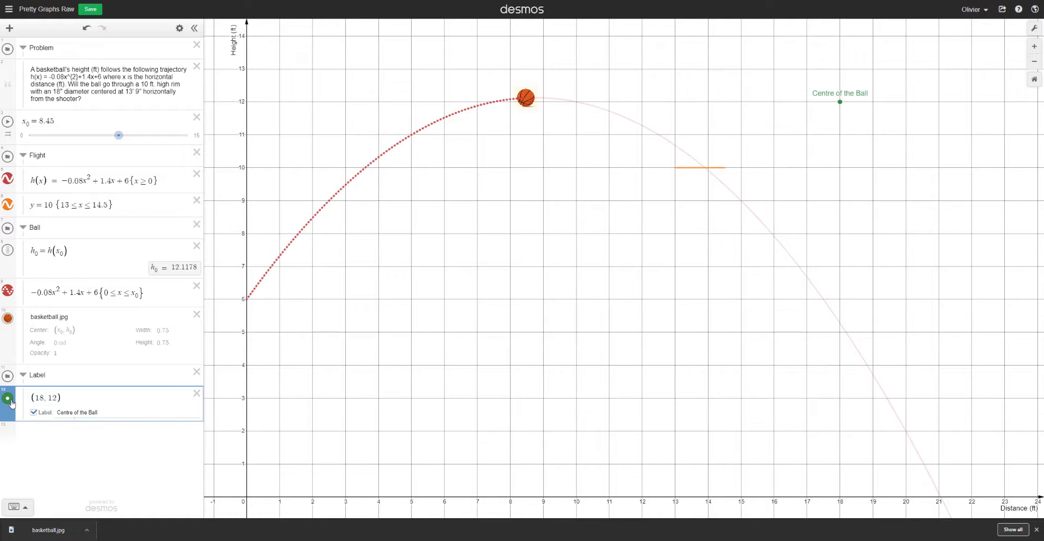
# - Style the label black, positioned right of the point, with the point marker hidden
pyautogui.click(7, 399)
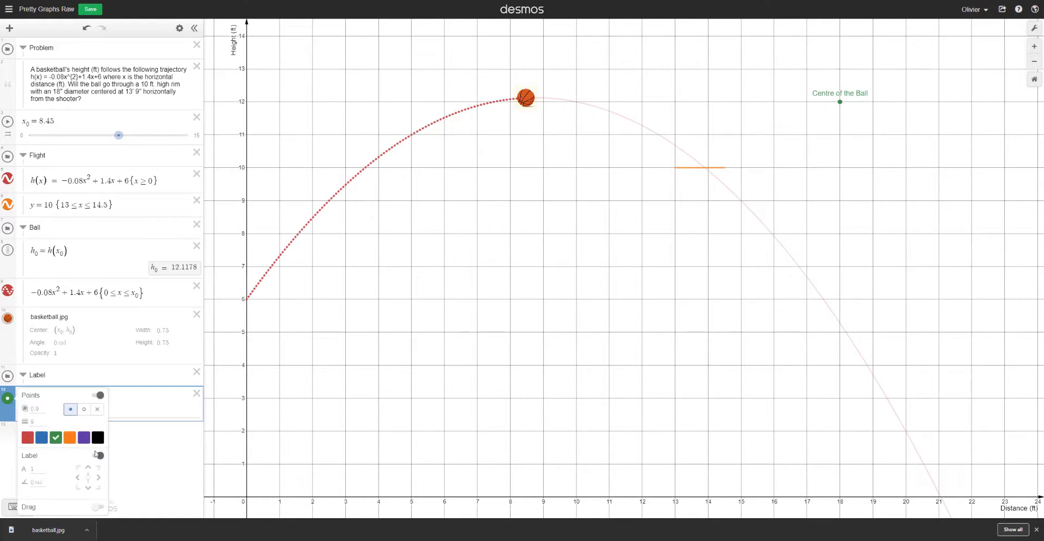
pyautogui.click(97, 437)
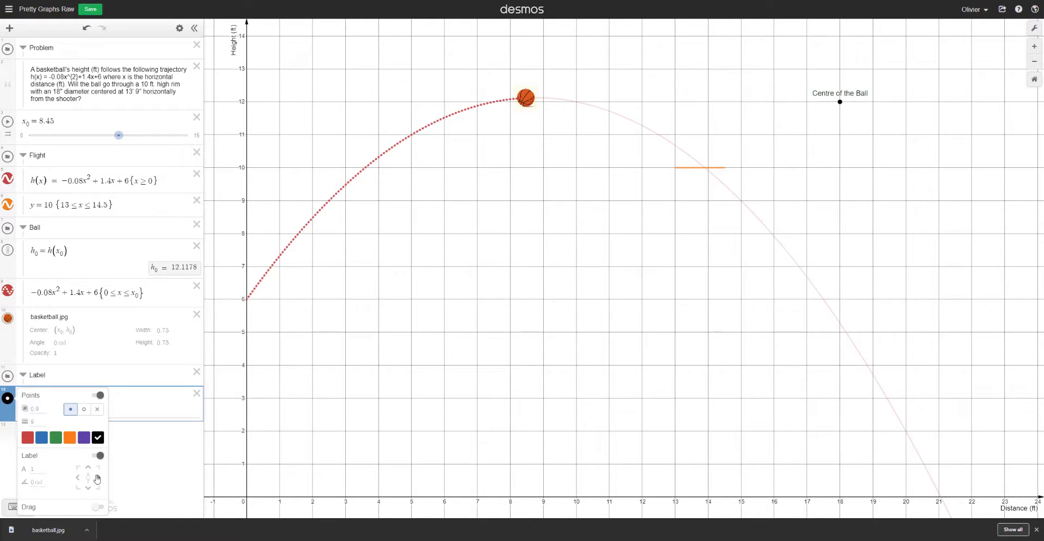
pyautogui.click(97, 477)
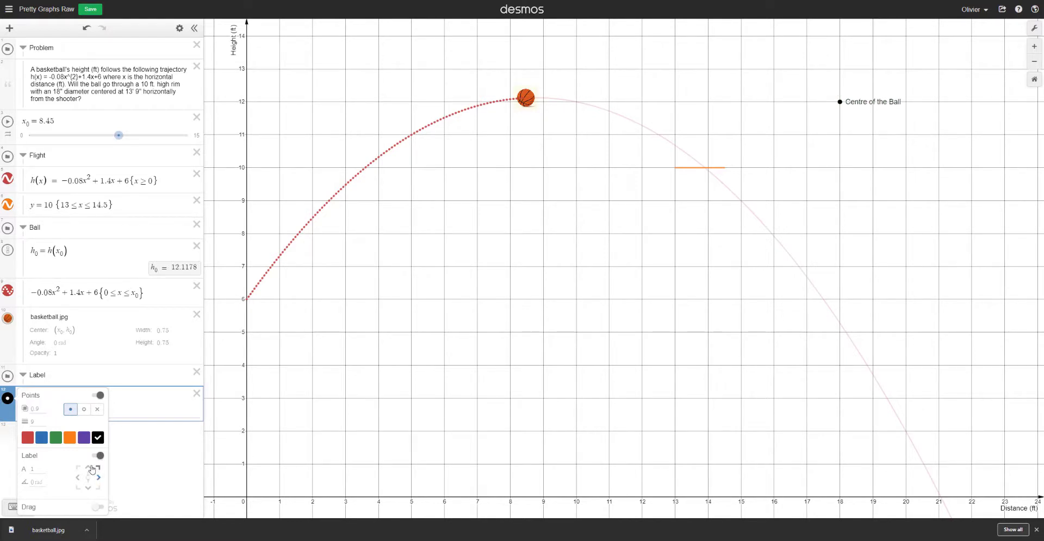
pyautogui.click(53, 469)
pyautogui.write('2')
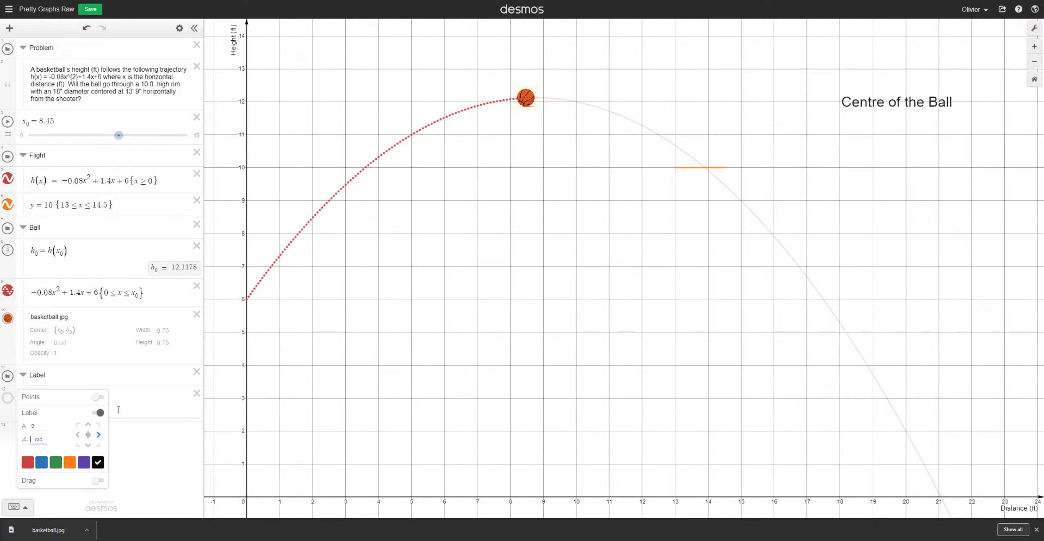
pyautogui.moveTo(128, 409)
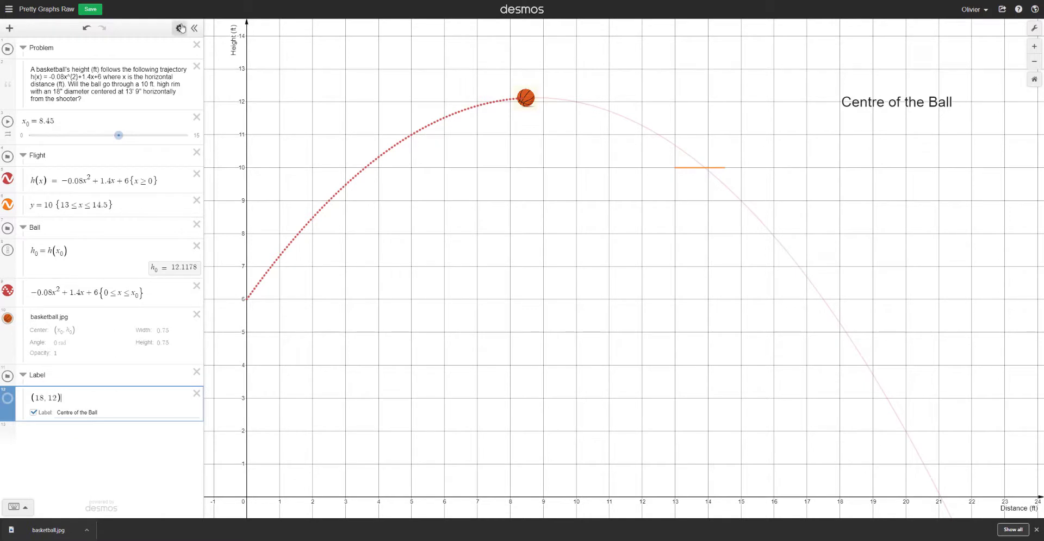
# - Duplicate the Centre of the Ball point and move the copy to (18, 11)
pyautogui.click(181, 28)
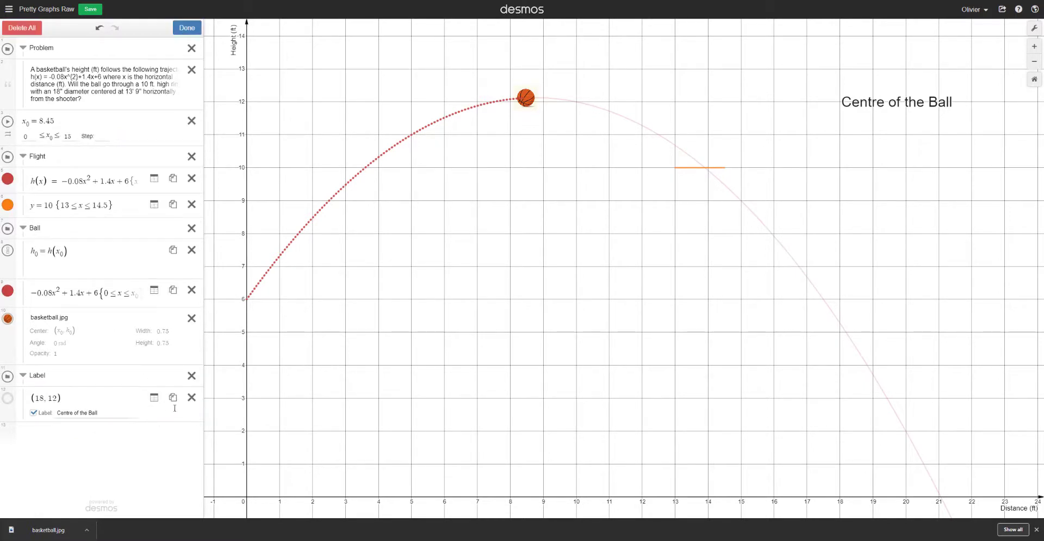
pyautogui.click(173, 398)
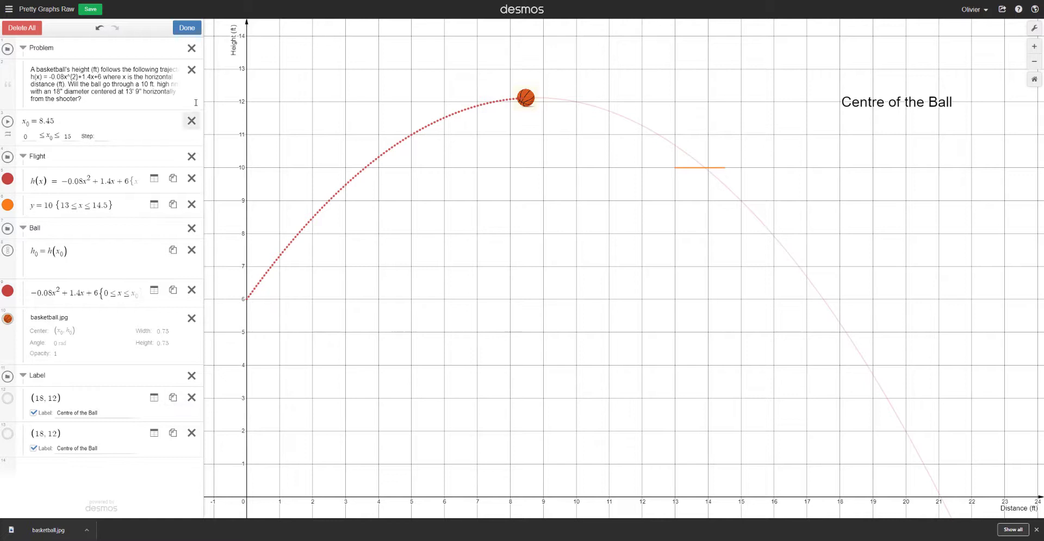
pyautogui.click(185, 27)
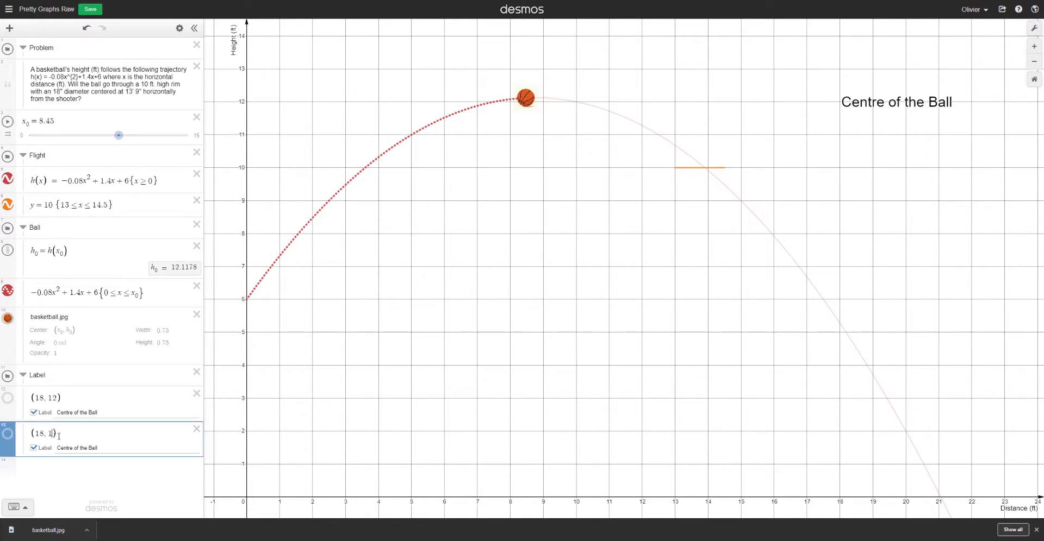
pyautogui.write('1')
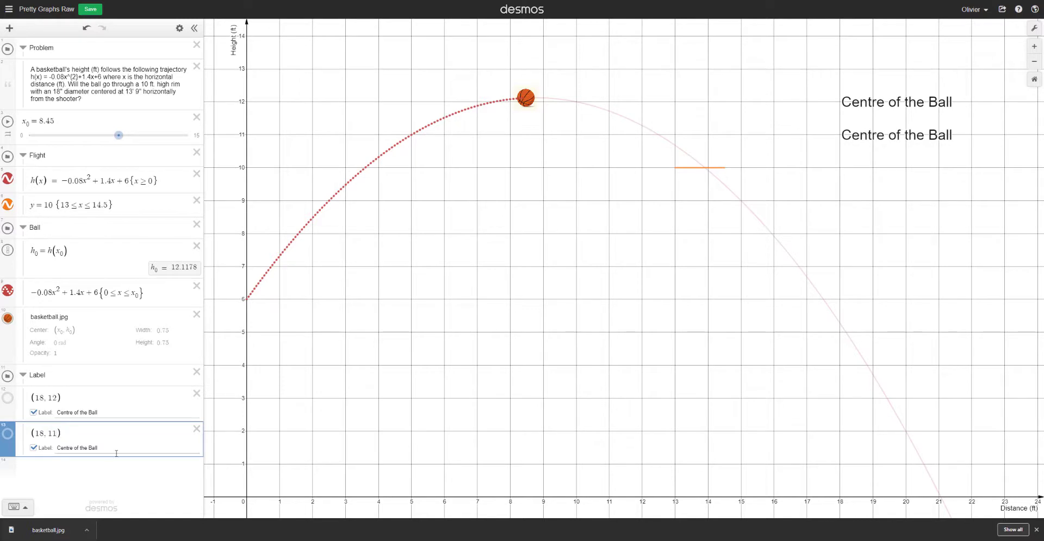
pyautogui.click(76, 448)
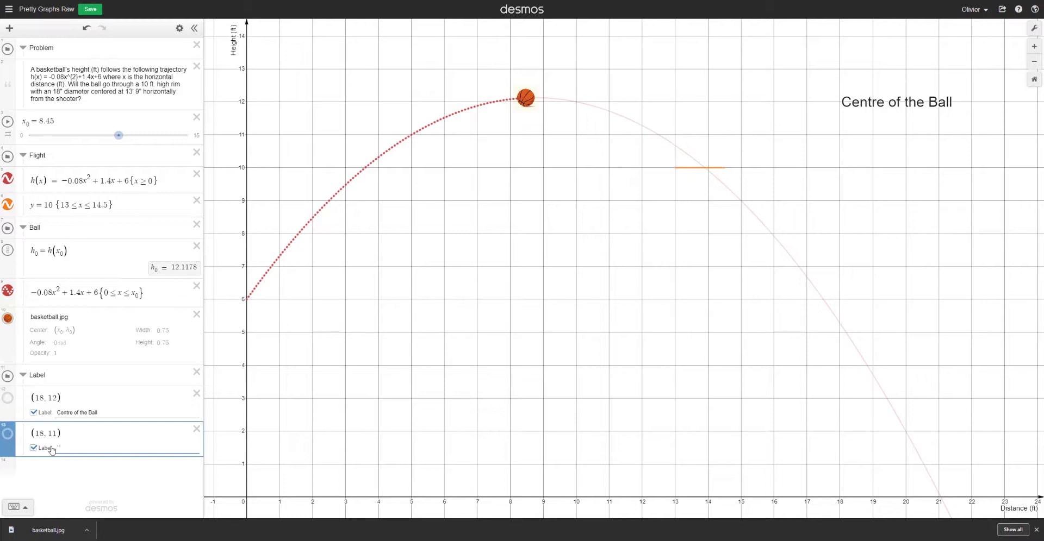
# - Write the copy's label as (x, y) = (${x_0}, ${h_0}) showing the ball's coordinates
pyautogui.write('xy')
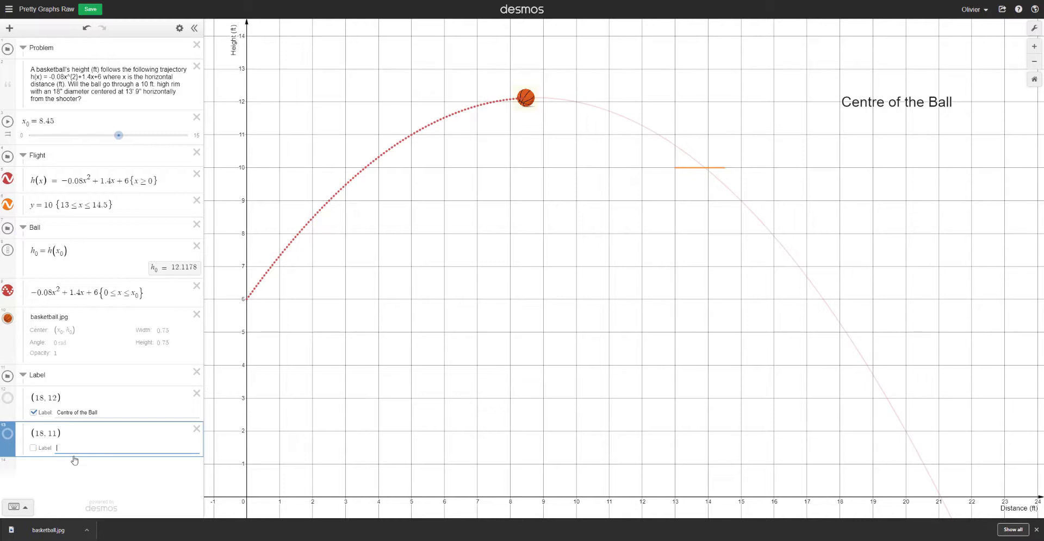
pyautogui.write('xy')
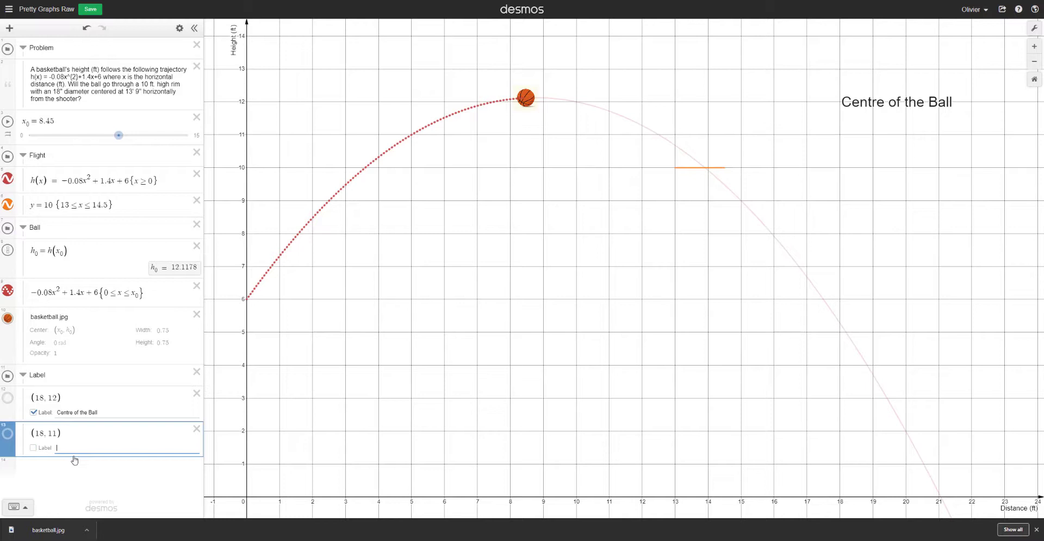
pyautogui.click(34, 447)
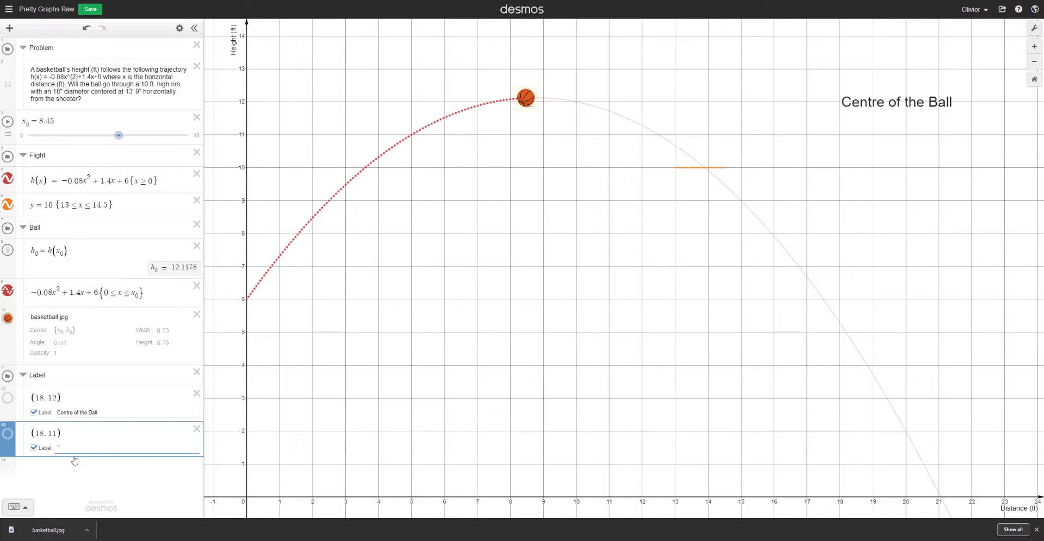
pyautogui.write('(x, \\y')
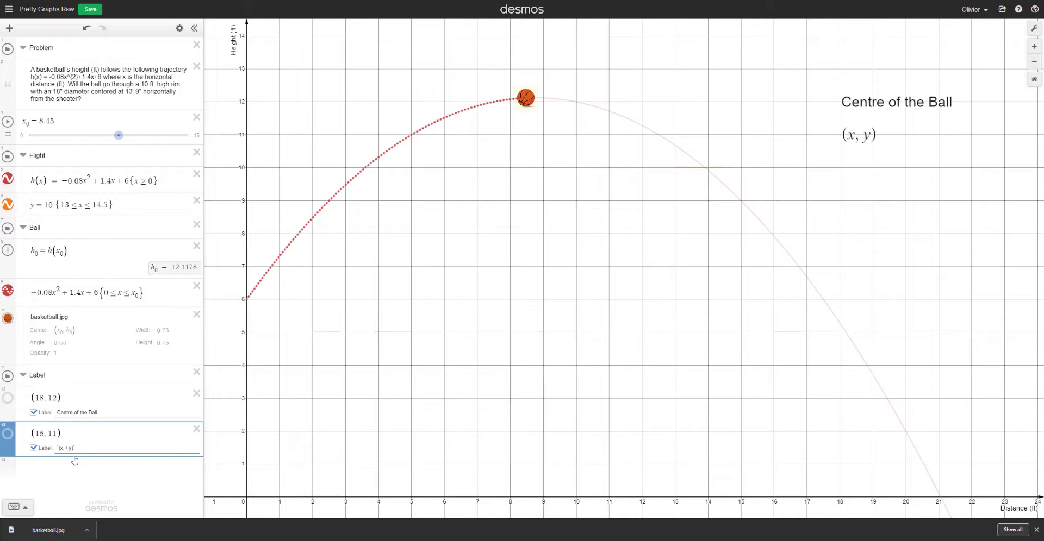
pyautogui.write('=')
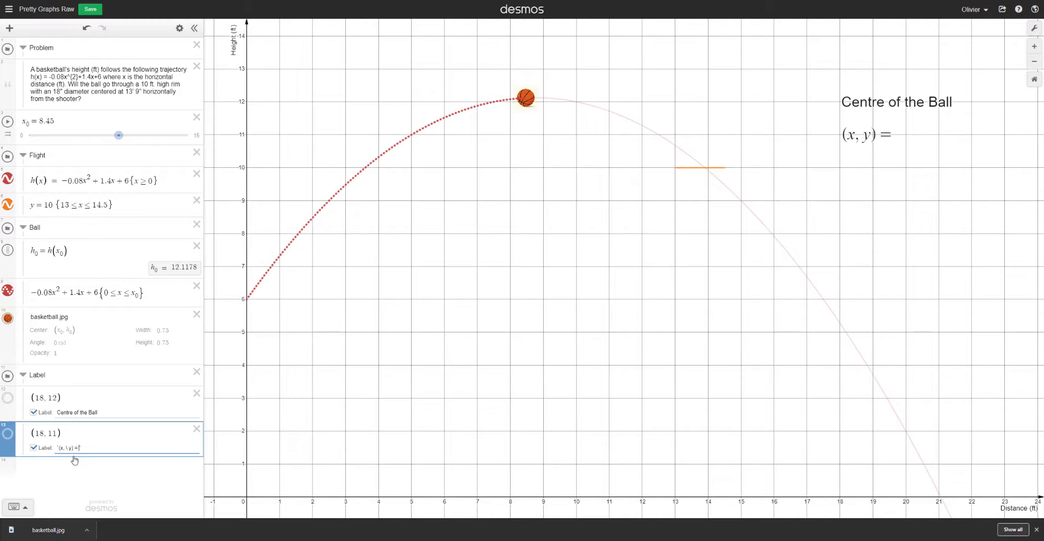
pyautogui.write('(')
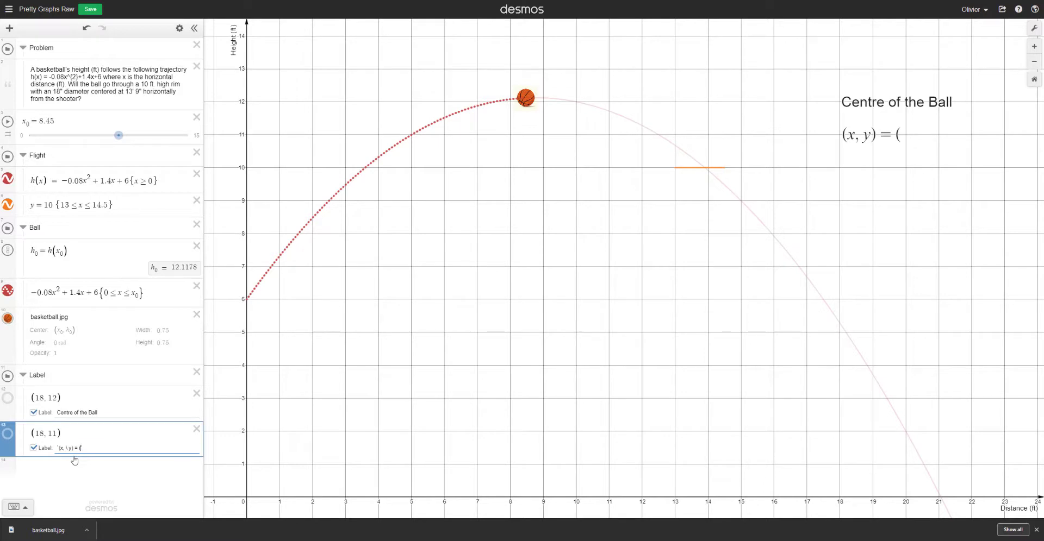
pyautogui.write('$')
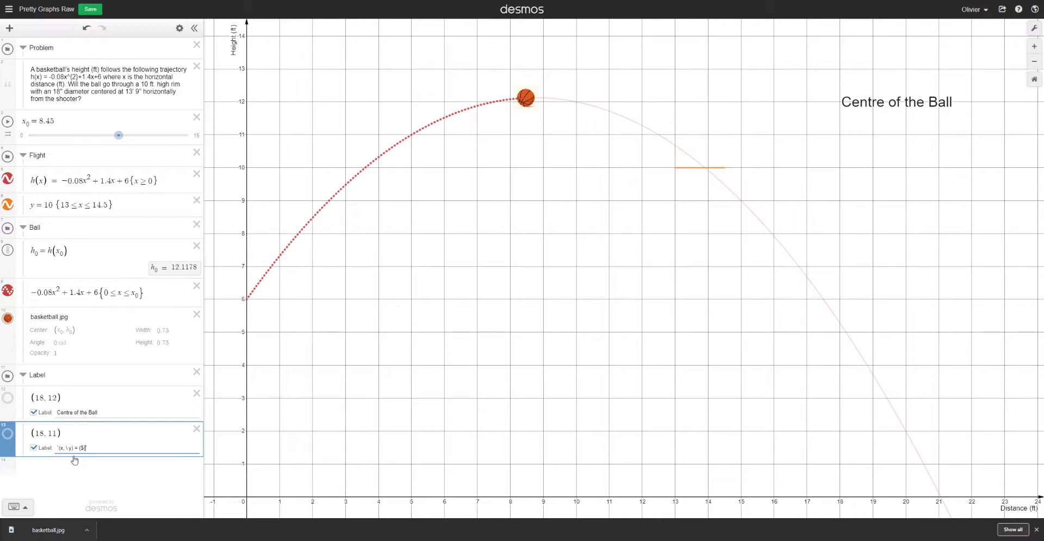
pyautogui.write('p')
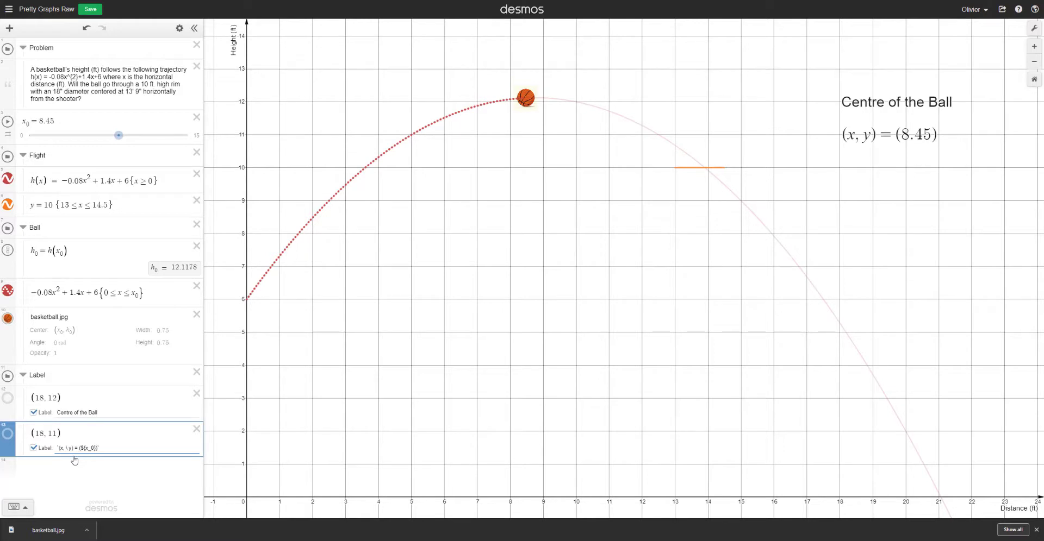
pyautogui.write(', \\ ${h_0')
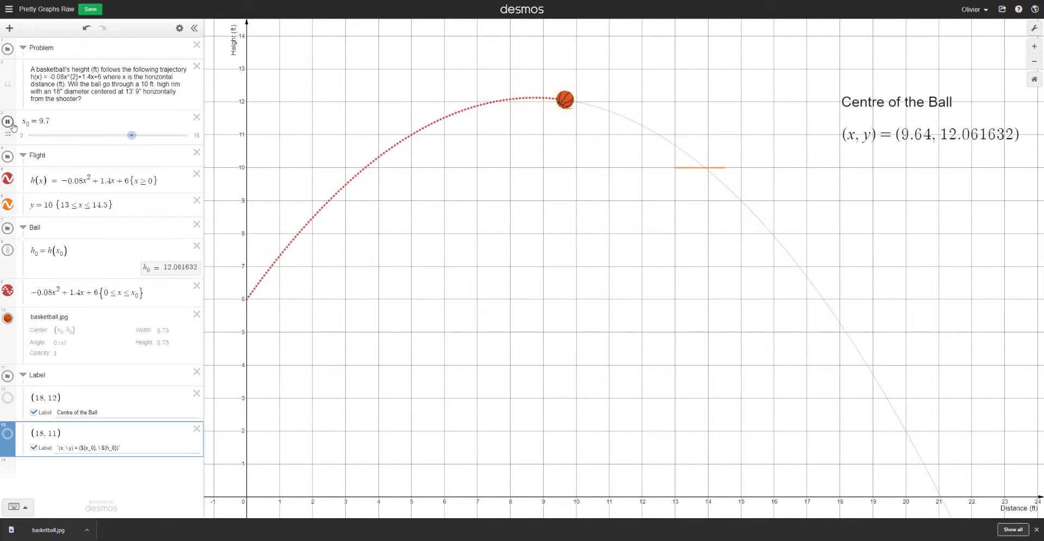
# - Run x₀ up to 14.94 past the rim and back near 0, watching the coordinate label track the ball
pyautogui.moveTo(132, 135); pyautogui.dragTo(177, 136)
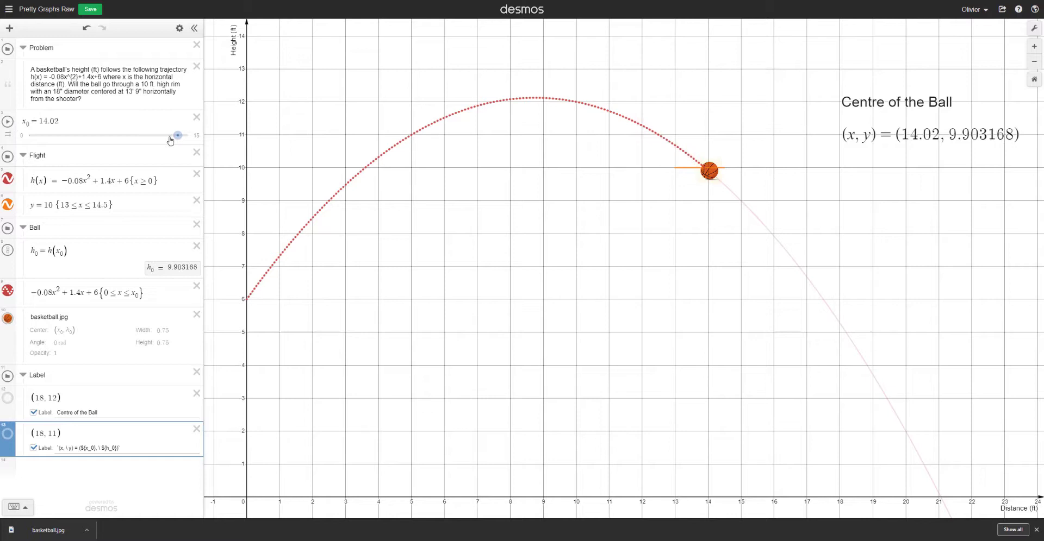
pyautogui.moveTo(178, 135); pyautogui.dragTo(152, 135)
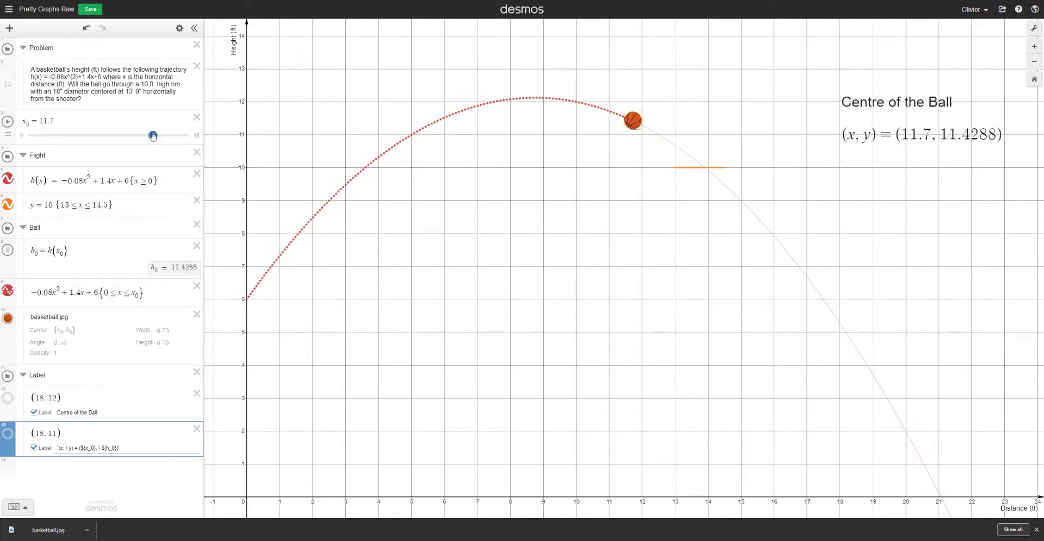
pyautogui.moveTo(152, 136); pyautogui.dragTo(156, 136)
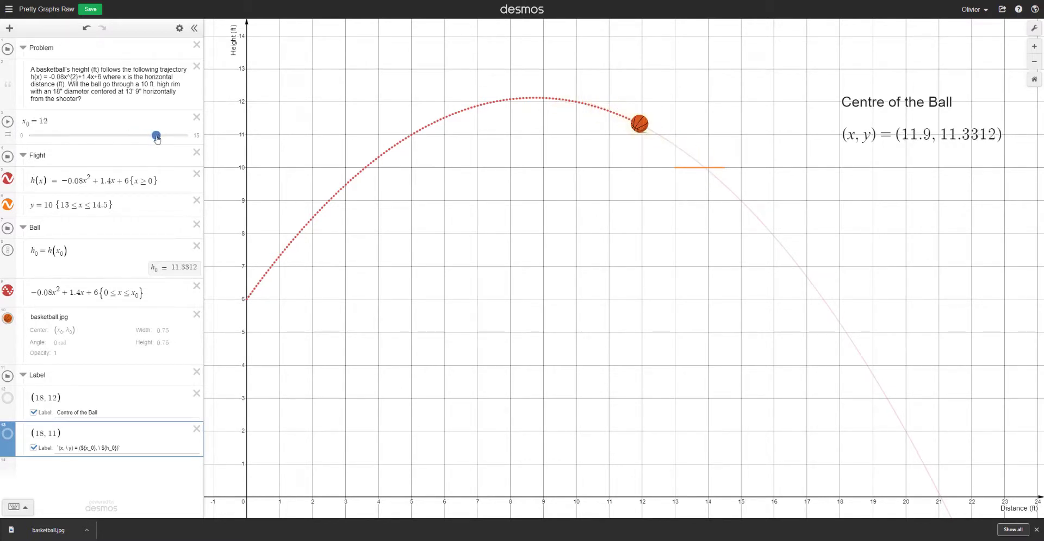
pyautogui.moveTo(156, 135); pyautogui.dragTo(188, 134)
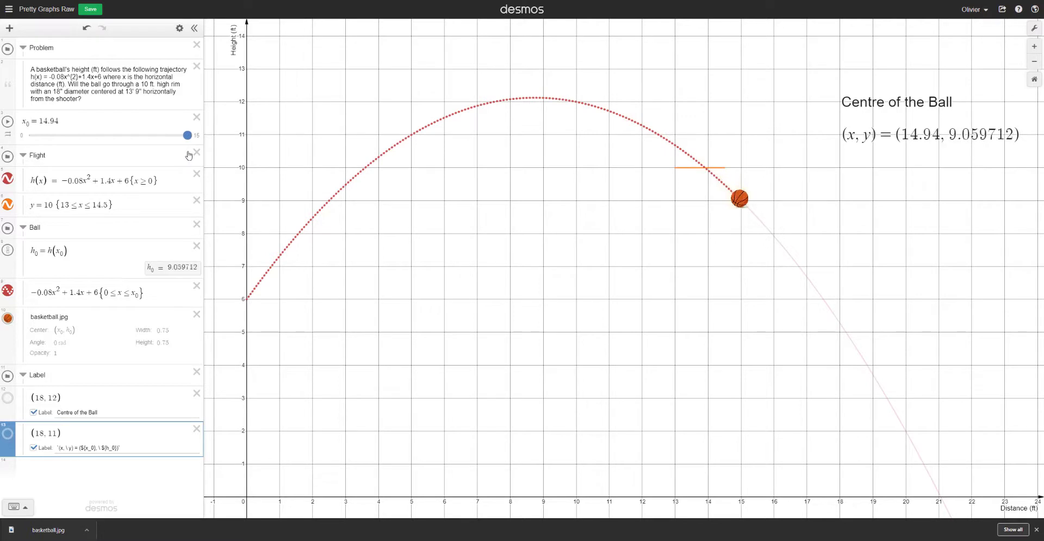
pyautogui.moveTo(188, 135); pyautogui.dragTo(33, 135)
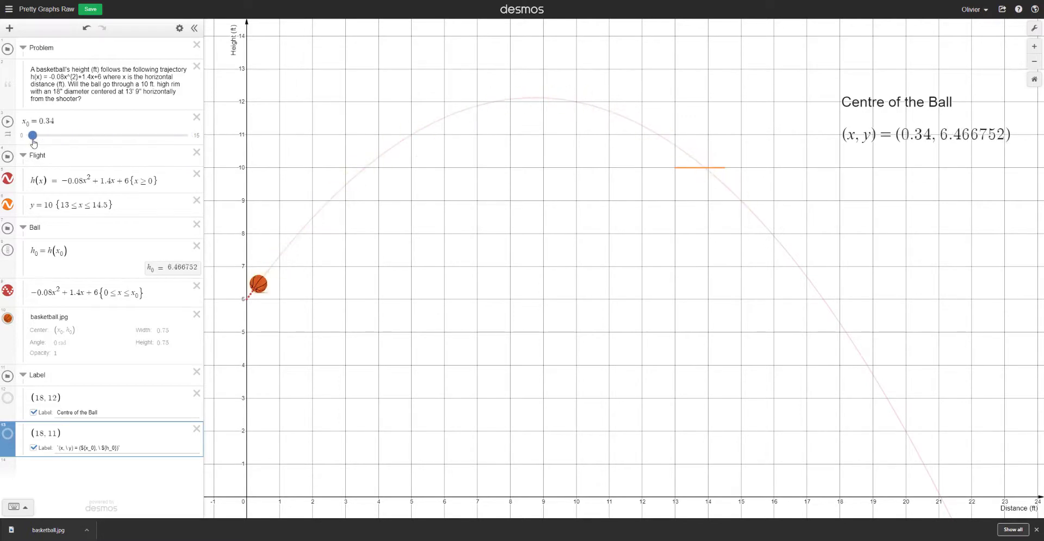
pyautogui.click(45, 398)
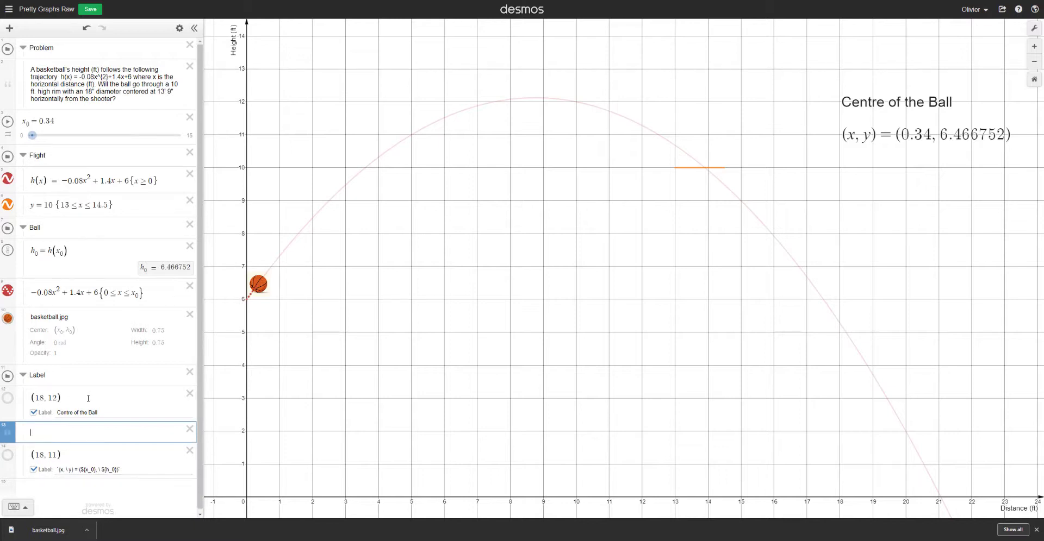
# - Add a note reading 'dynamic label' above the coordinate label item
pyautogui.write('dynamic la')
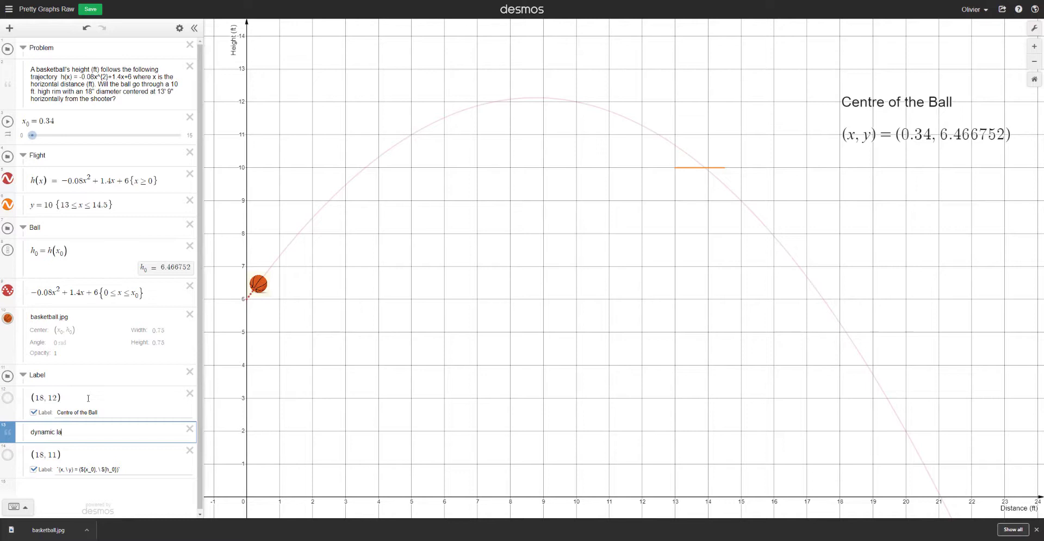
pyautogui.write('bel')
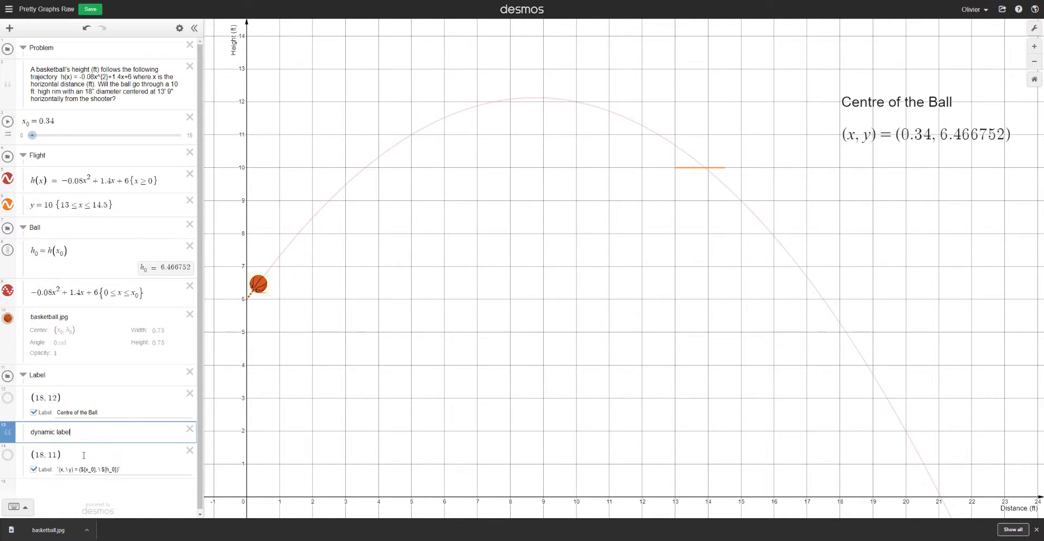
pyautogui.click(84, 456)
pyautogui.write('(6, 8)')
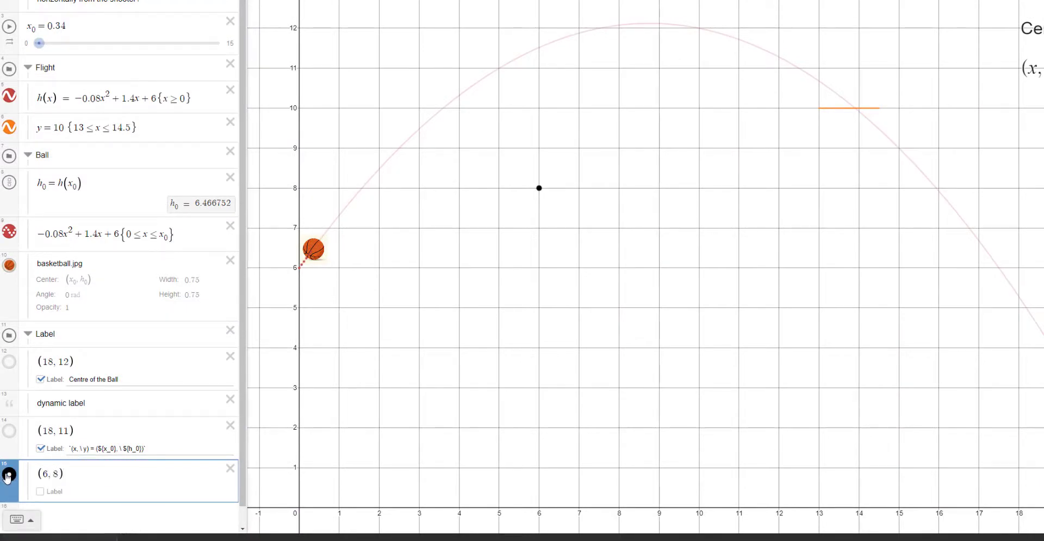
# - Label point (6, 8) with the trajectory equation h(x) = -0.08x² + 1.4x + 6 copied from Flight
pyautogui.click(9, 475)
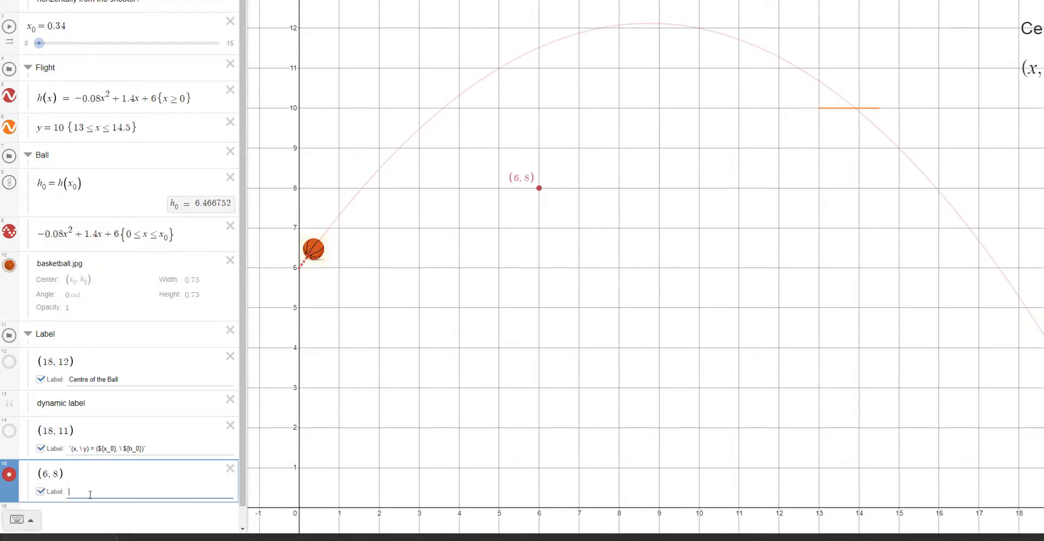
pyautogui.write('"1')
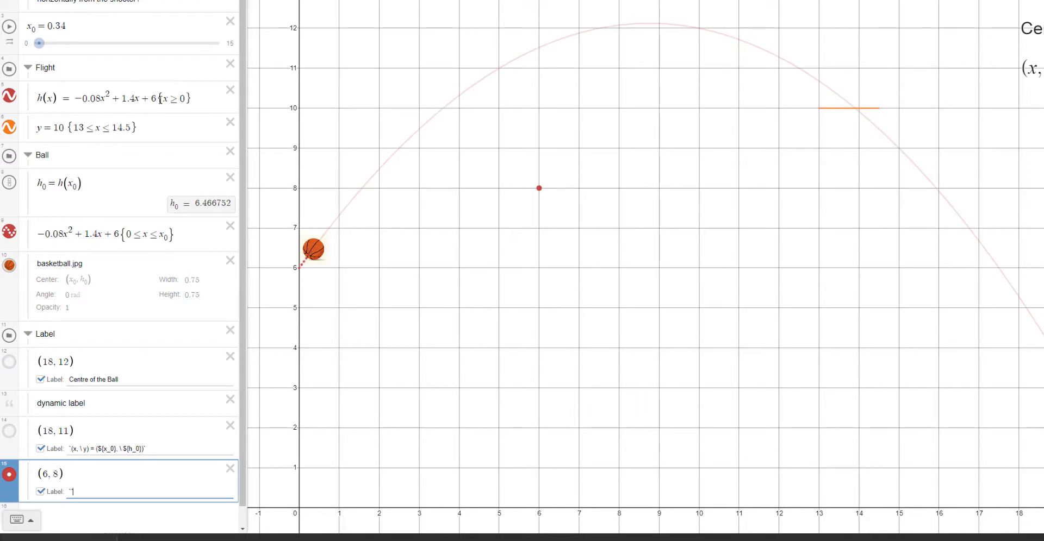
pyautogui.click(113, 98)
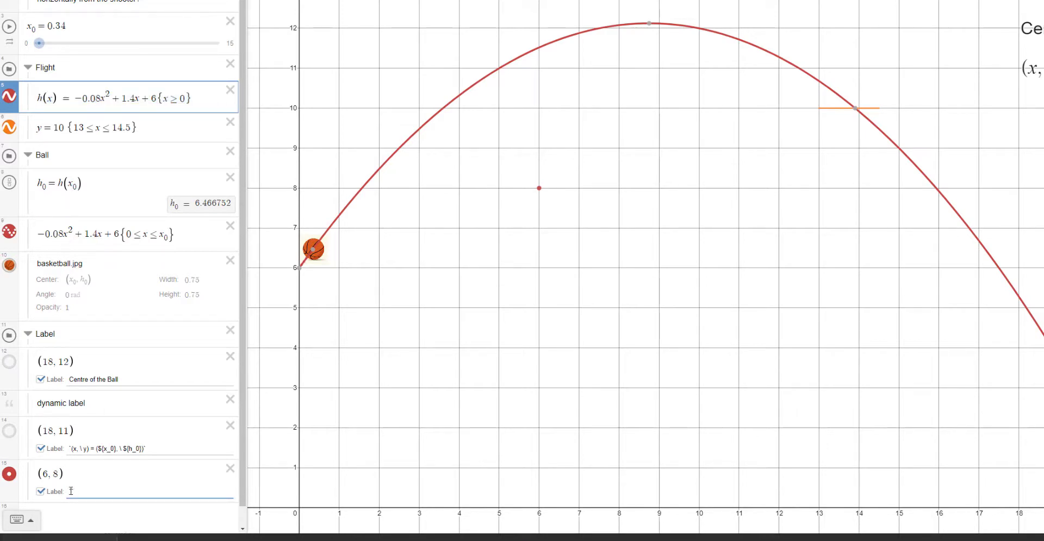
pyautogui.write('h\\left(x\\right)=\\ -0.08x^{2}+1.4x+6\\left(x\\ge0\\right)')
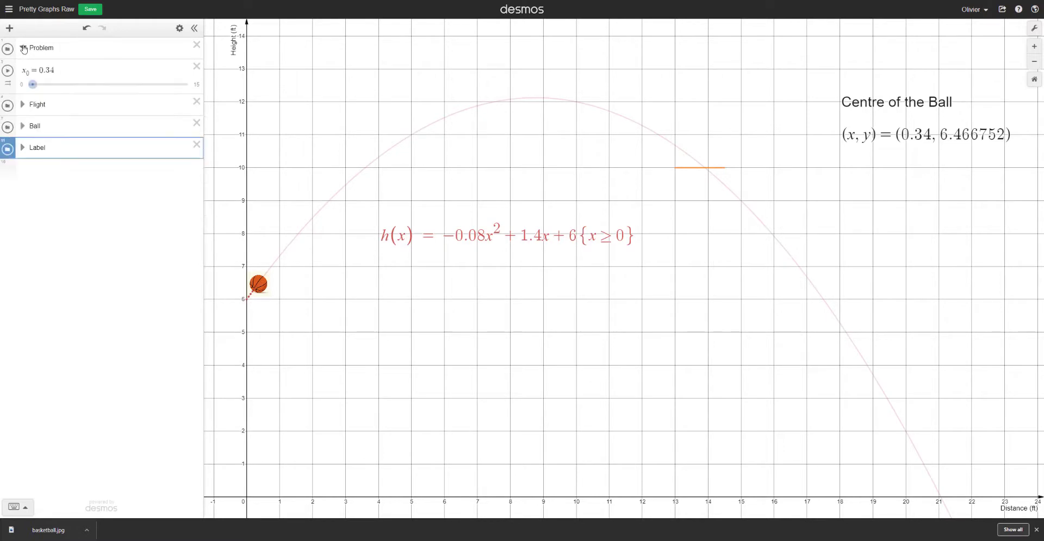
# - Collapse the Problem folder and begin a 'horizontal distance' note in the top row
pyautogui.click(23, 48)
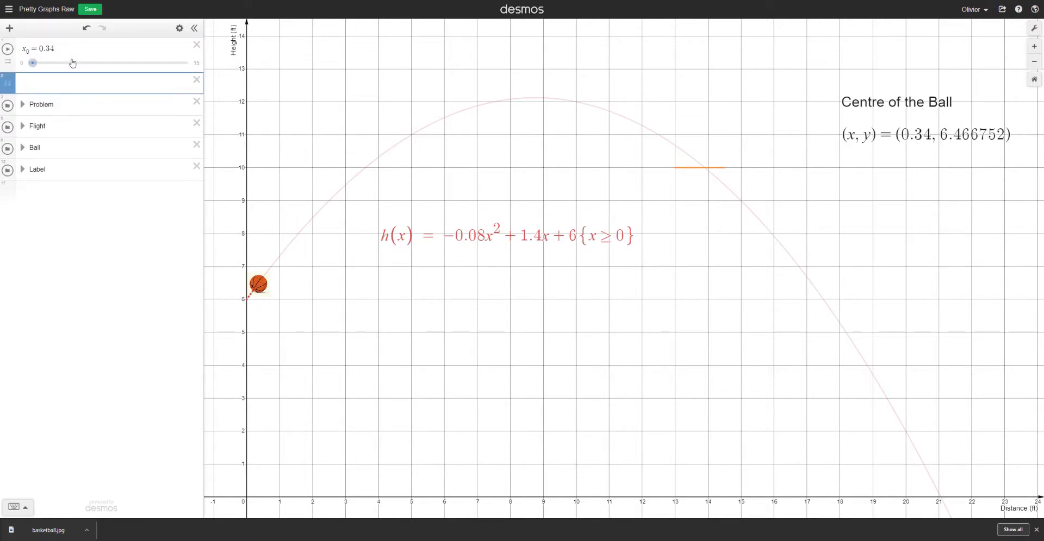
pyautogui.click(107, 83)
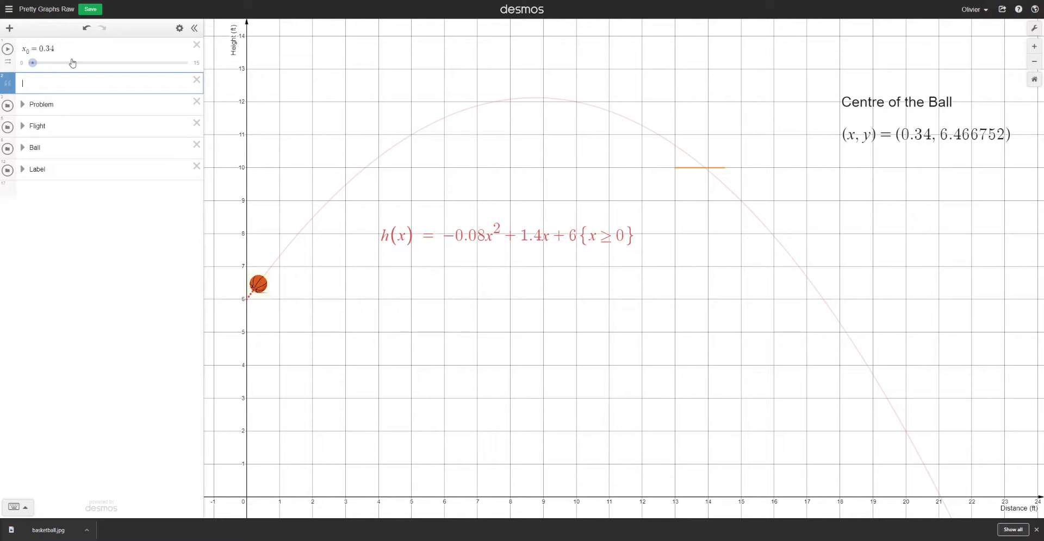
pyautogui.write('horizontal distance')
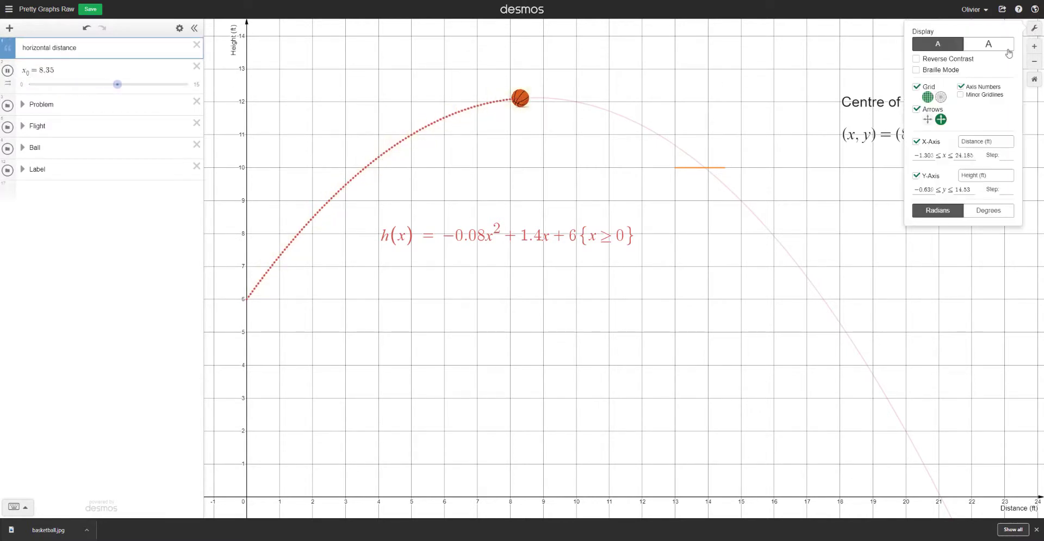
# - Enable Reverse Contrast for a dark background while sliding x₀ back and forth to test the ball
pyautogui.moveTo(117, 85); pyautogui.dragTo(37, 85)
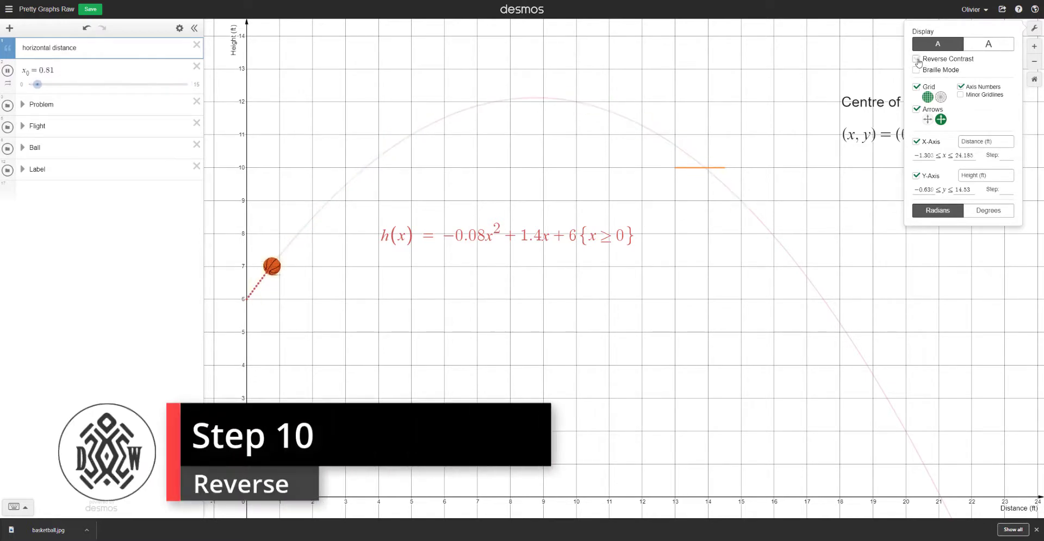
pyautogui.click(917, 58)
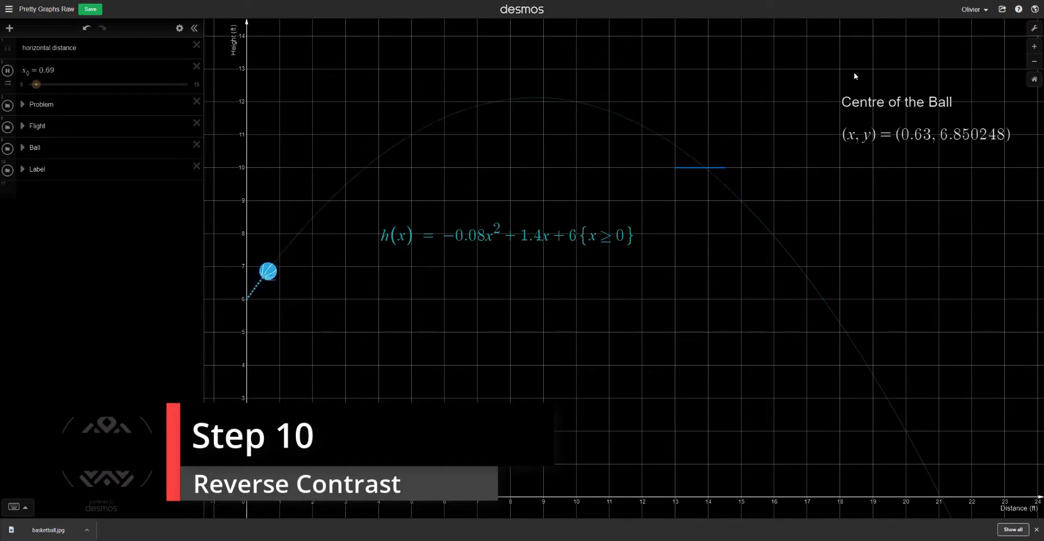
pyautogui.moveTo(36, 84); pyautogui.dragTo(115, 85)
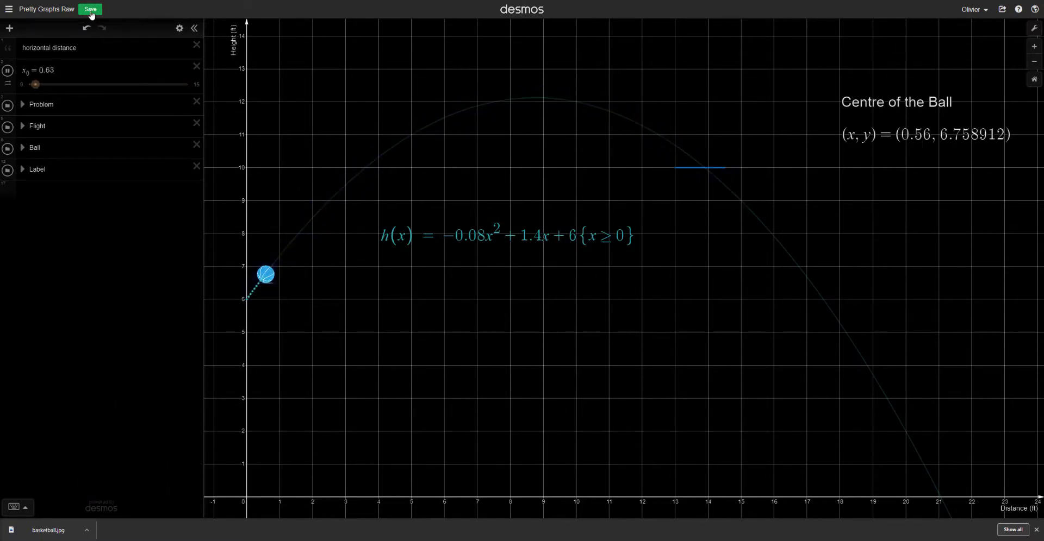
pyautogui.moveTo(35, 85); pyautogui.dragTo(115, 85)
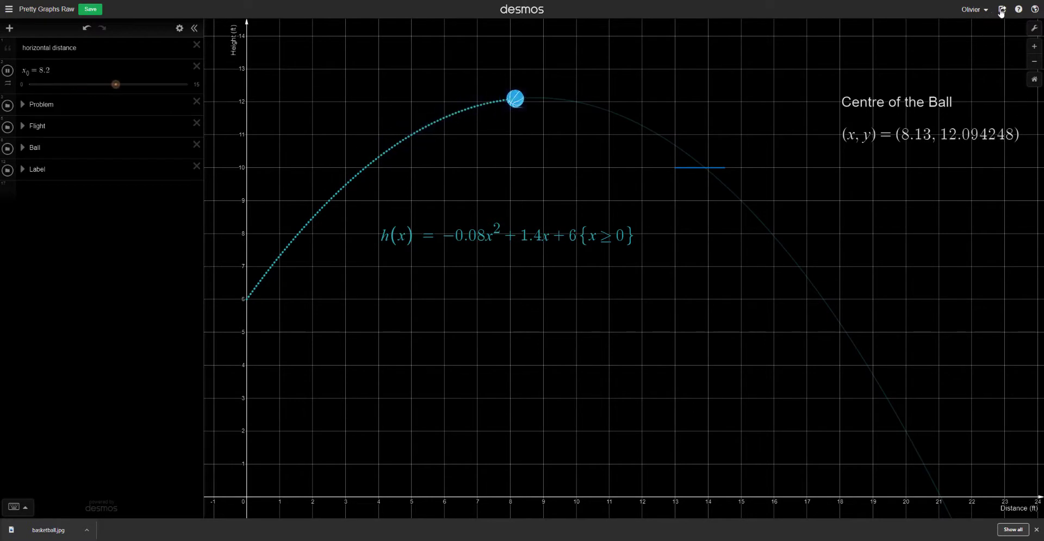
pyautogui.click(1000, 9)
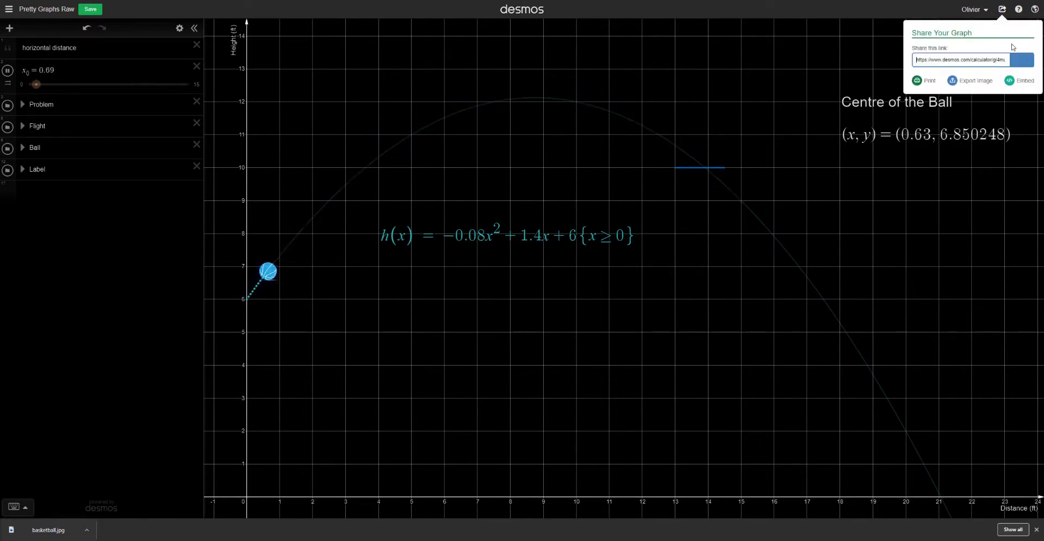
pyautogui.moveTo(37, 85); pyautogui.dragTo(115, 85)
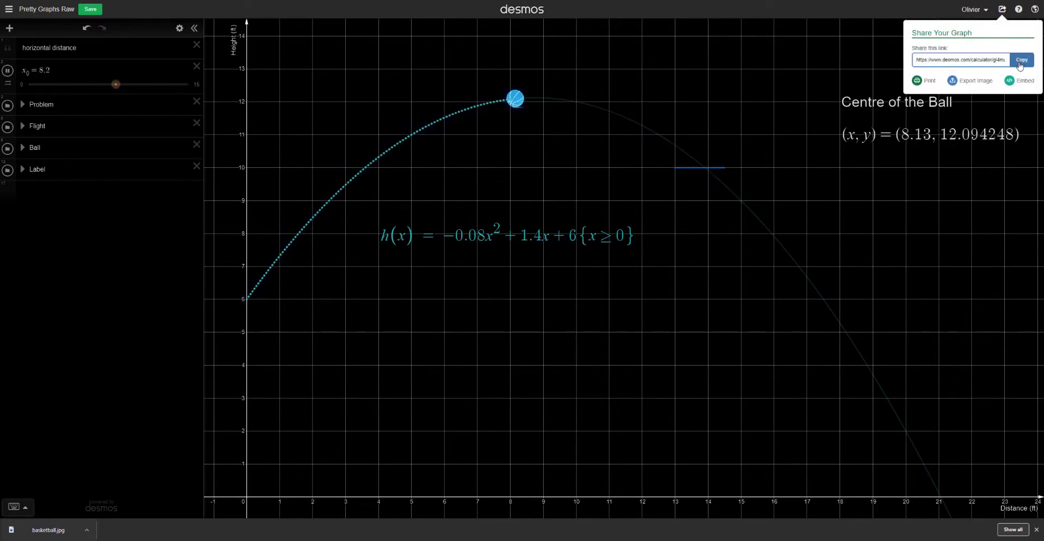
pyautogui.moveTo(115, 85); pyautogui.dragTo(35, 85)
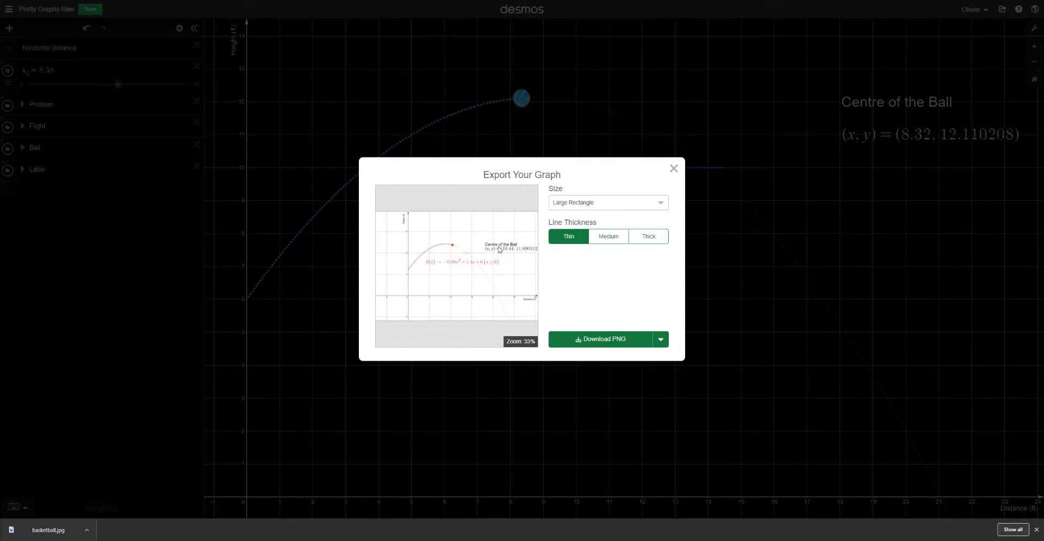
pyautogui.moveTo(118, 85); pyautogui.dragTo(39, 85)
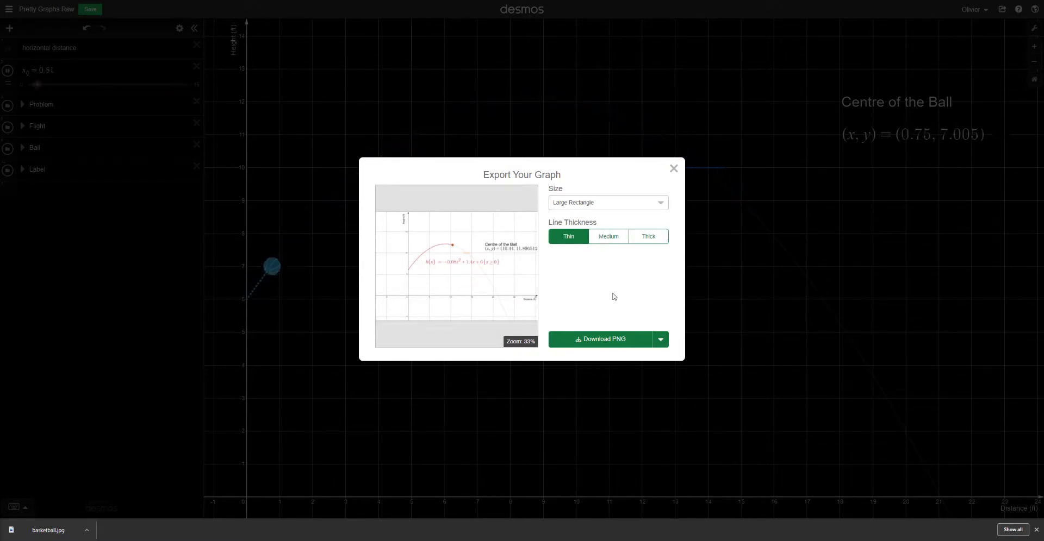
pyautogui.click(673, 167)
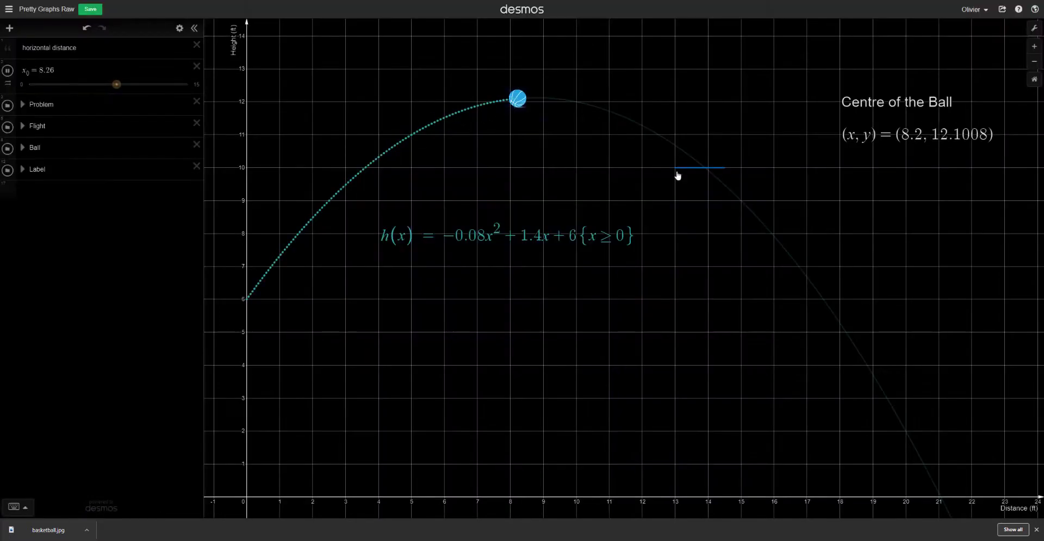